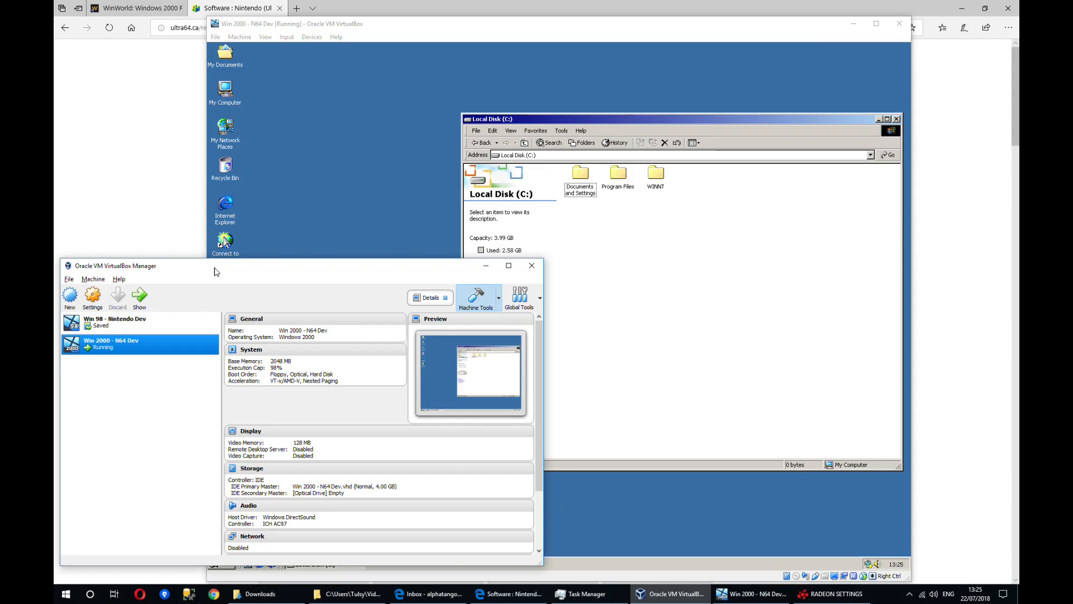
mouse_move(272, 79)
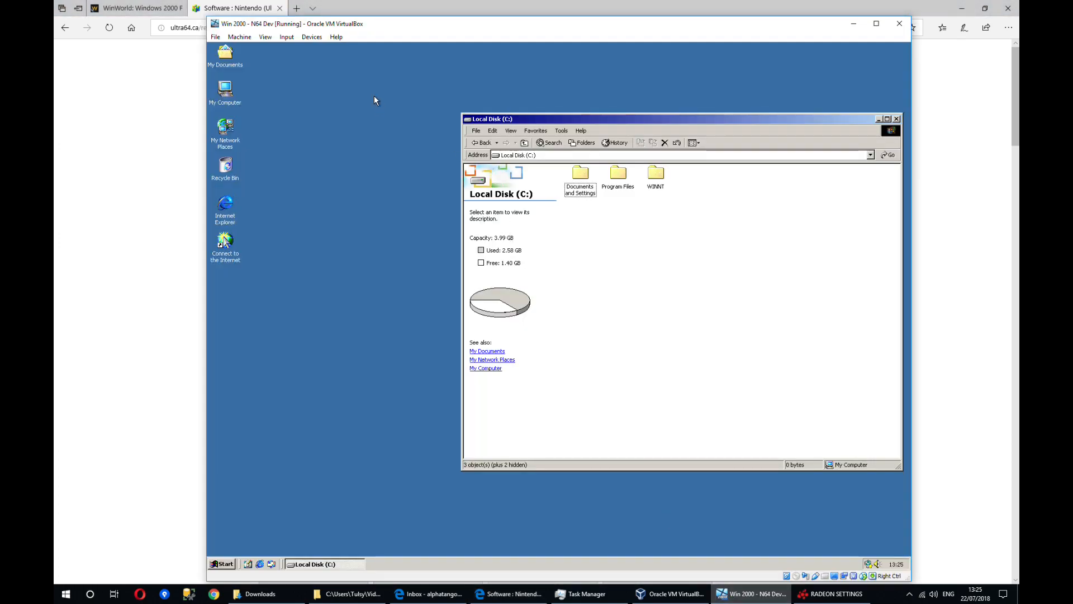
mouse_move(359, 143)
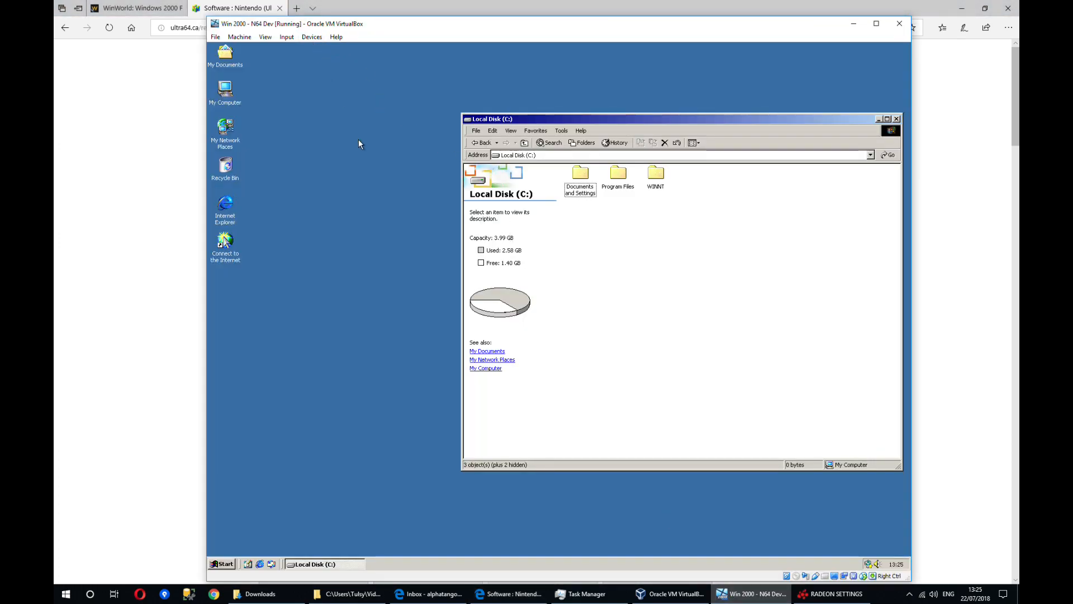
mouse_move(314, 67)
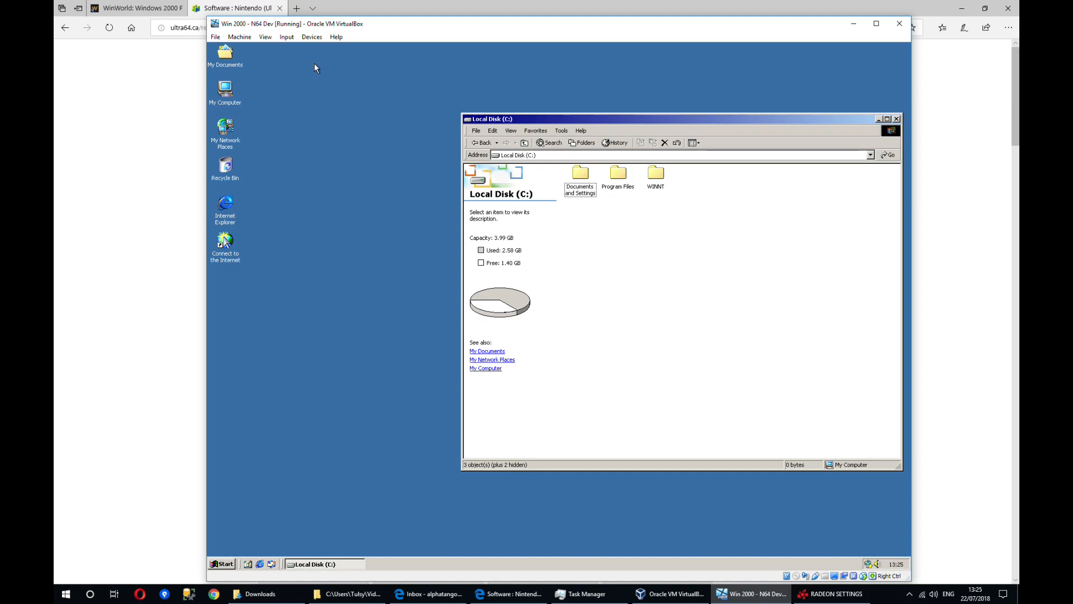
- Load the N64 dev kit ISO into the virtual optical drive so its setup starts
left_click(311, 36)
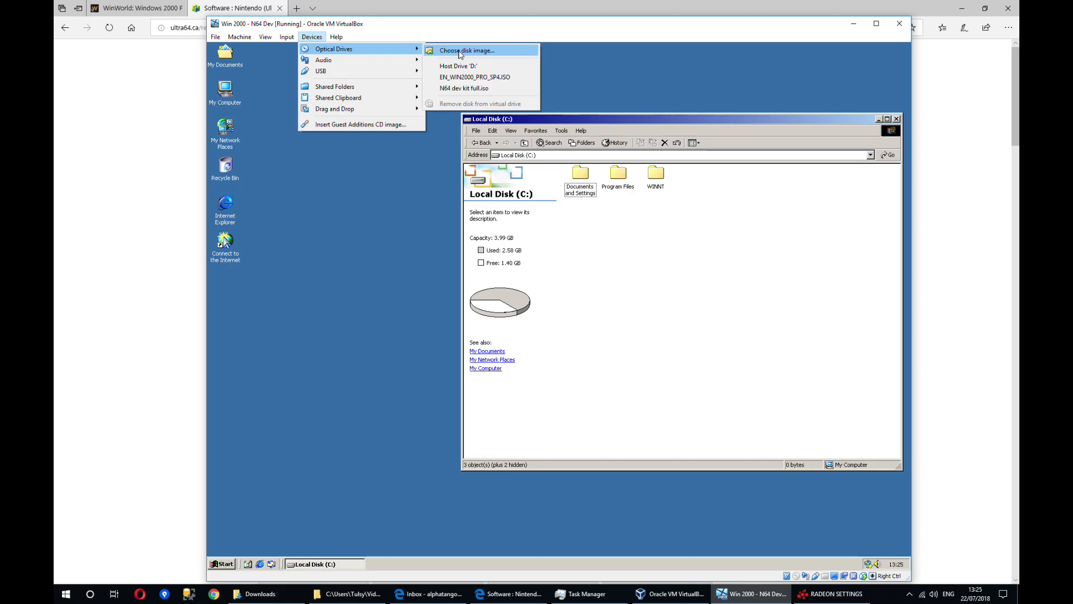
left_click(466, 50)
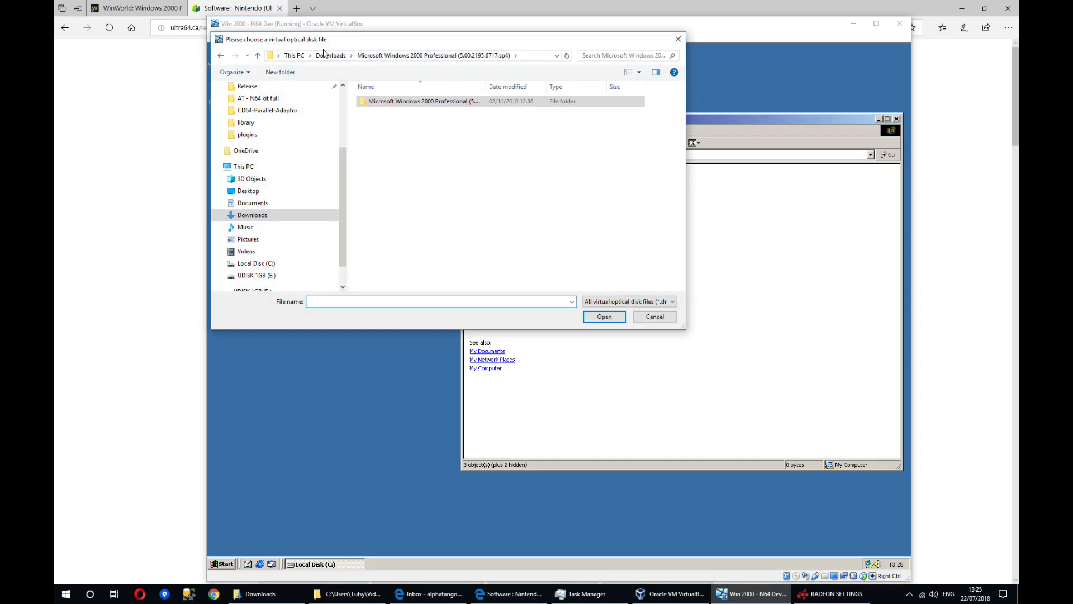
left_click(330, 55)
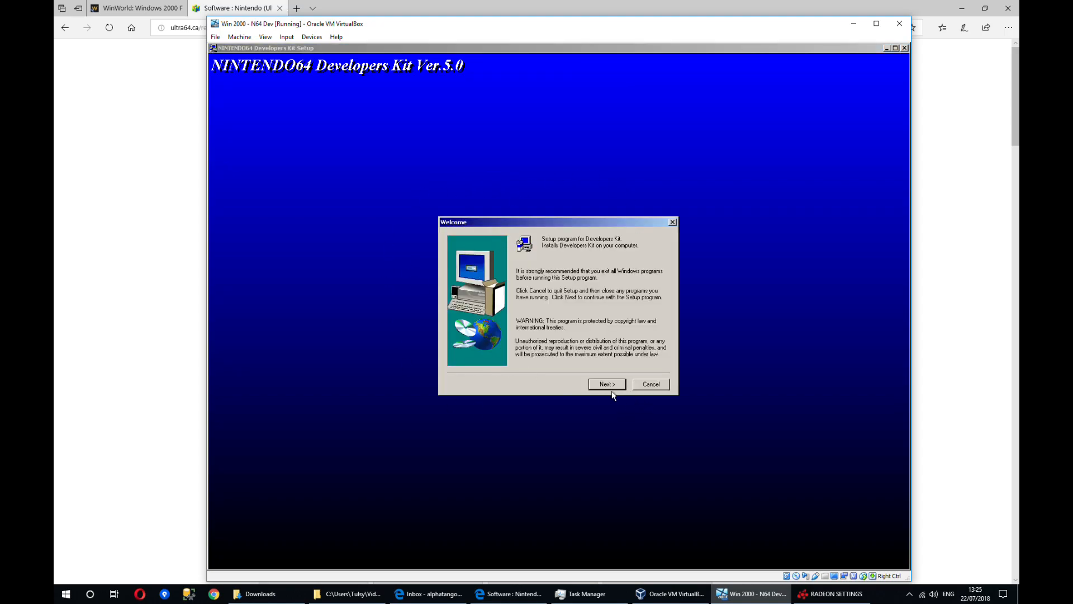
- Accept the Developers Kit welcome and introduction and choose the Typical install
left_click(606, 383)
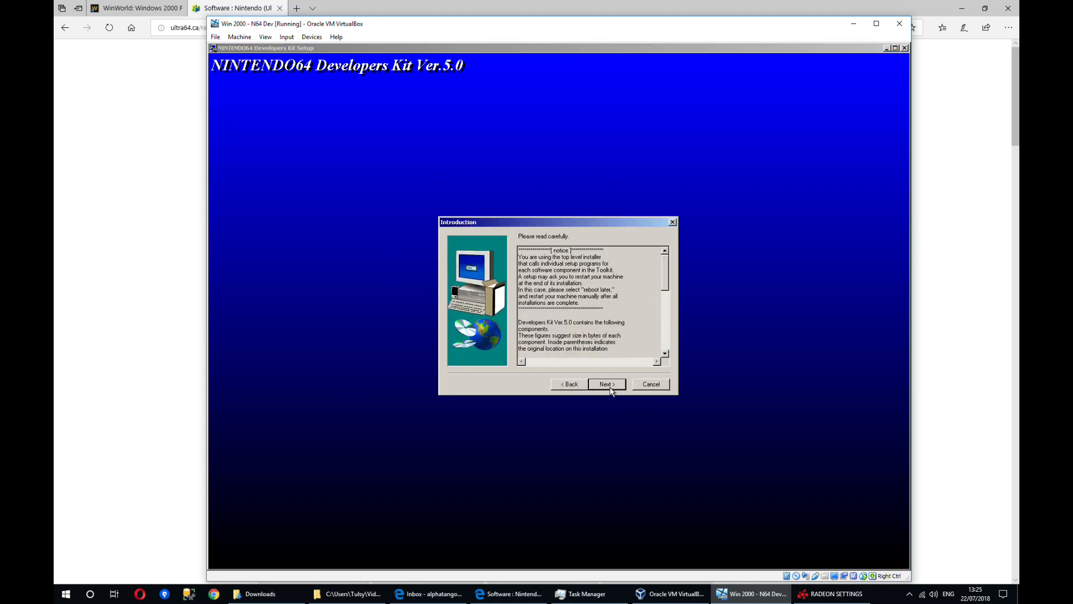
left_click(605, 384)
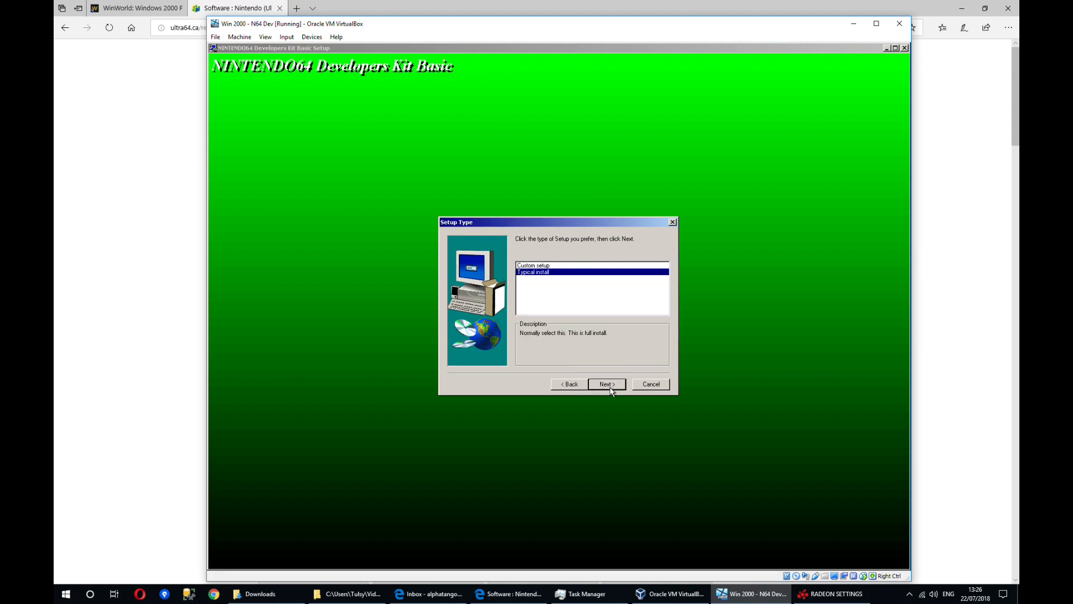
left_click(604, 383)
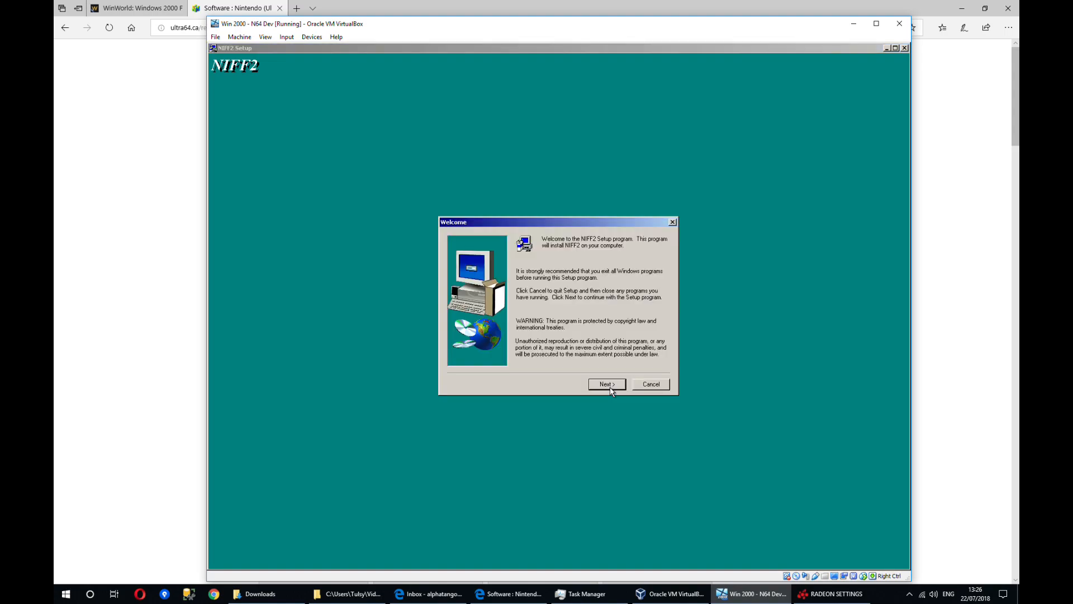
- Install NIFF2 and NIFF Editor with their default folders
left_click(605, 384)
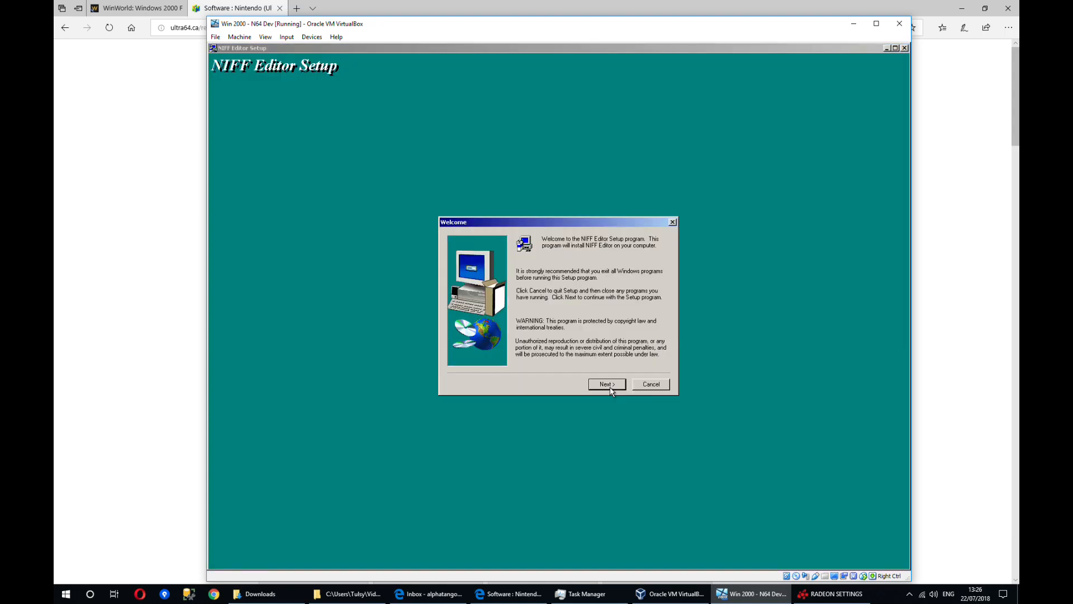
left_click(606, 384)
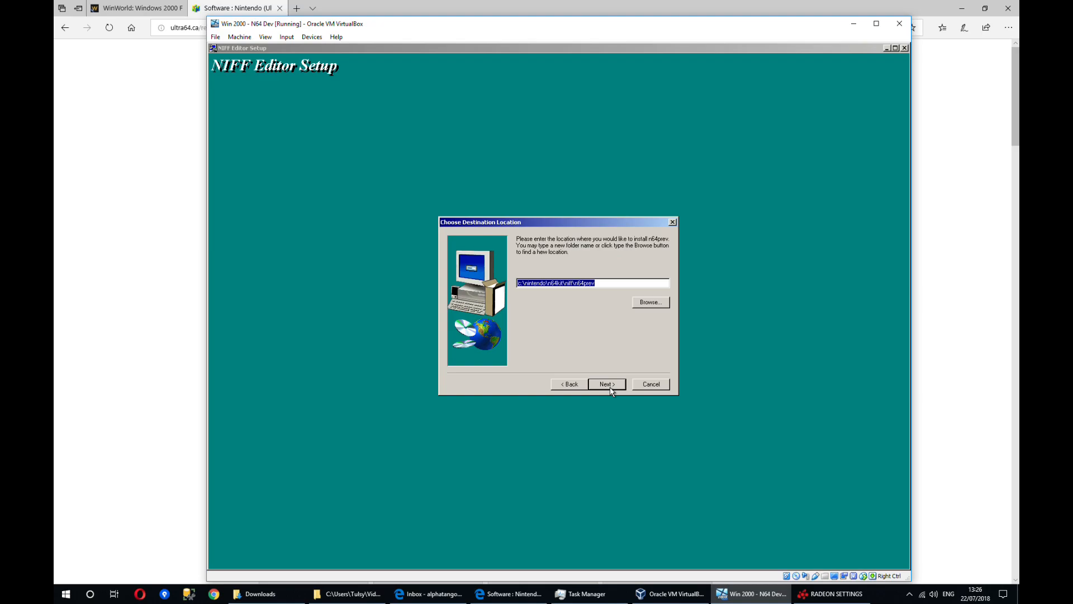
left_click(605, 384)
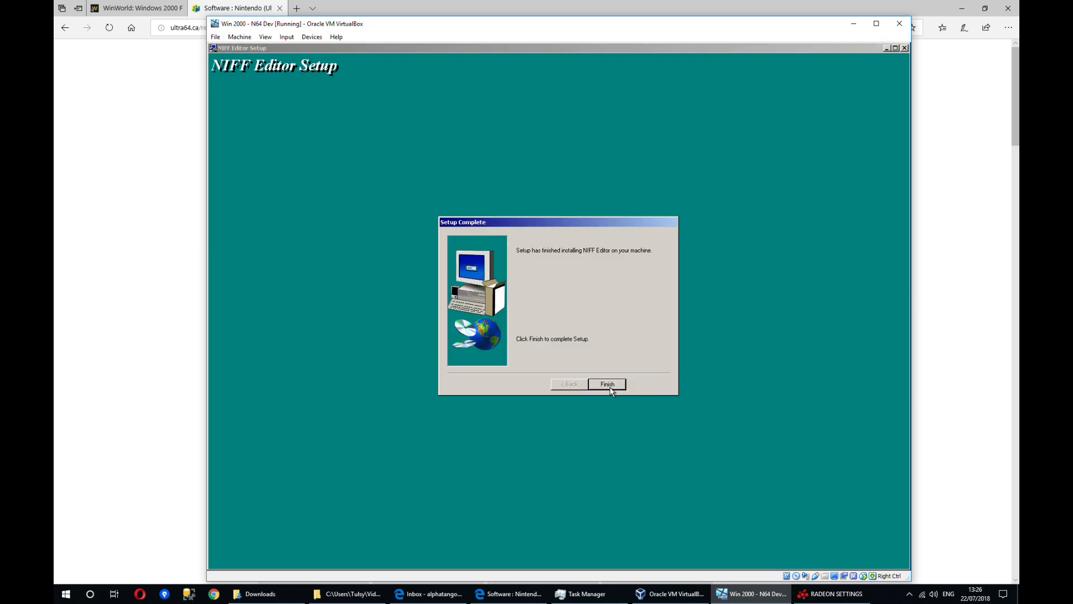
left_click(607, 384)
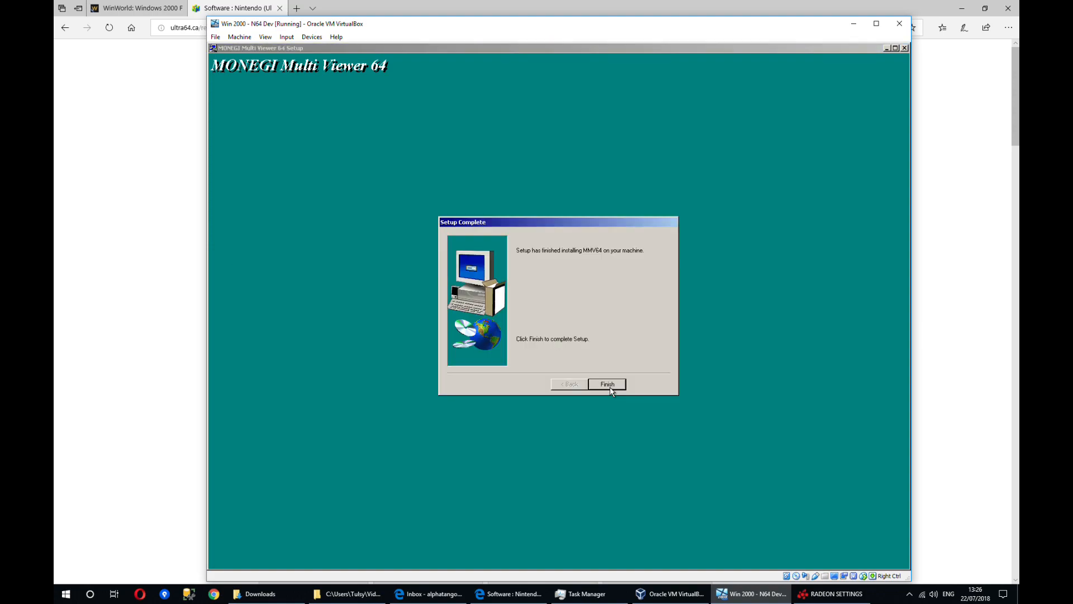
- Finish MMV64 and install DPTEST into its default folder
left_click(606, 384)
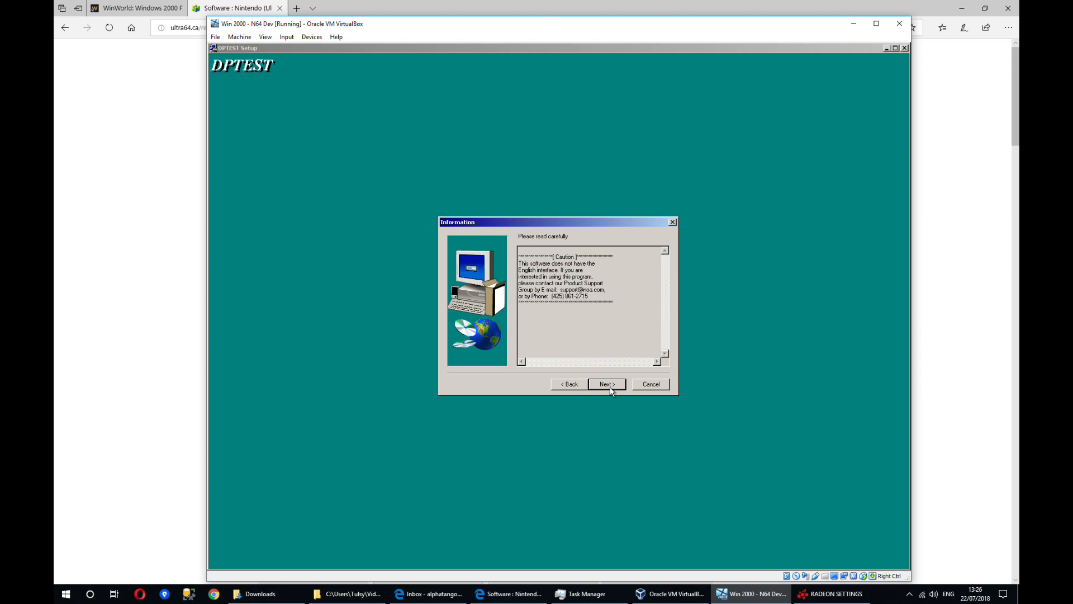
left_click(604, 384)
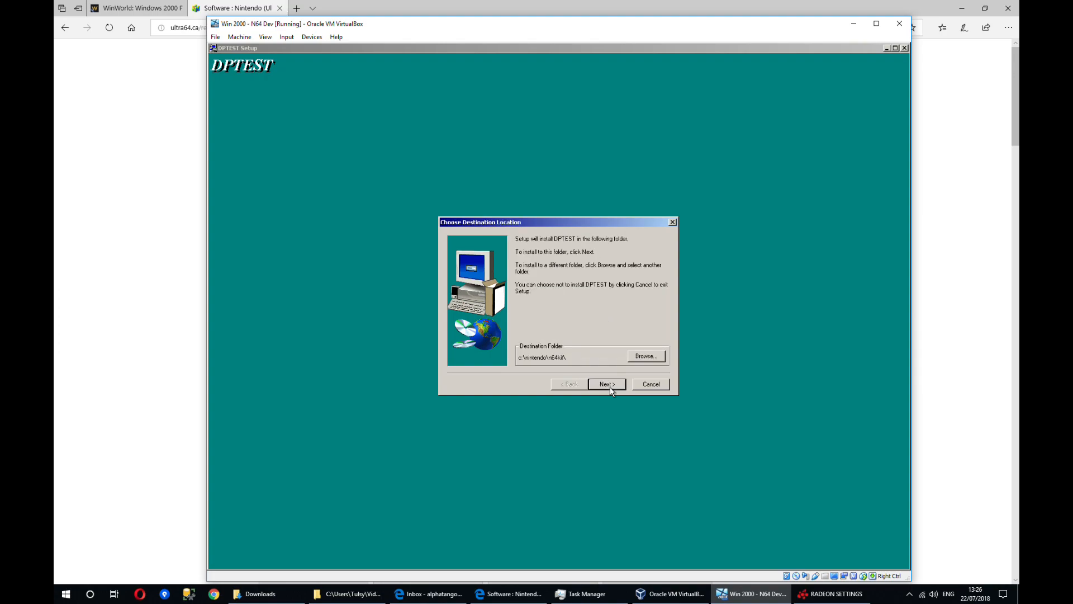
left_click(605, 384)
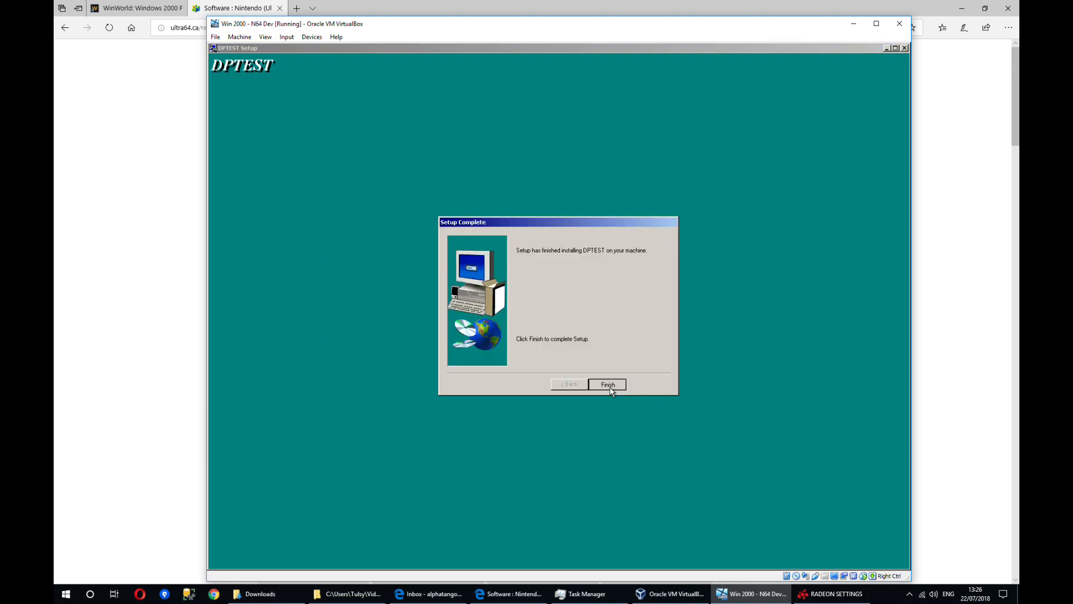
left_click(607, 384)
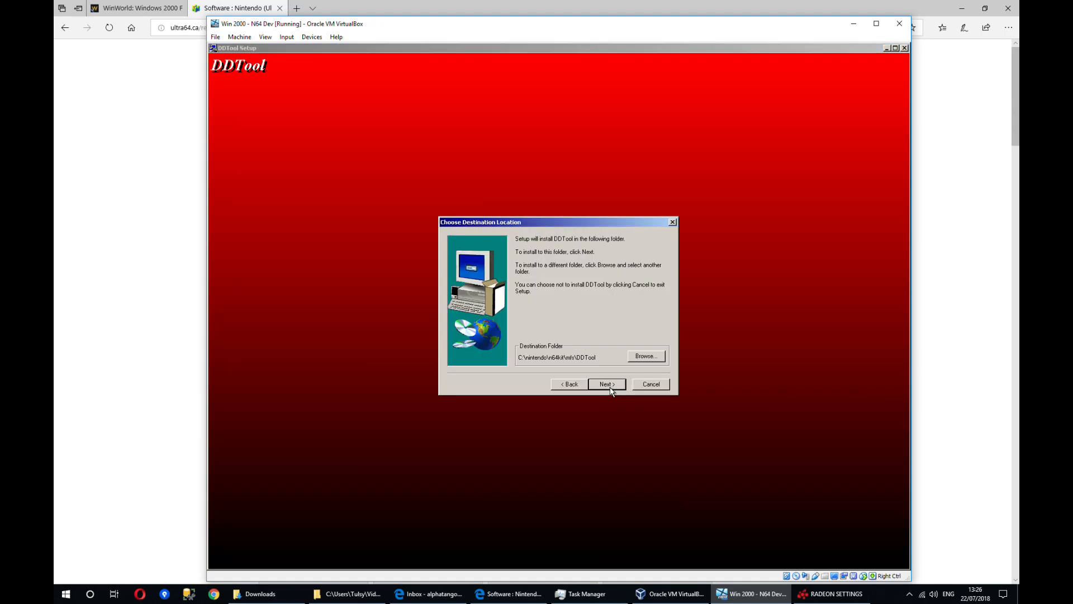
- Install DDTool, the N64 Texture Editor (Typical) and HVQ with default folders
left_click(607, 384)
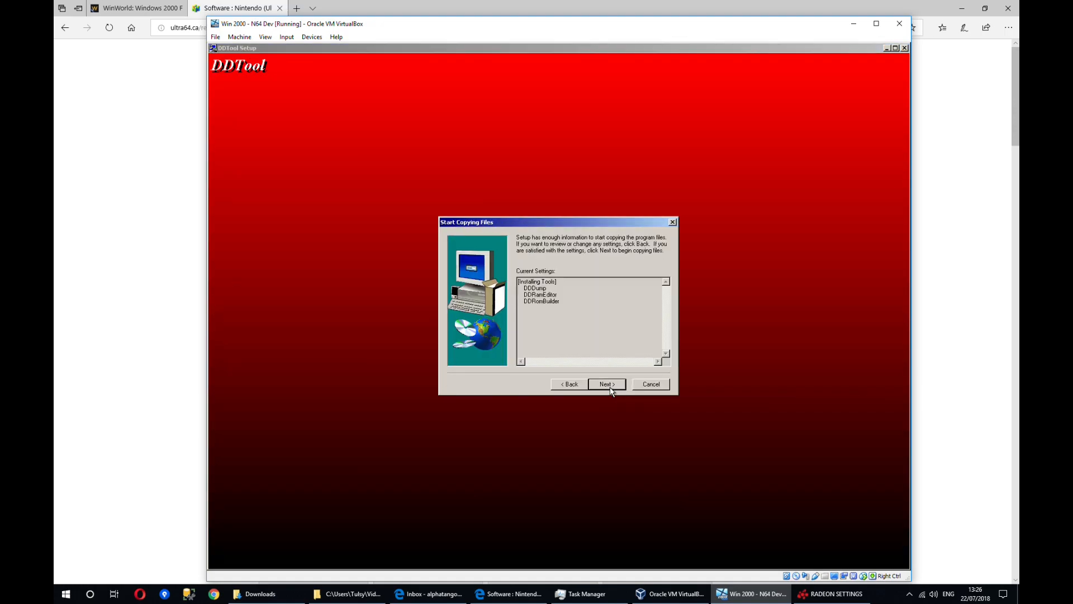
left_click(604, 384)
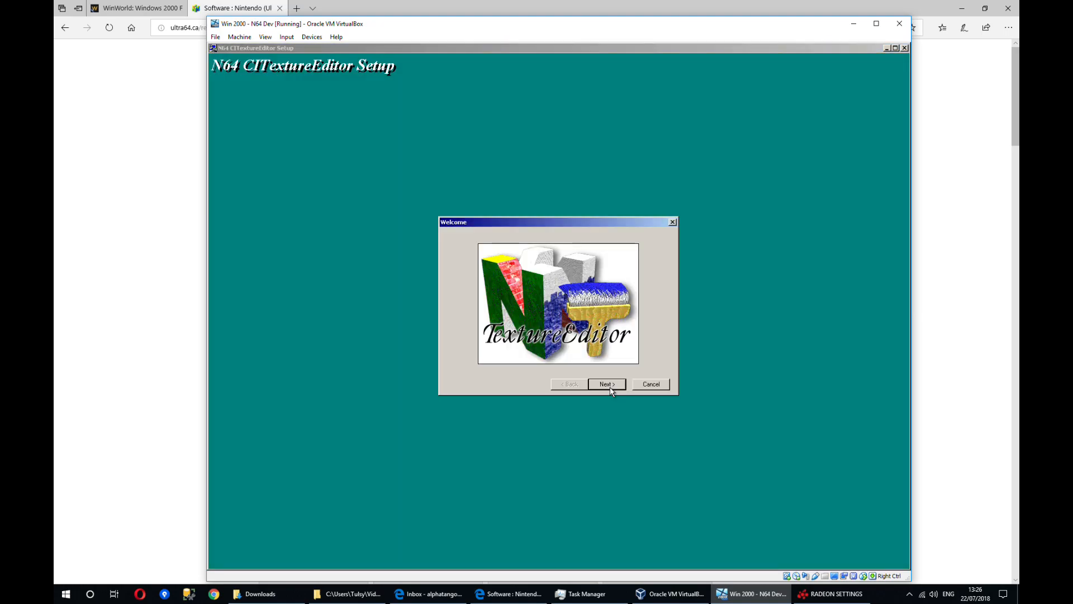
left_click(604, 384)
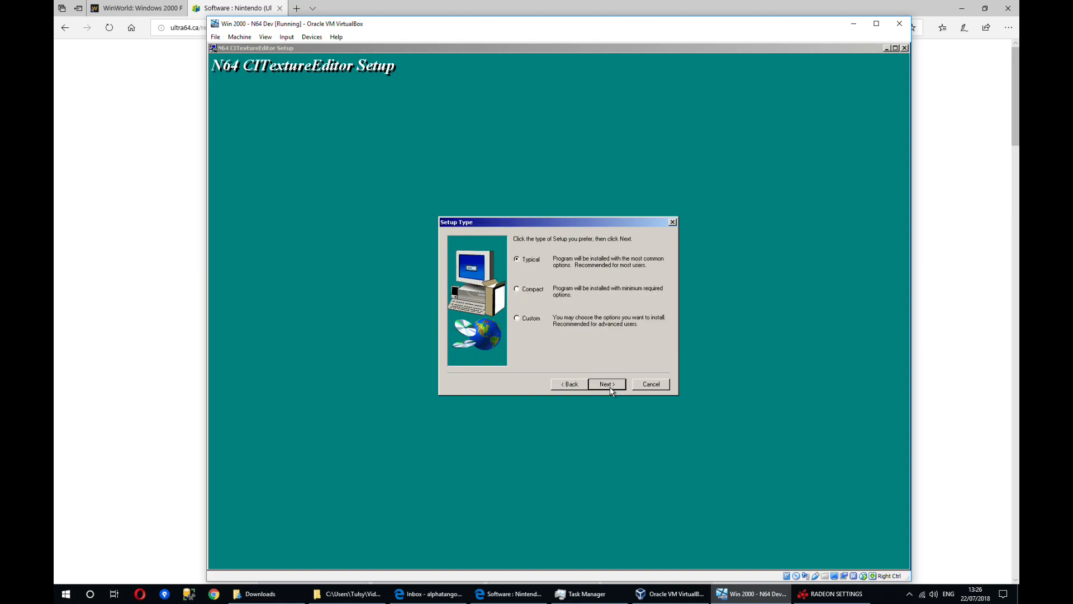
left_click(604, 384)
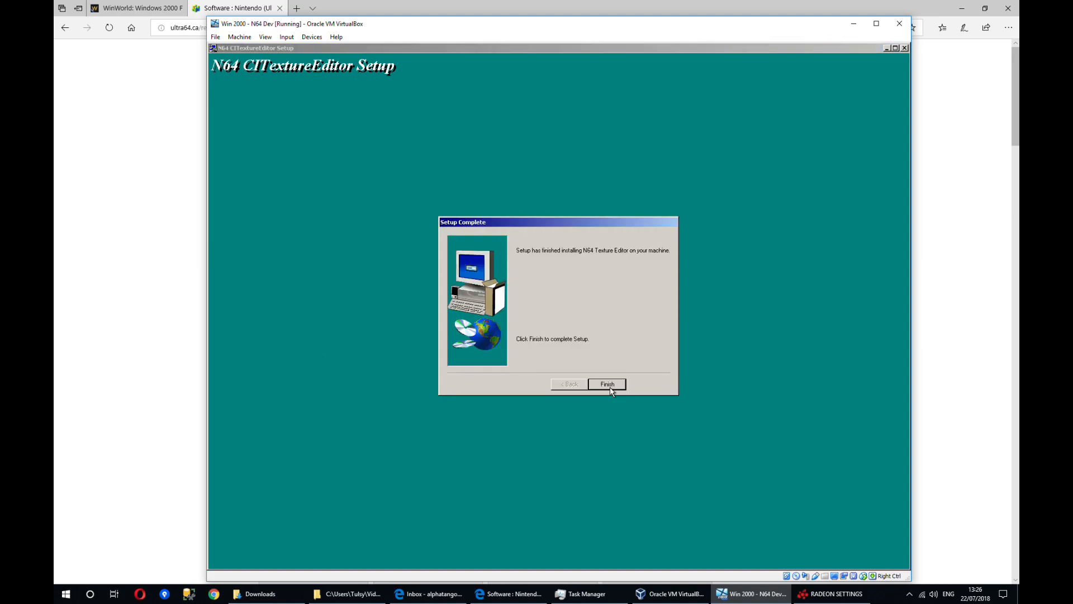
left_click(606, 384)
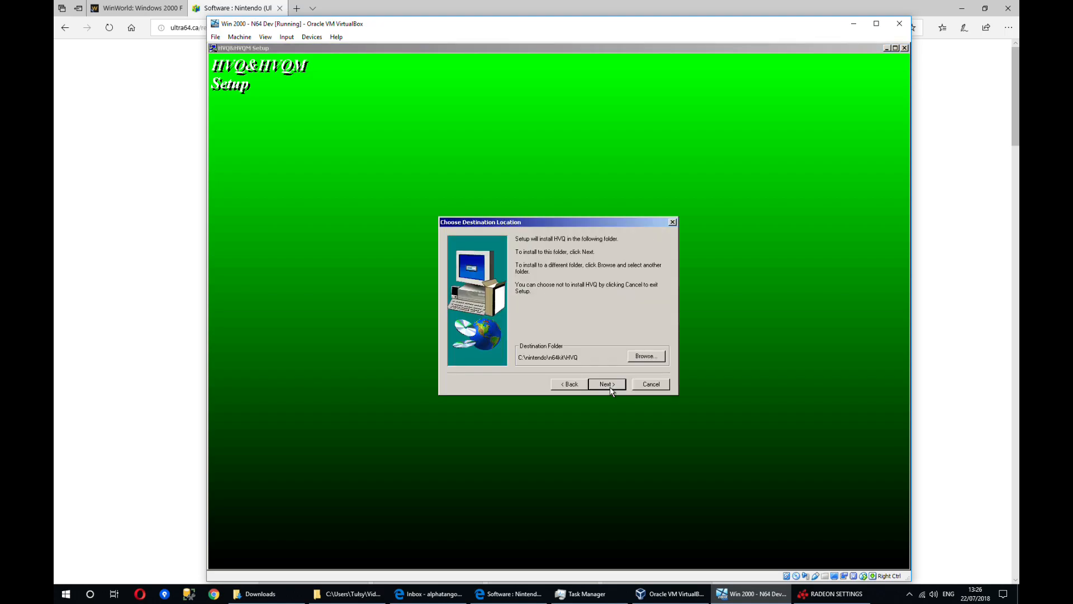
left_click(607, 384)
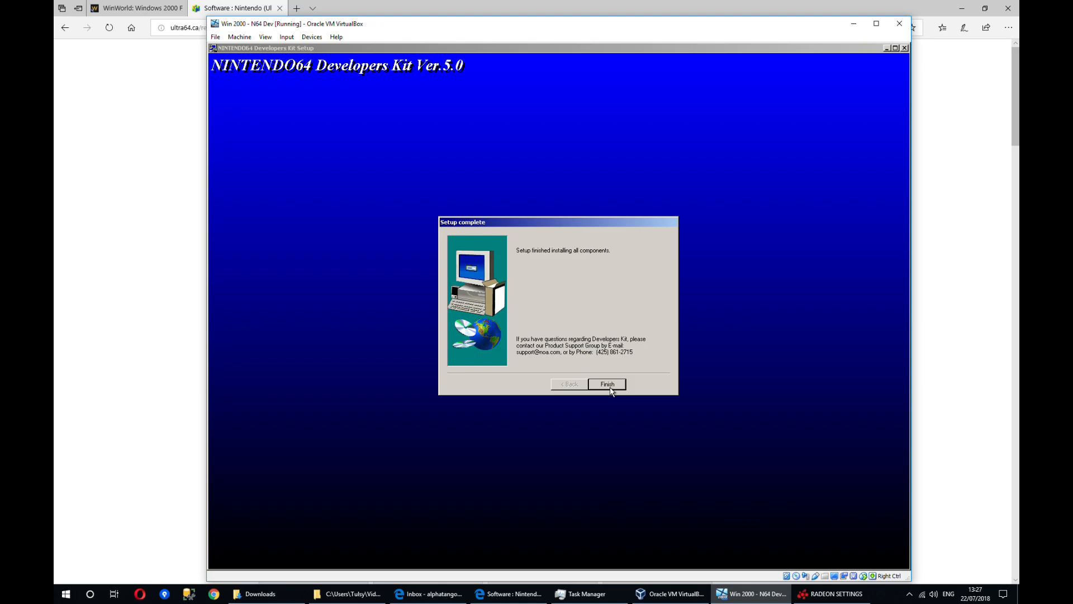
left_click(606, 383)
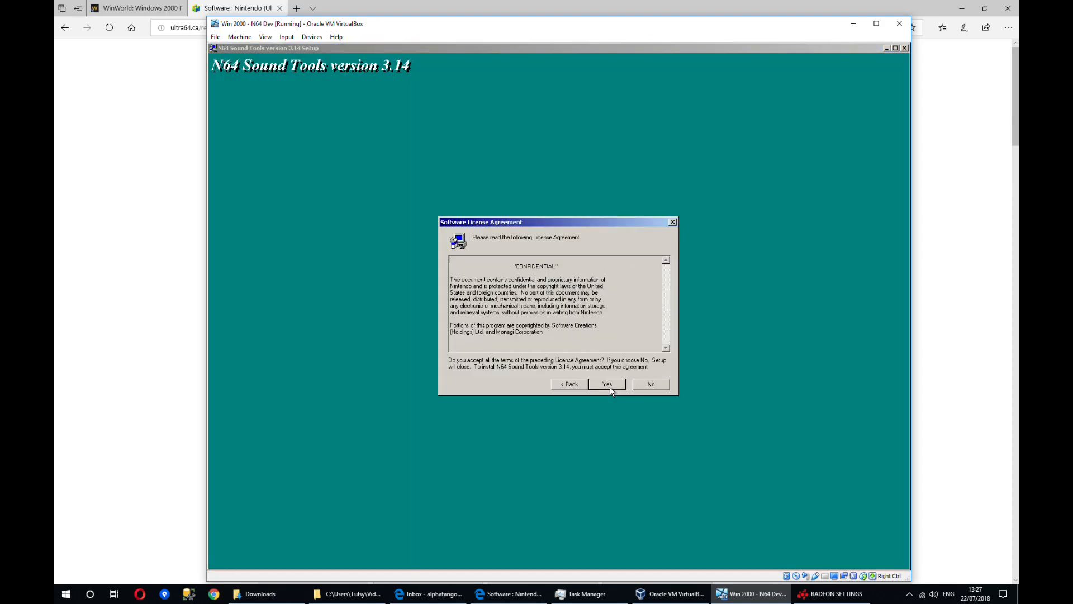
- Accept the Sound Tools licence and warnings and install it into C:\
left_click(606, 384)
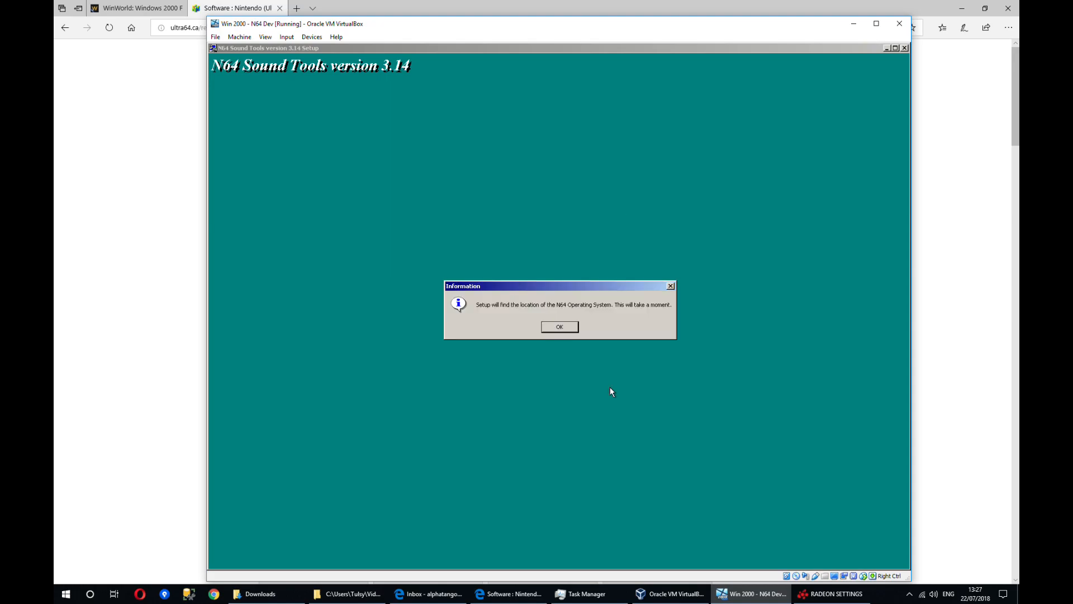
left_click(559, 327)
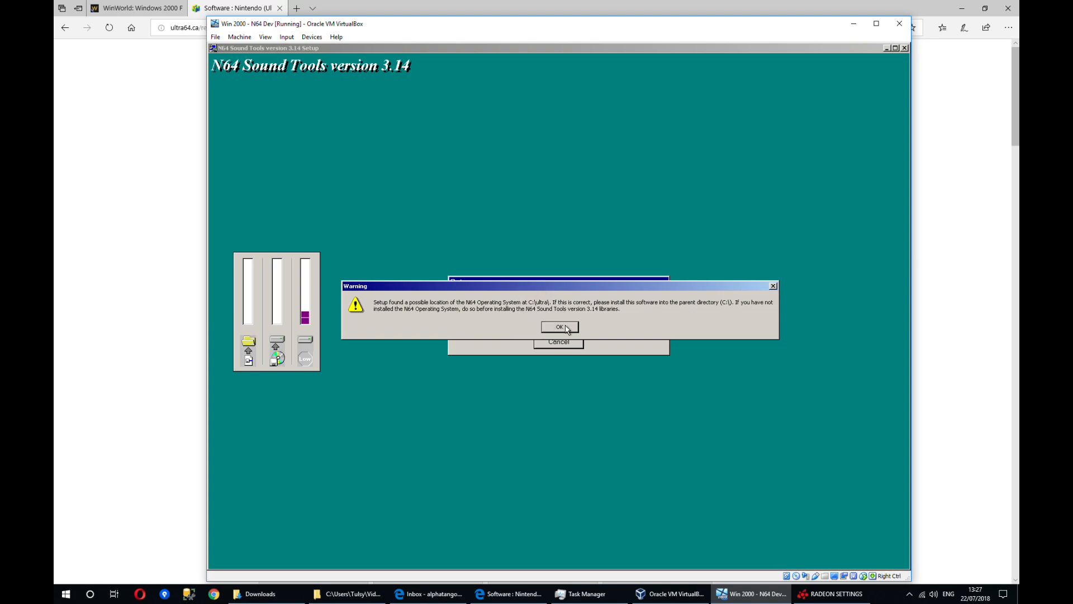
left_click(558, 327)
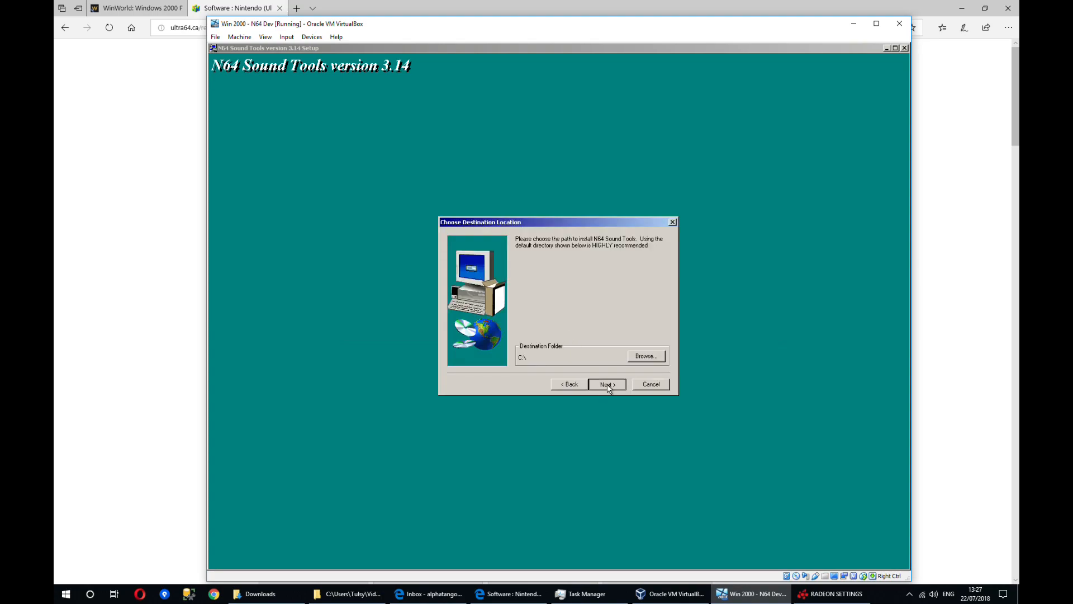
left_click(606, 384)
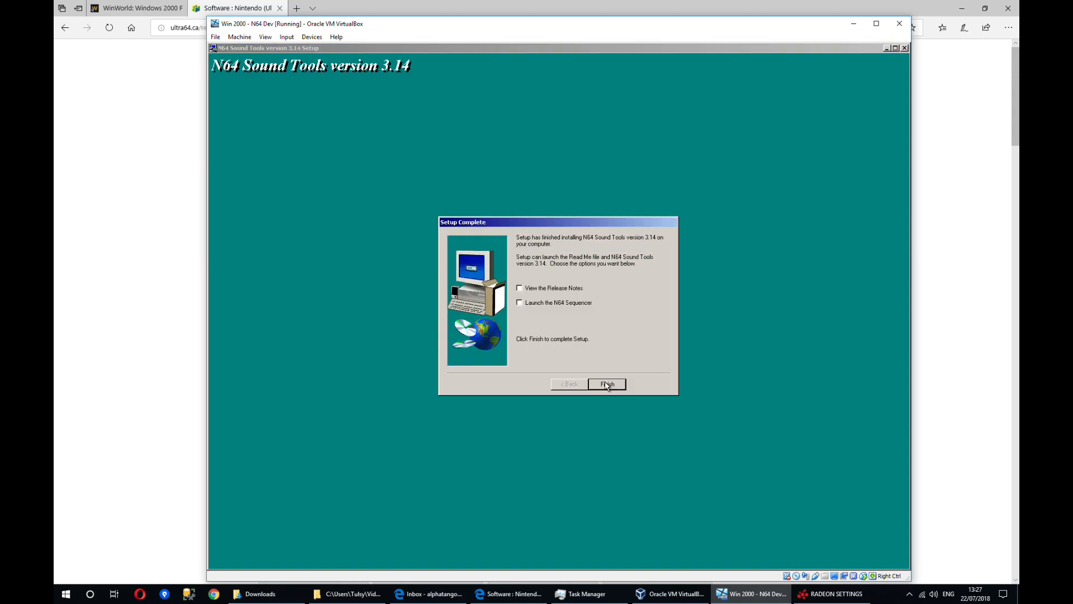
left_click(607, 384)
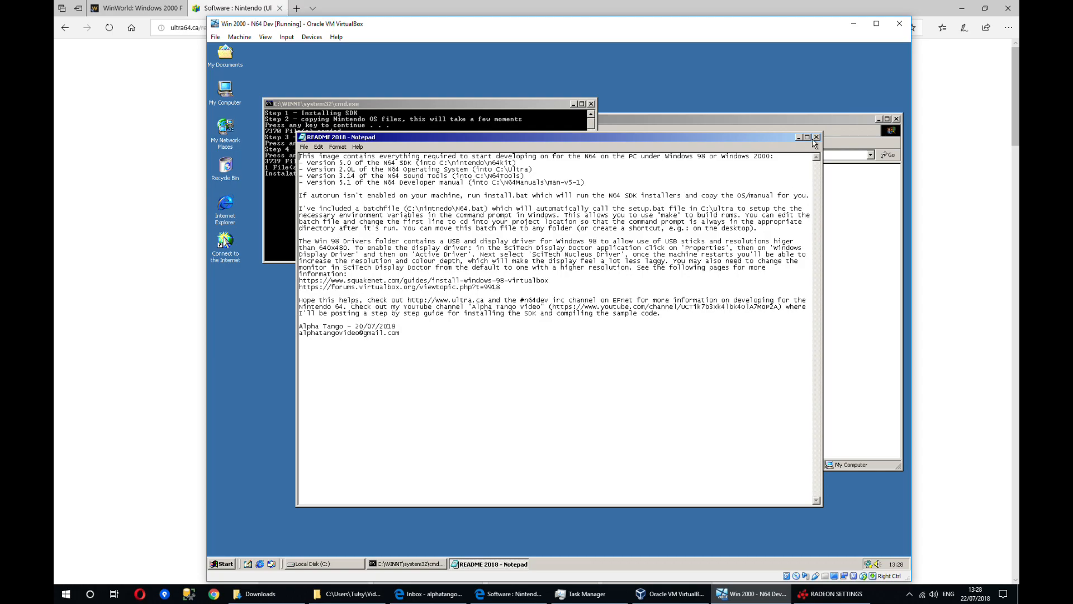
- Close the README and set Folder Options to show hidden files and folders on C:
left_click(816, 137)
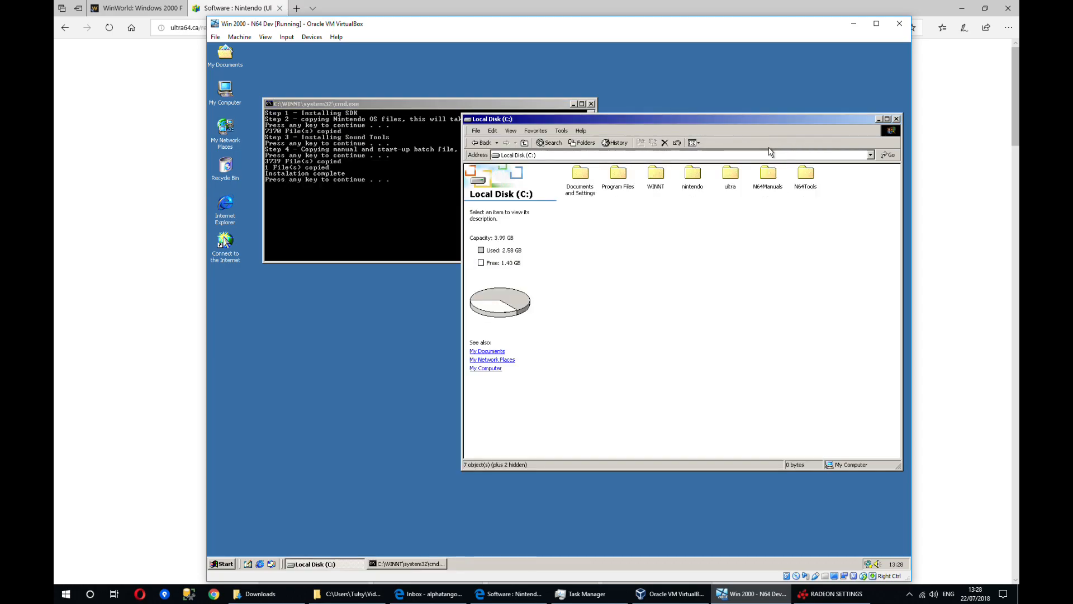
left_click(561, 130)
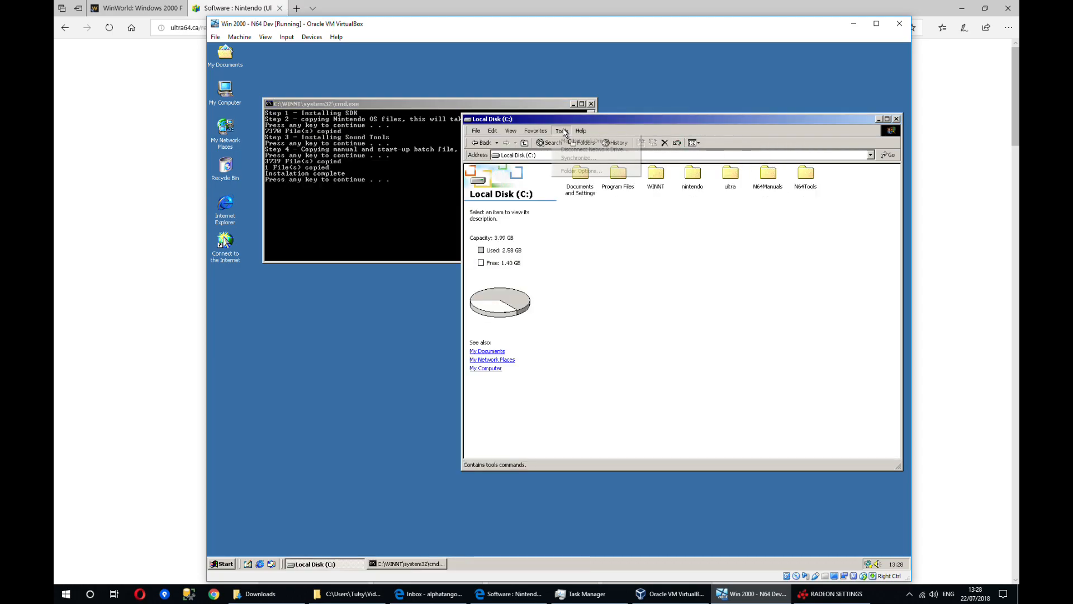
left_click(561, 131)
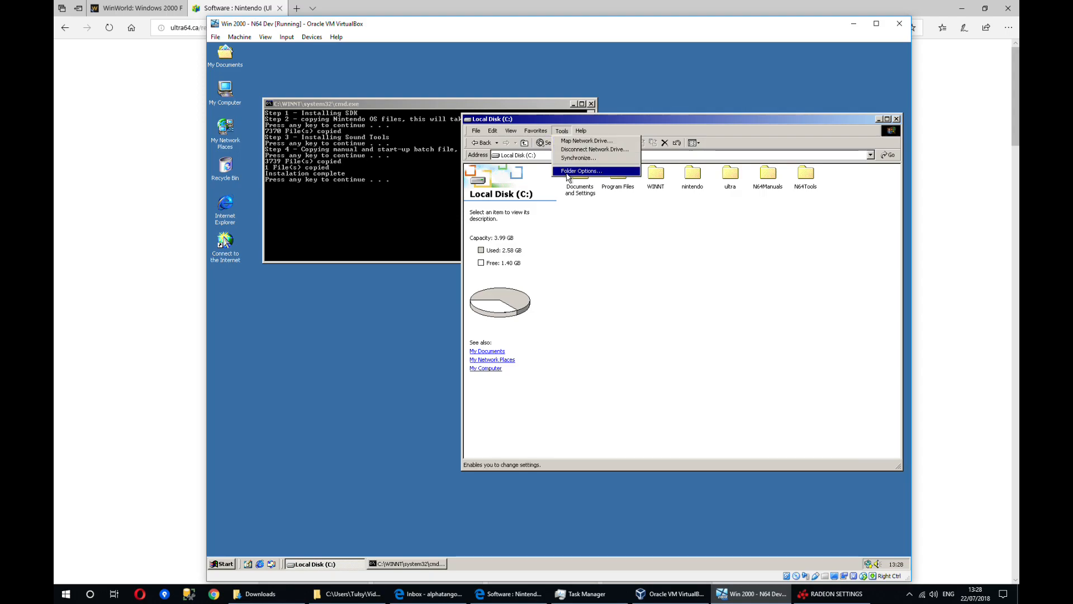
left_click(580, 171)
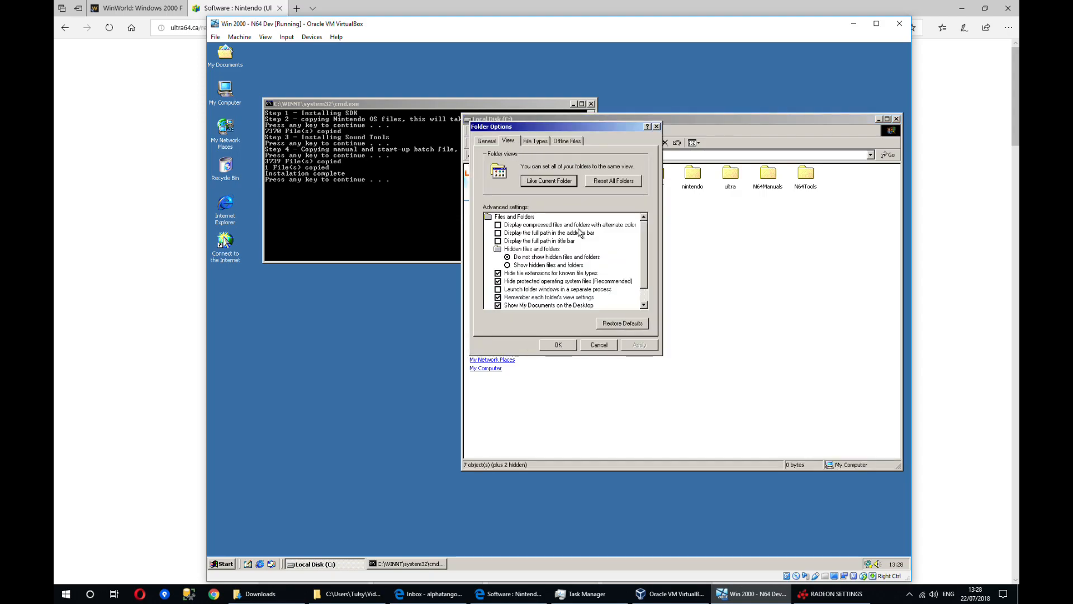
left_click(507, 265)
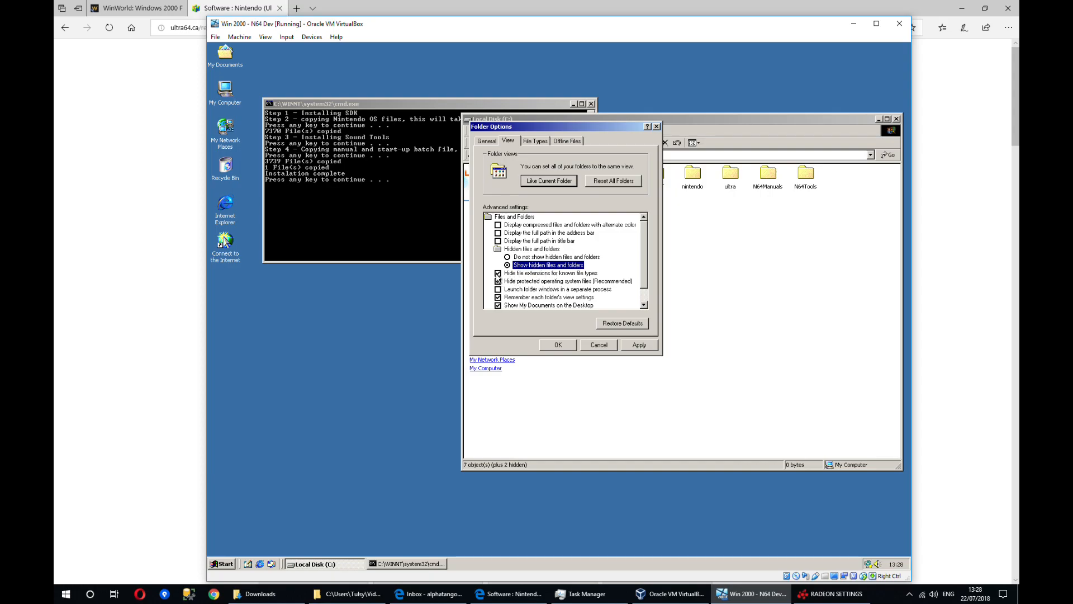
left_click(557, 344)
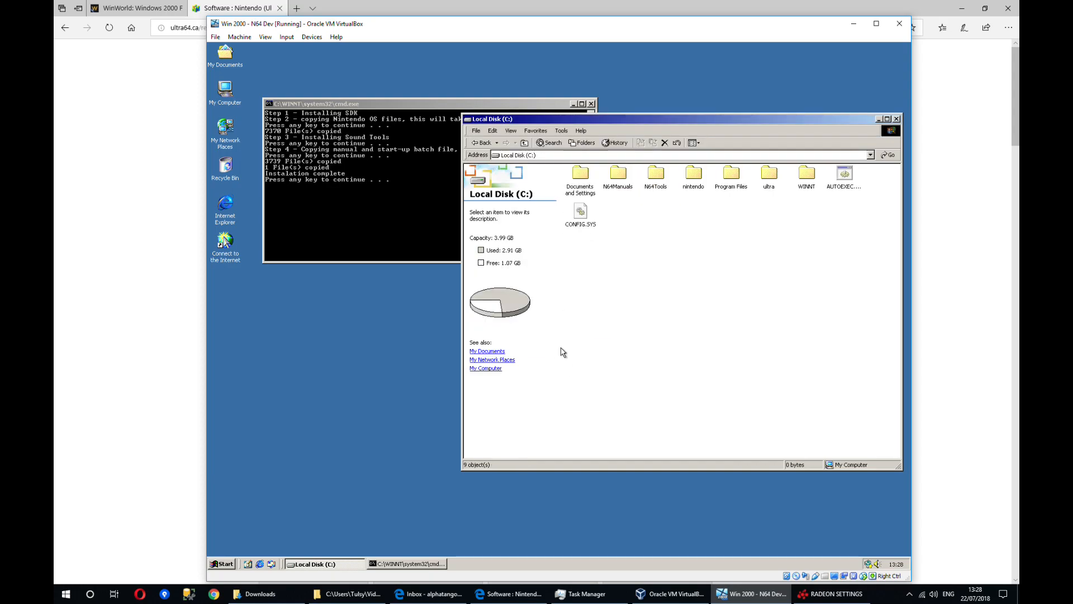
mouse_move(655, 183)
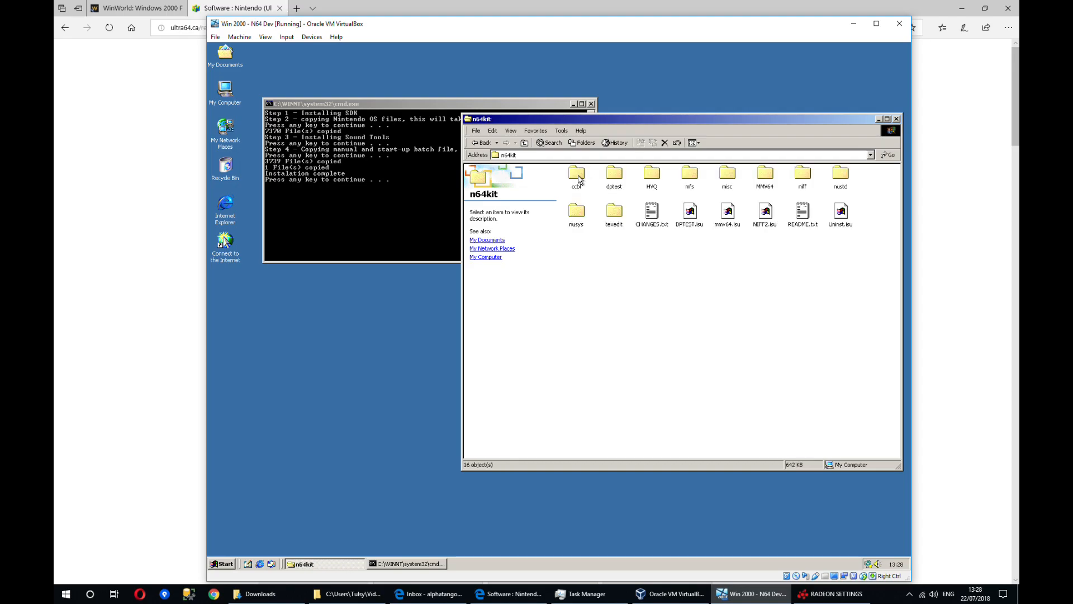
mouse_move(679, 248)
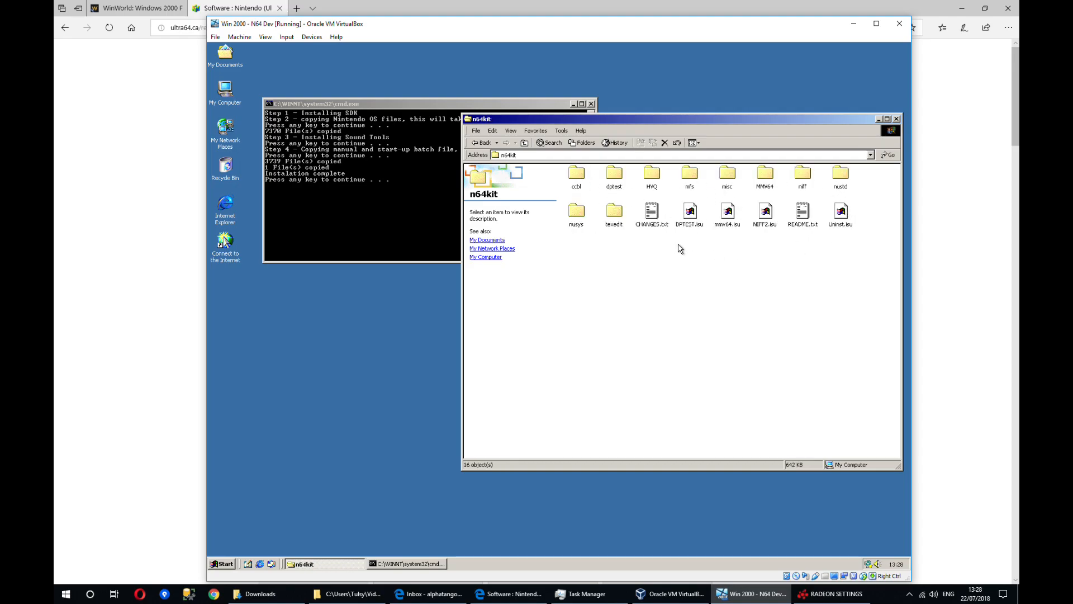
- Browse the ultra and N64Tools folders, returning to the top of drive C each time
left_click(481, 143)
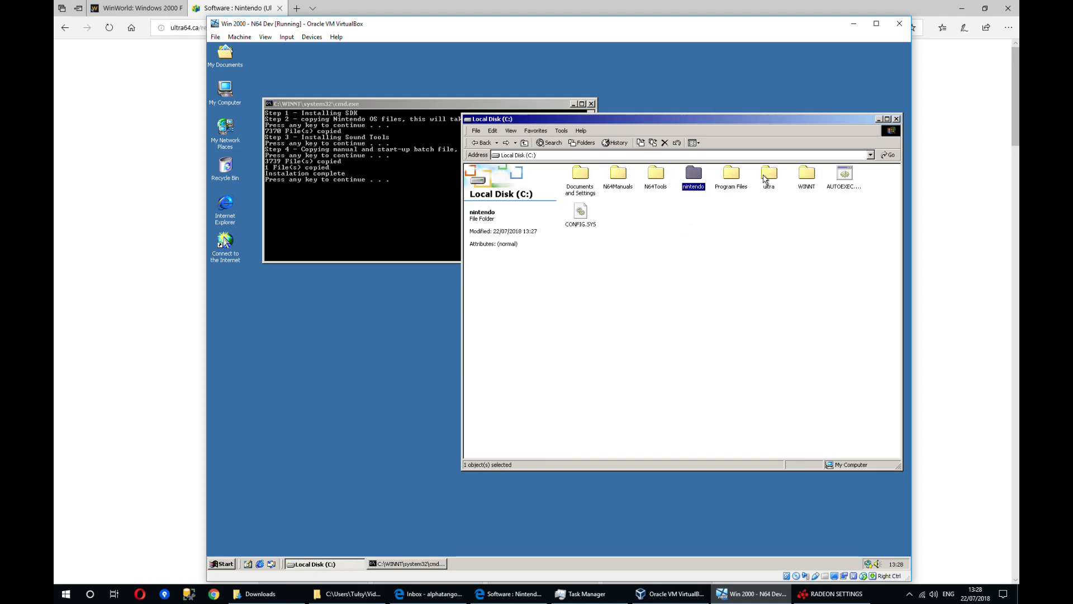
double_click(767, 173)
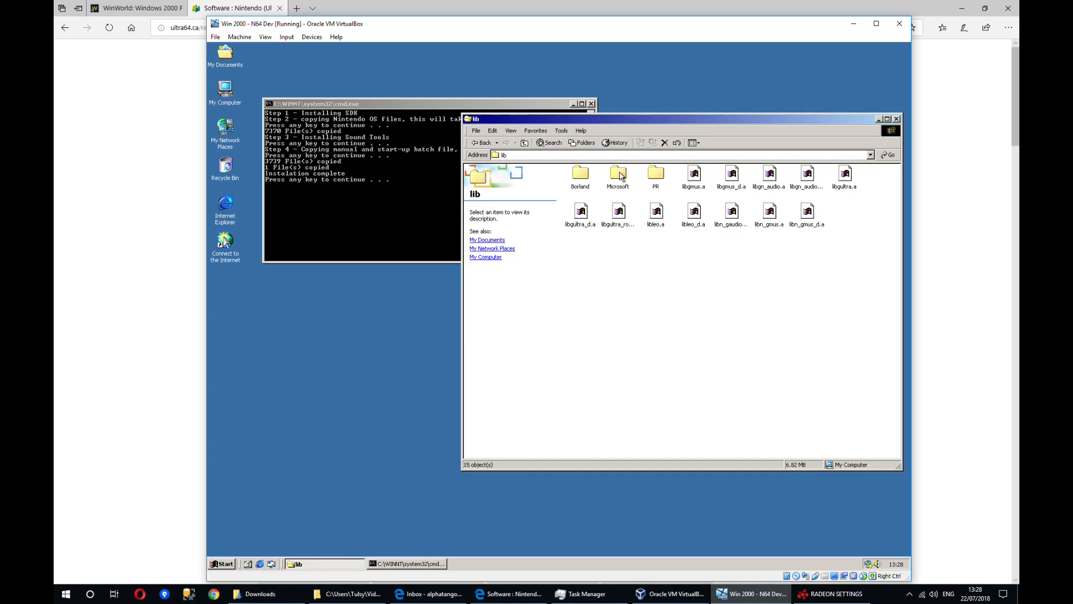
left_click(481, 143)
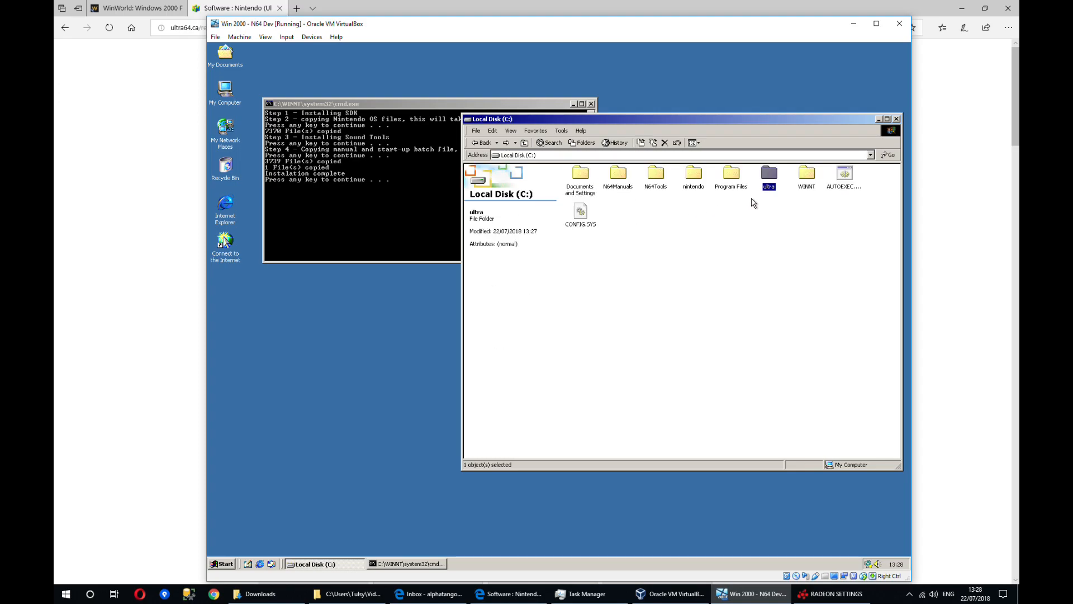
double_click(655, 173)
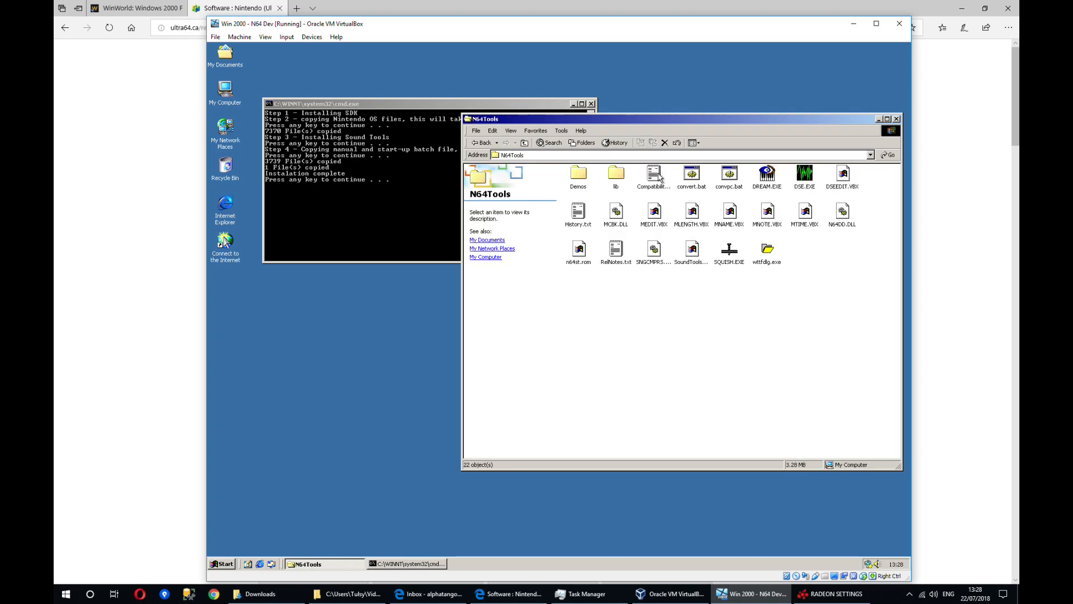
left_click(481, 143)
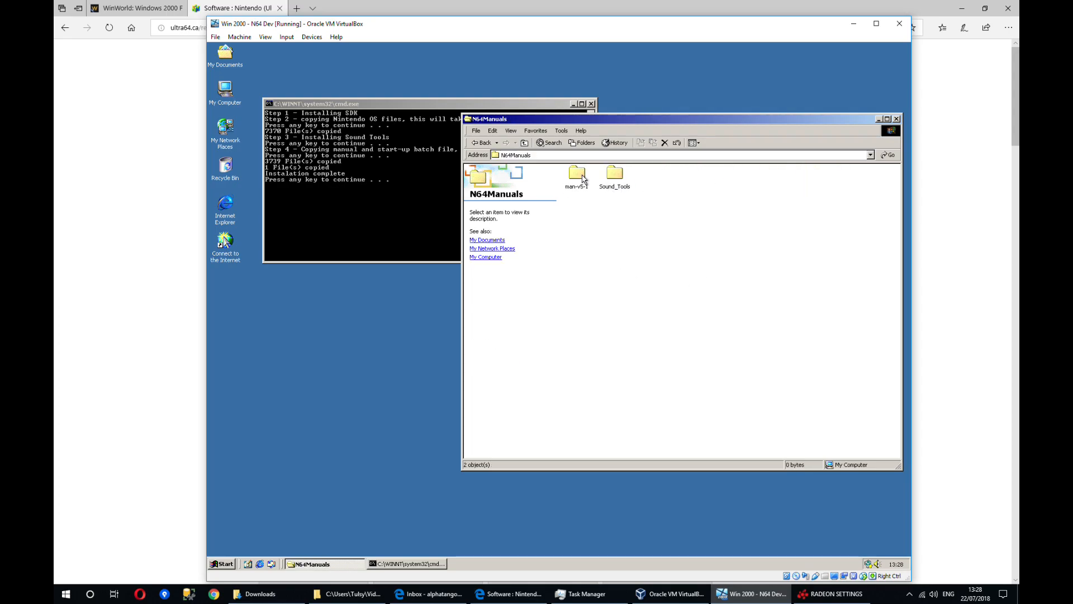
- Go back through My Computer to drive C and open the nintendo folder
double_click(576, 175)
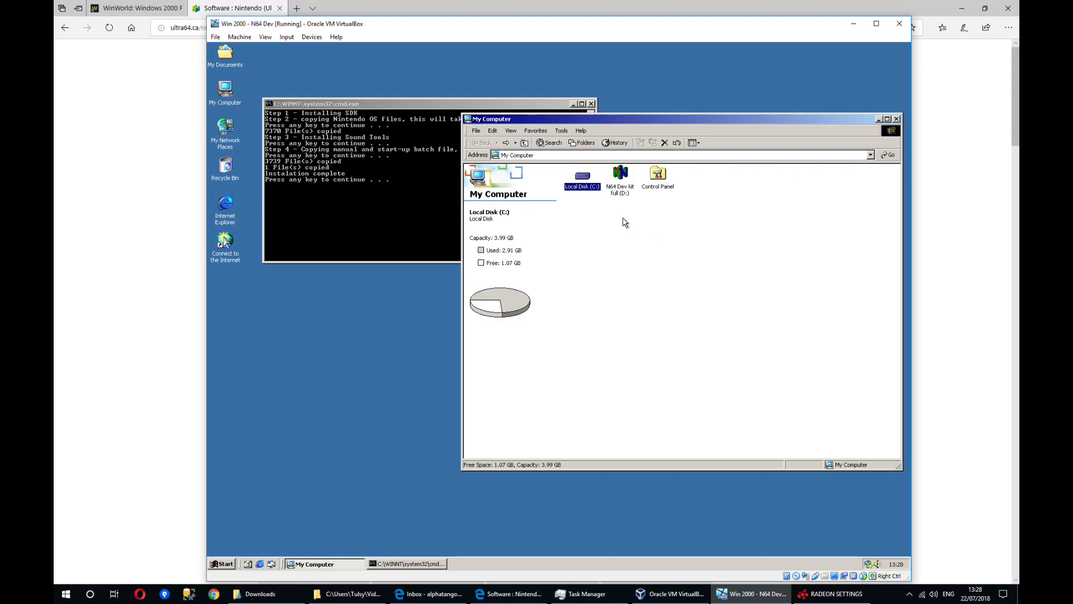
double_click(582, 177)
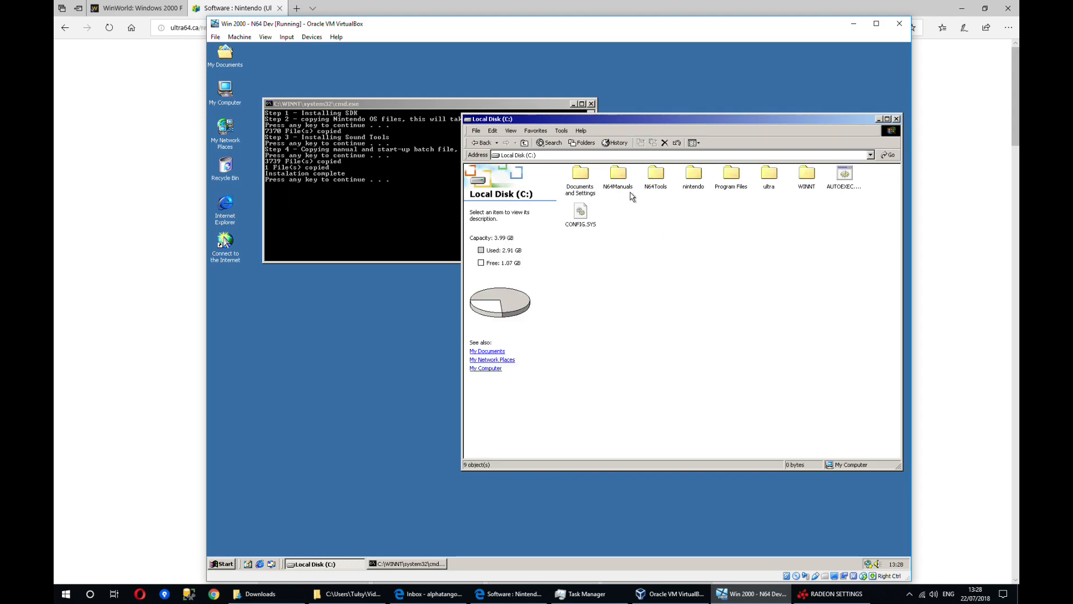
double_click(693, 174)
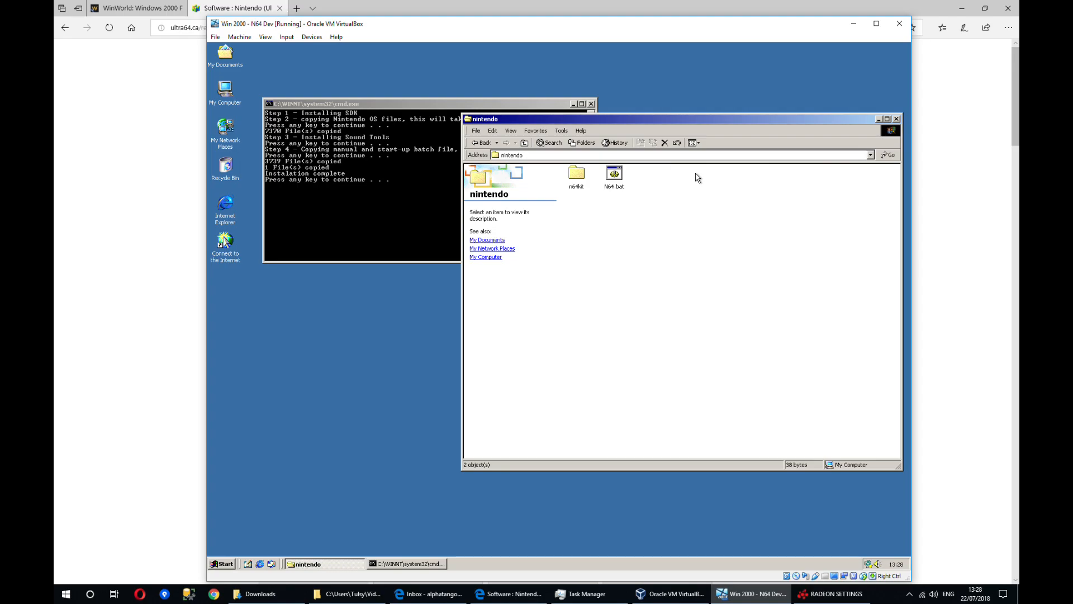
- Open N64.bat in Notepad, then switch the file window to C:\ultra
right_click(613, 175)
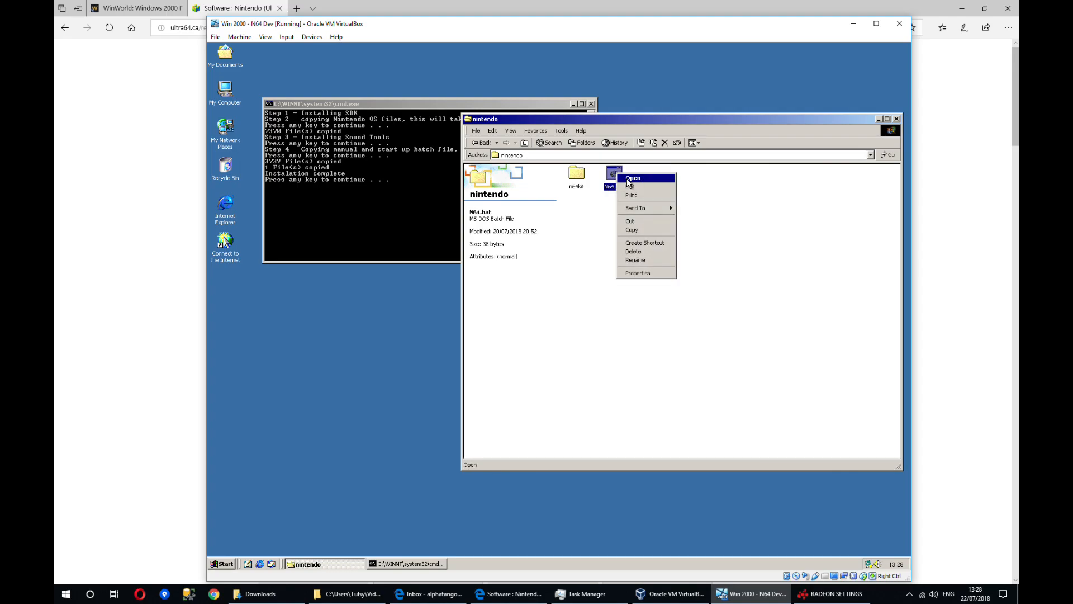
left_click(632, 178)
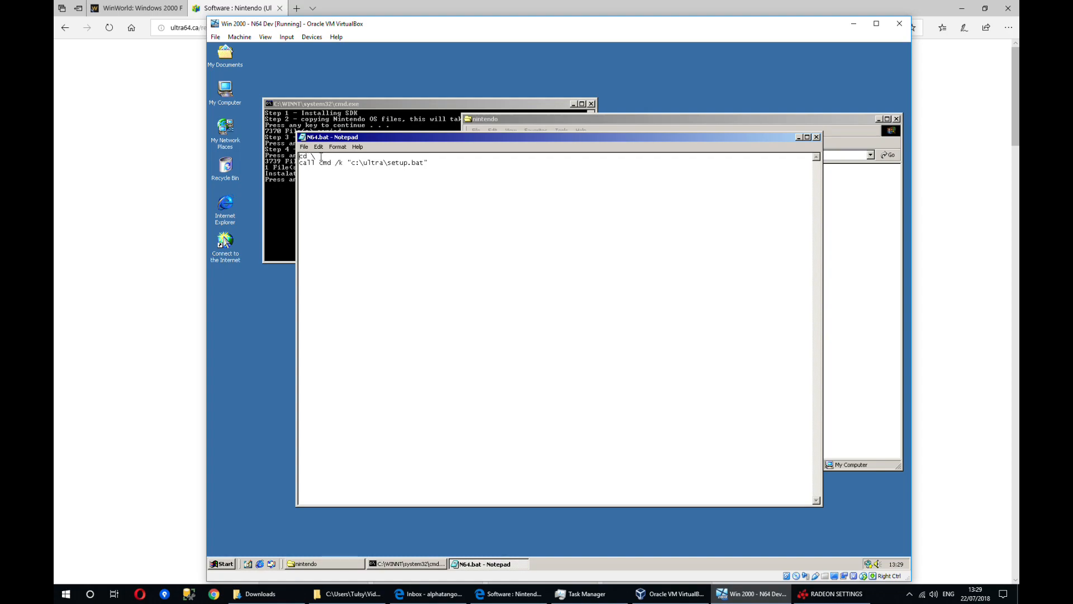
mouse_move(420, 156)
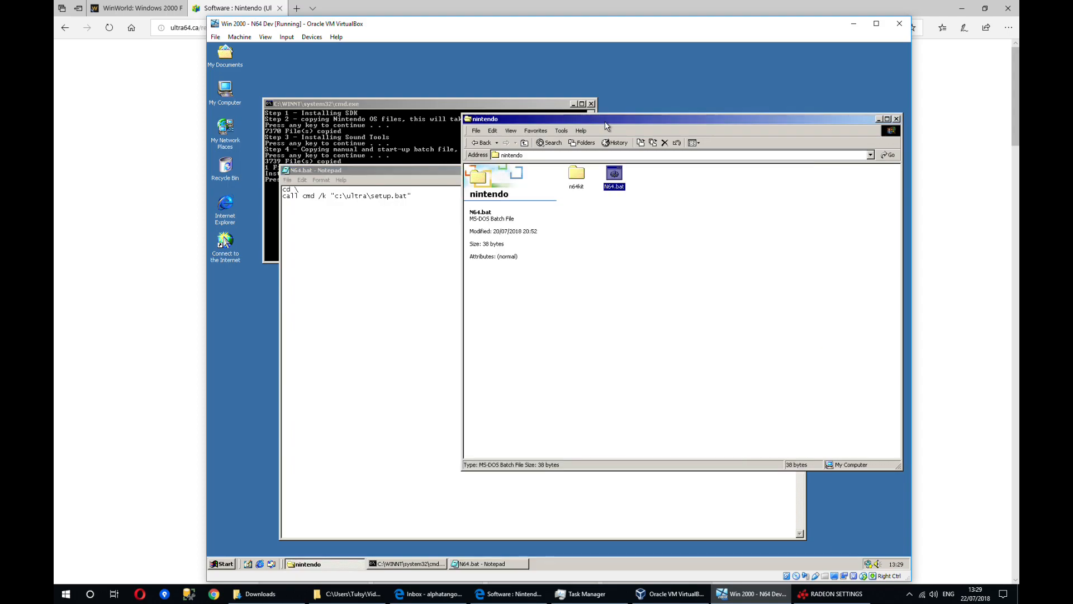
left_click(483, 142)
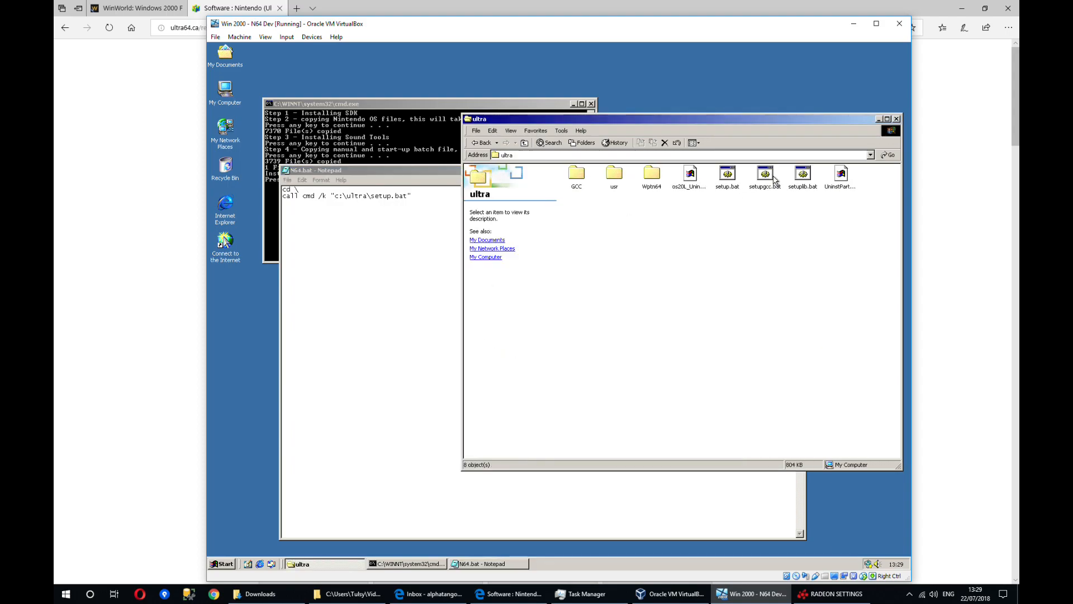
- Open setup.bat and setupgcc.bat in Notepad to inspect the SDK environment scripts
right_click(726, 175)
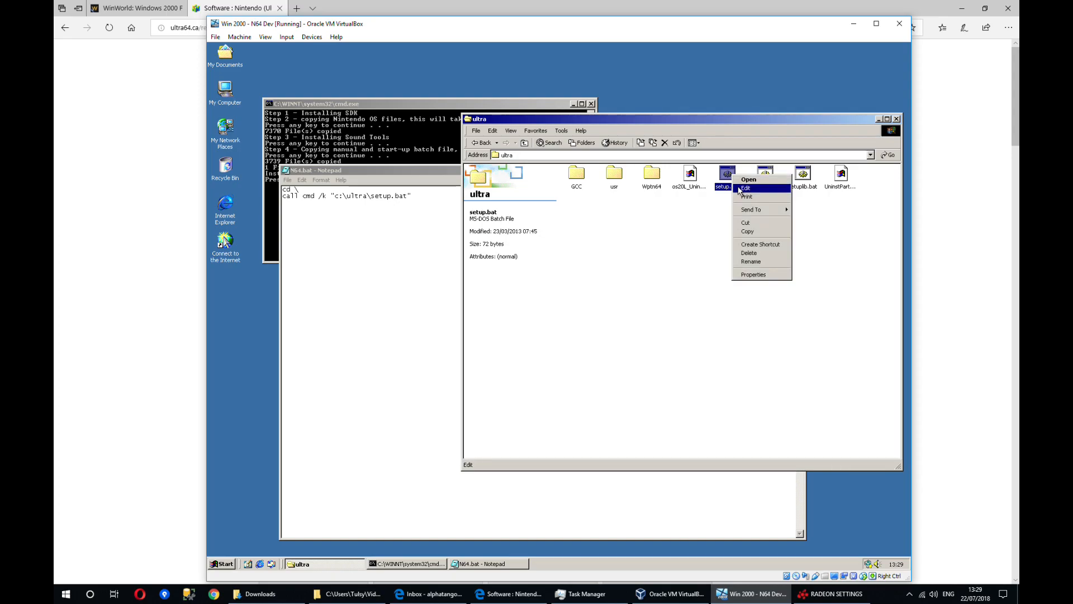
left_click(745, 188)
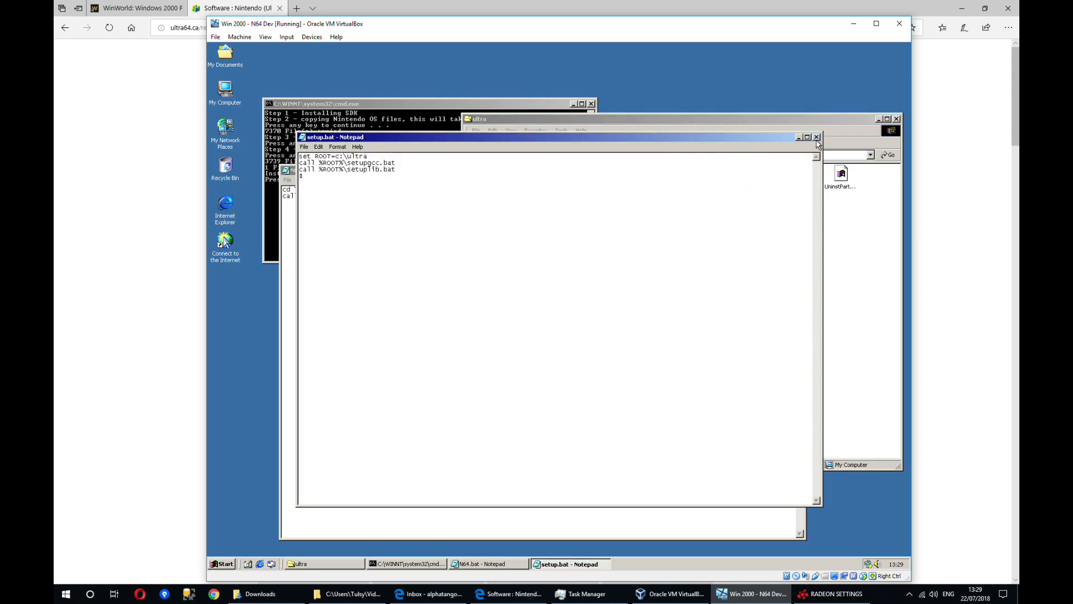
right_click(756, 178)
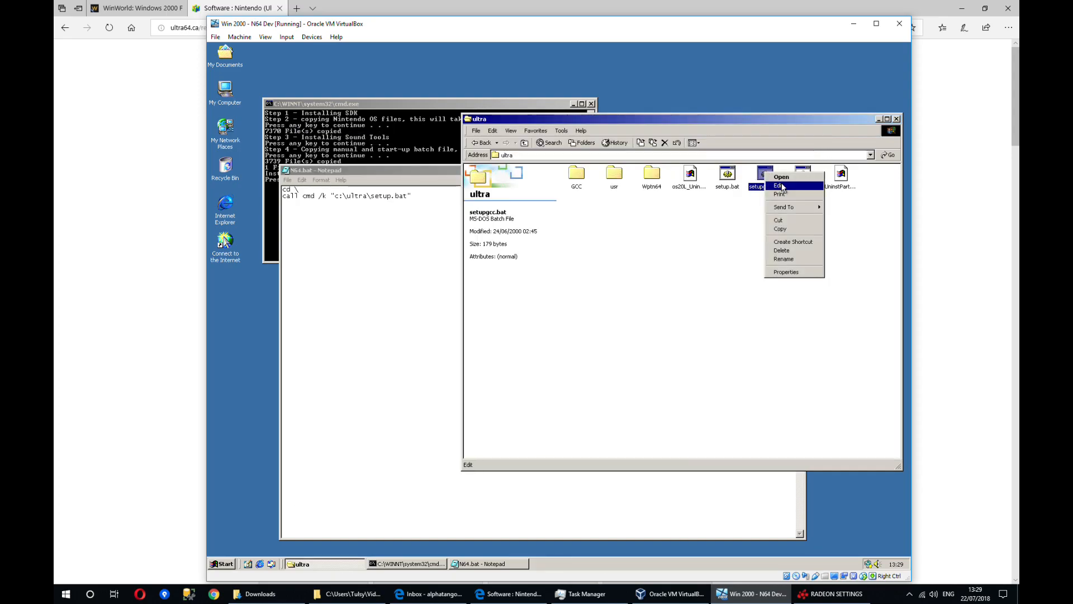
left_click(779, 186)
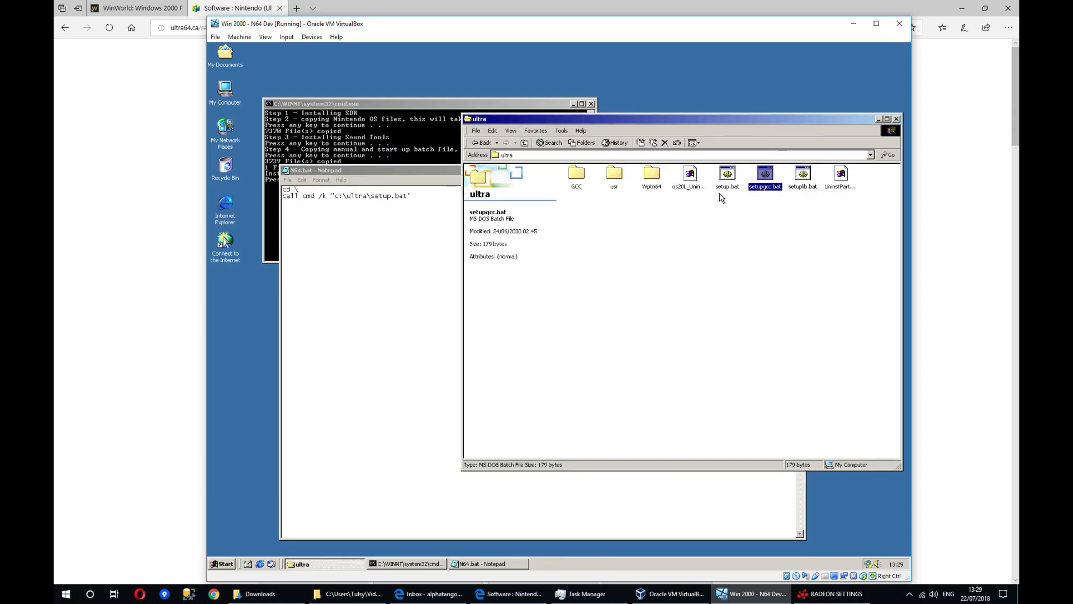
left_click(727, 177)
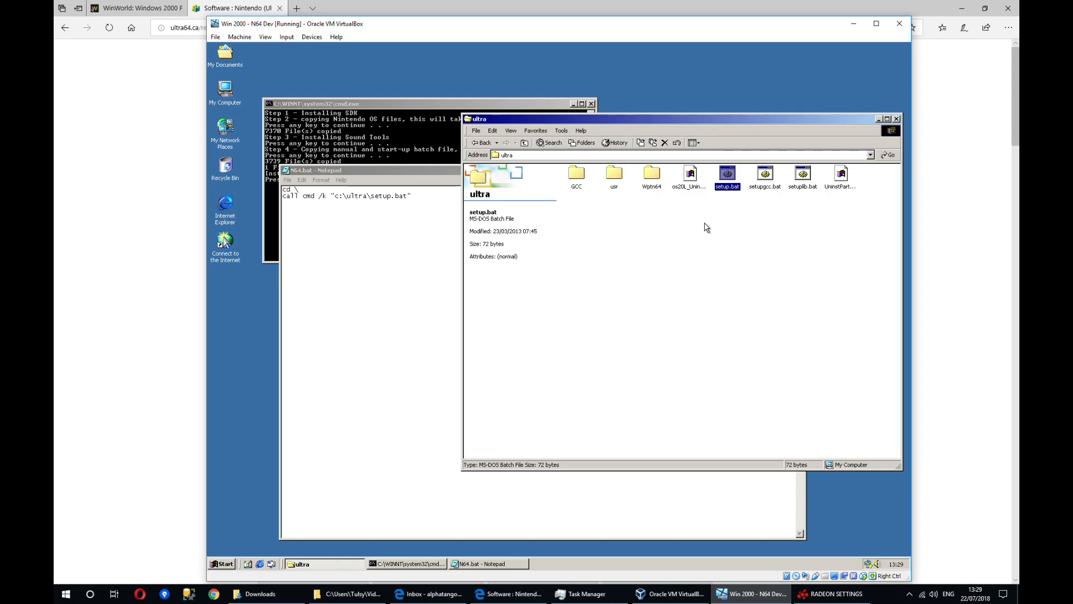
left_click(221, 563)
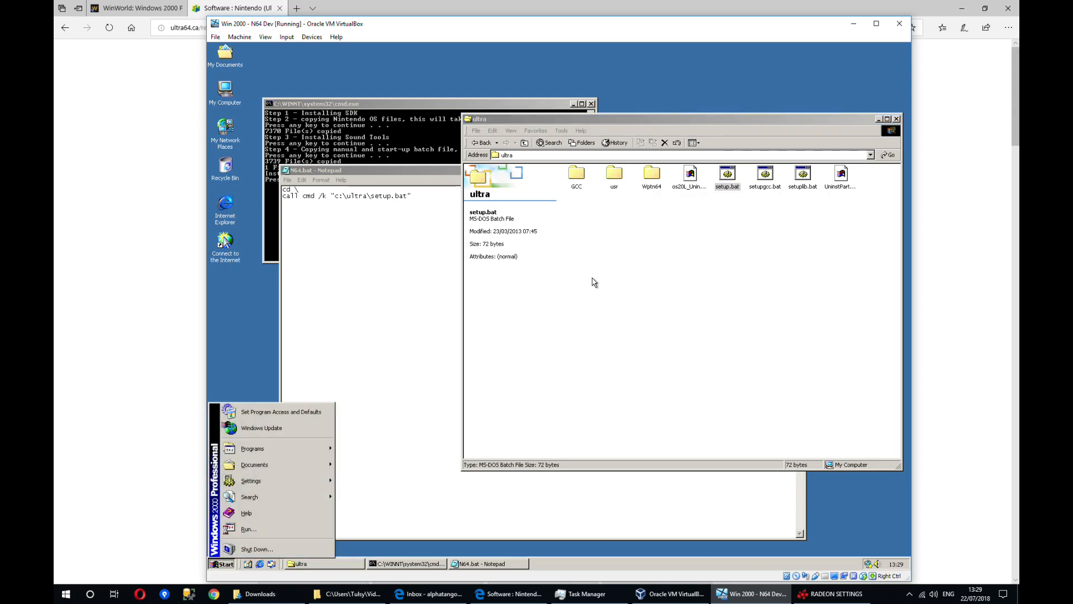
- Run cmd from Start > Run and execute the ultra setup.bat to set GCC variables and PATH
left_click(248, 528)
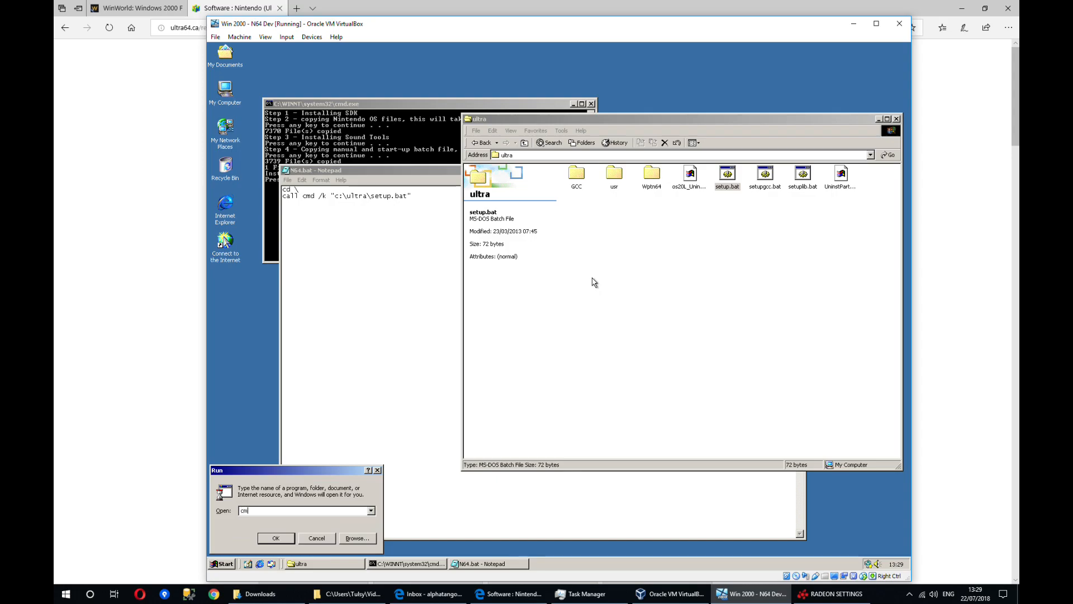
left_click(275, 537)
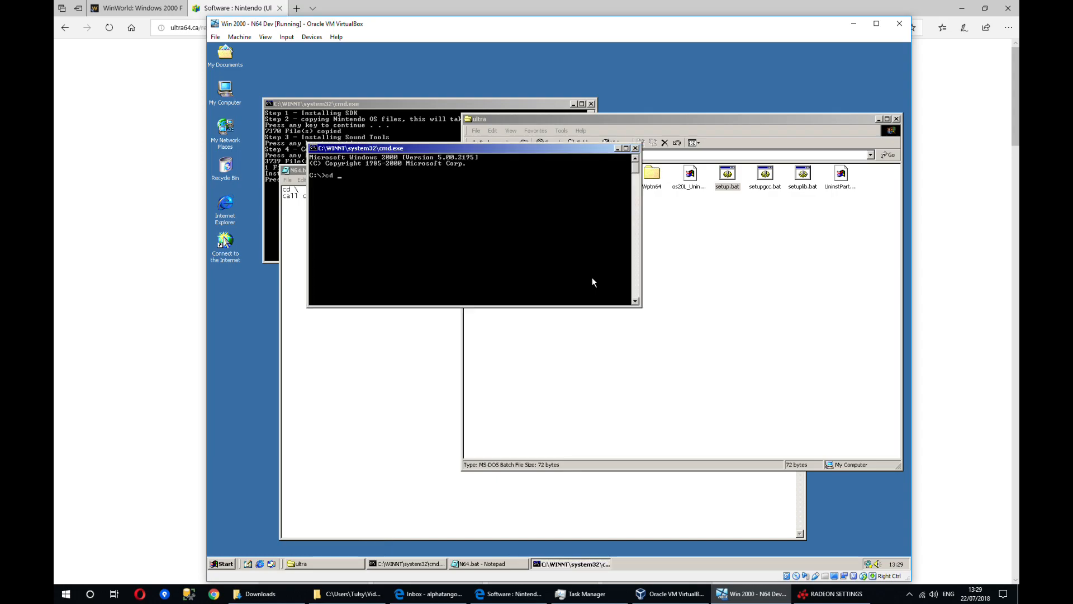
type("ultra")
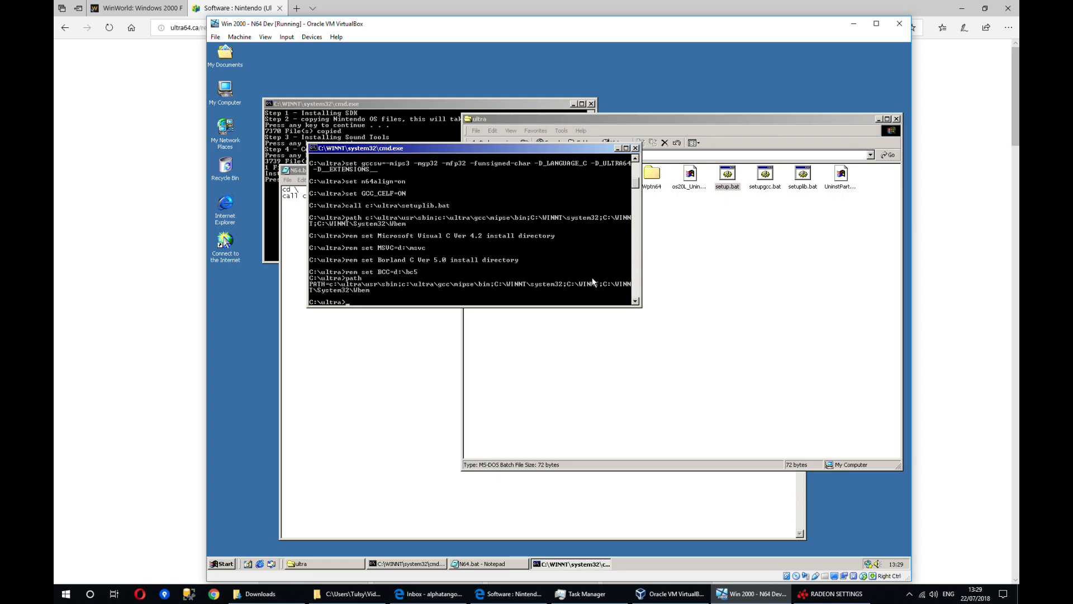
left_click(222, 564)
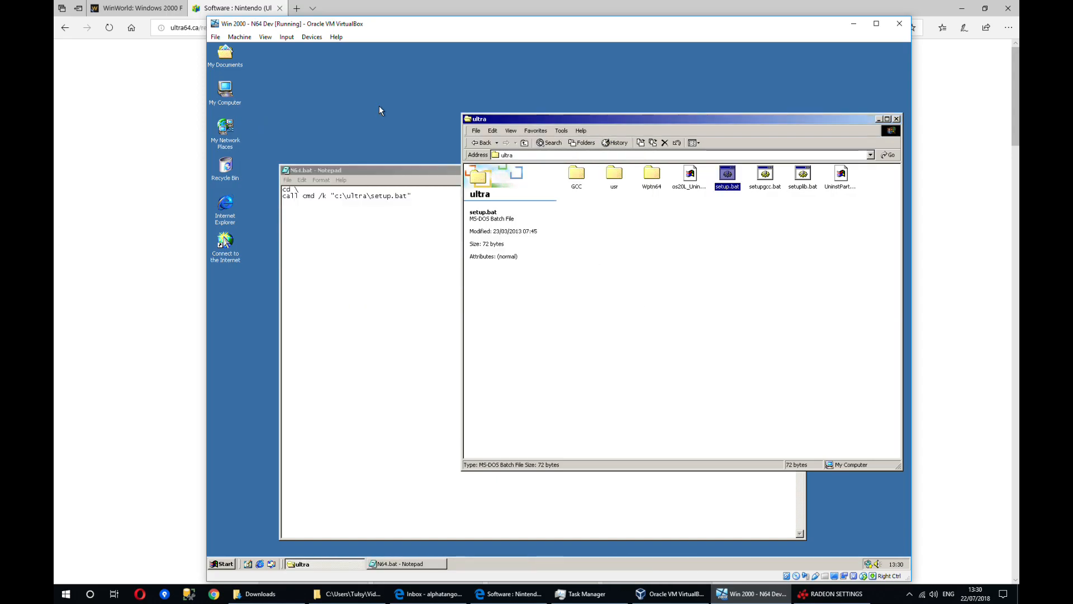
left_click(483, 142)
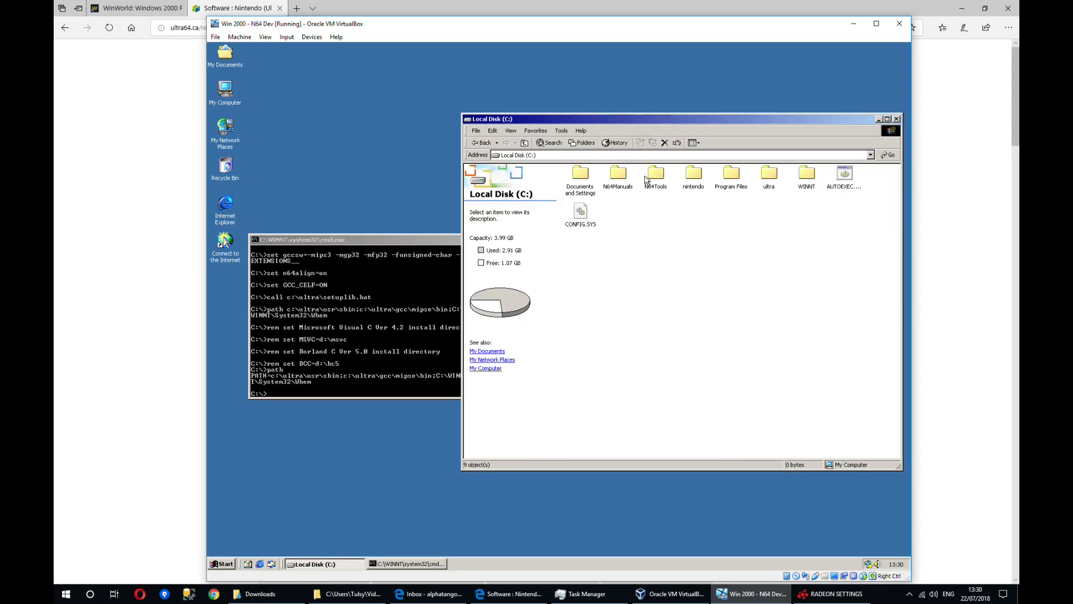
mouse_move(725, 178)
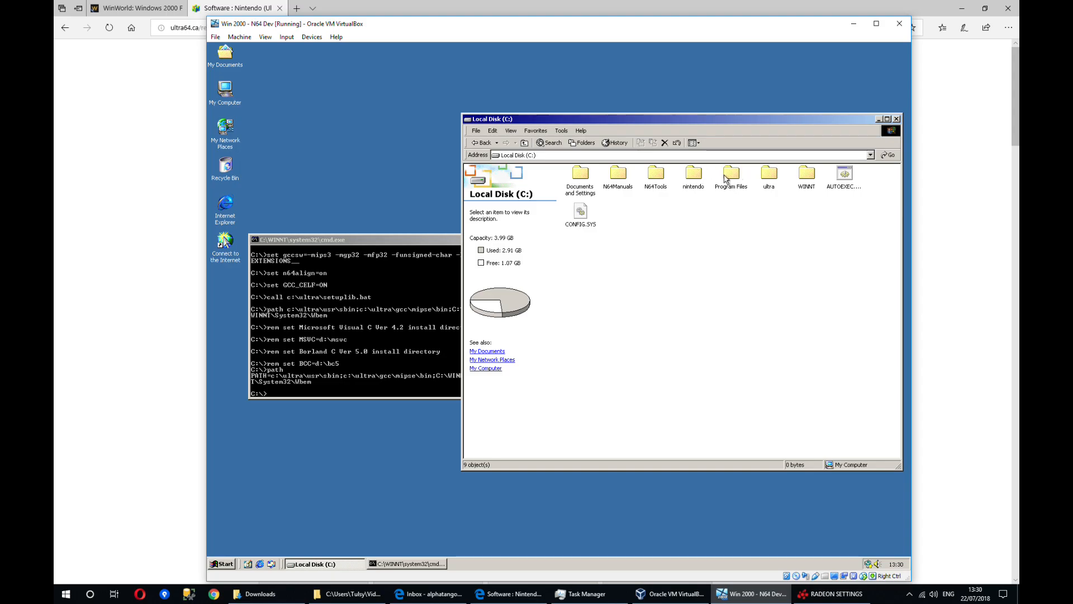
mouse_move(688, 174)
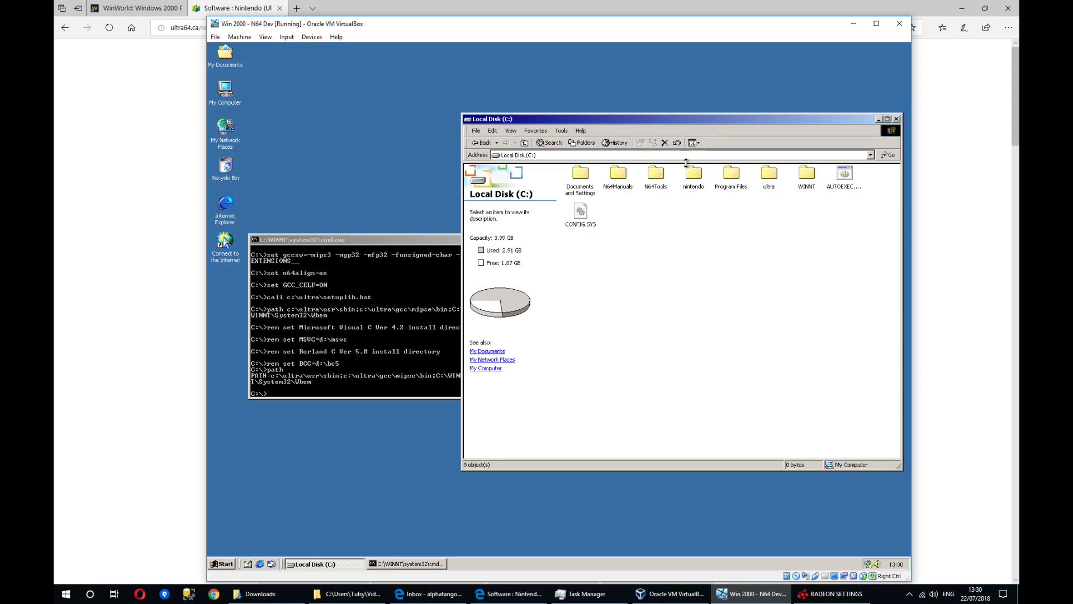
- Browse into nintendo\n64kit\nusys\sample\nu0 to see its source files and Makefile
double_click(692, 174)
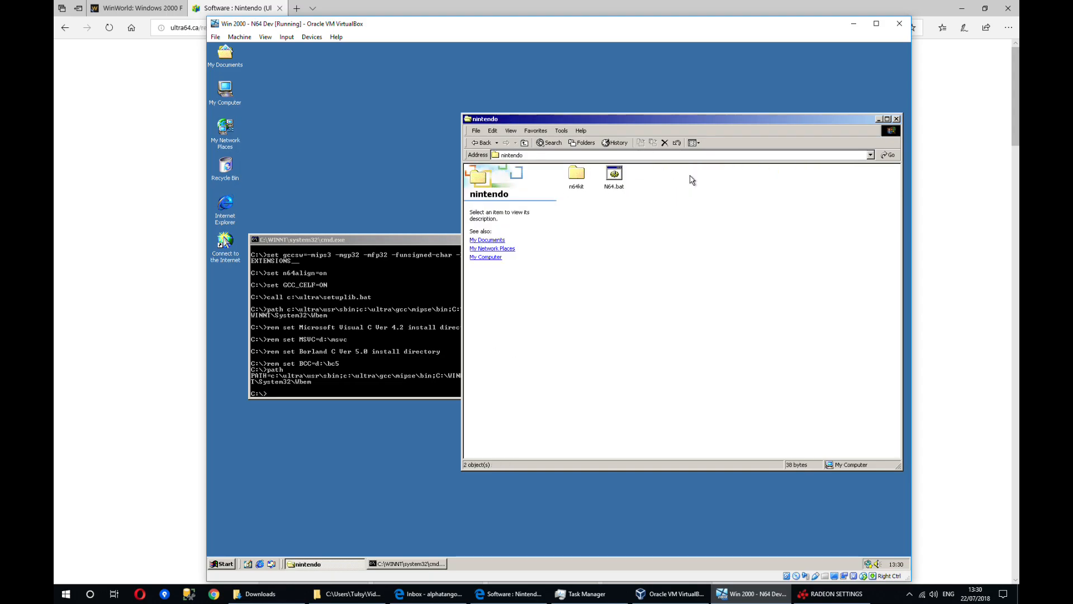
double_click(575, 177)
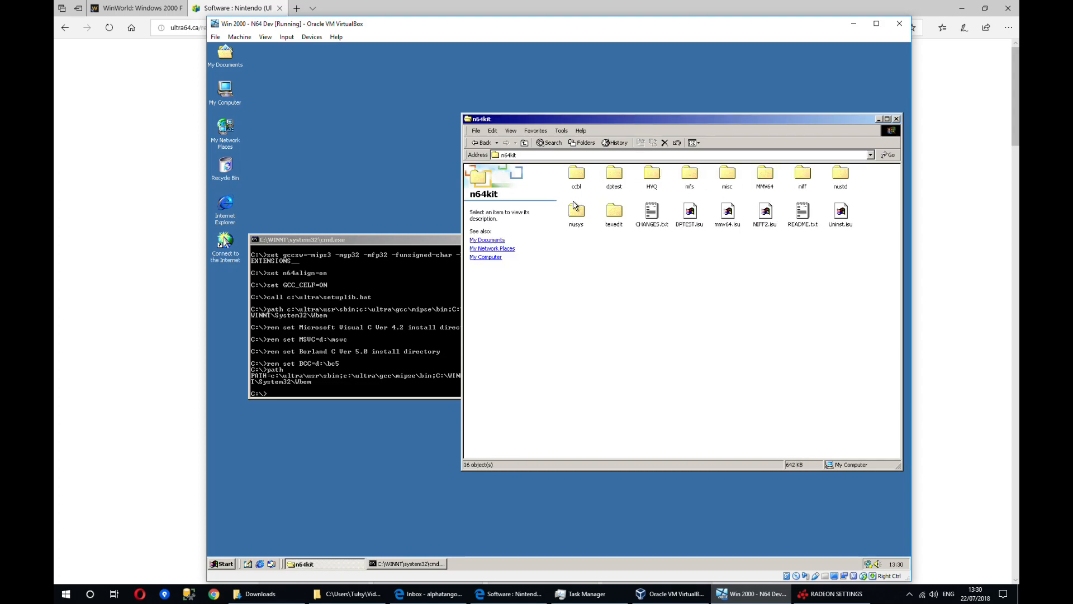
double_click(575, 212)
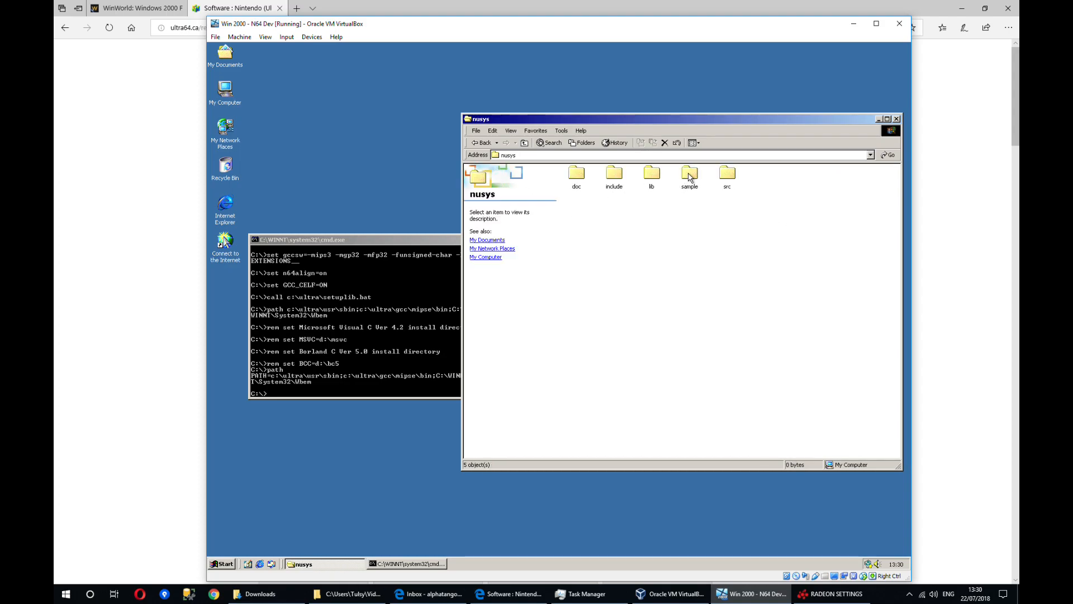
double_click(689, 173)
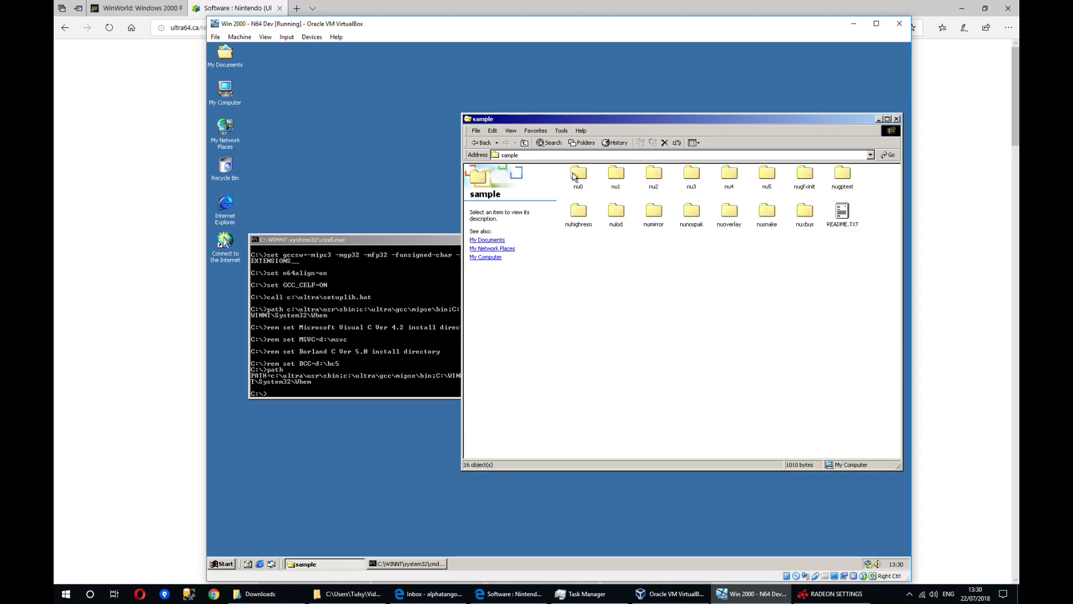
double_click(578, 174)
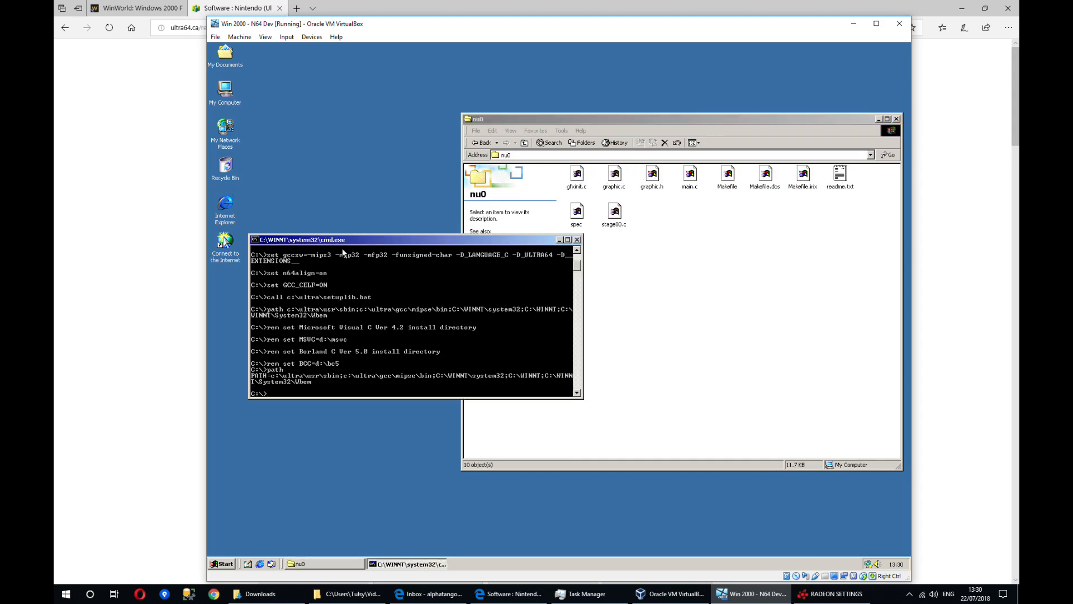
- In cmd, cd into nintendo\n64kit\nusys\sample\nu0 with dir listings along the way
type("cd nion")
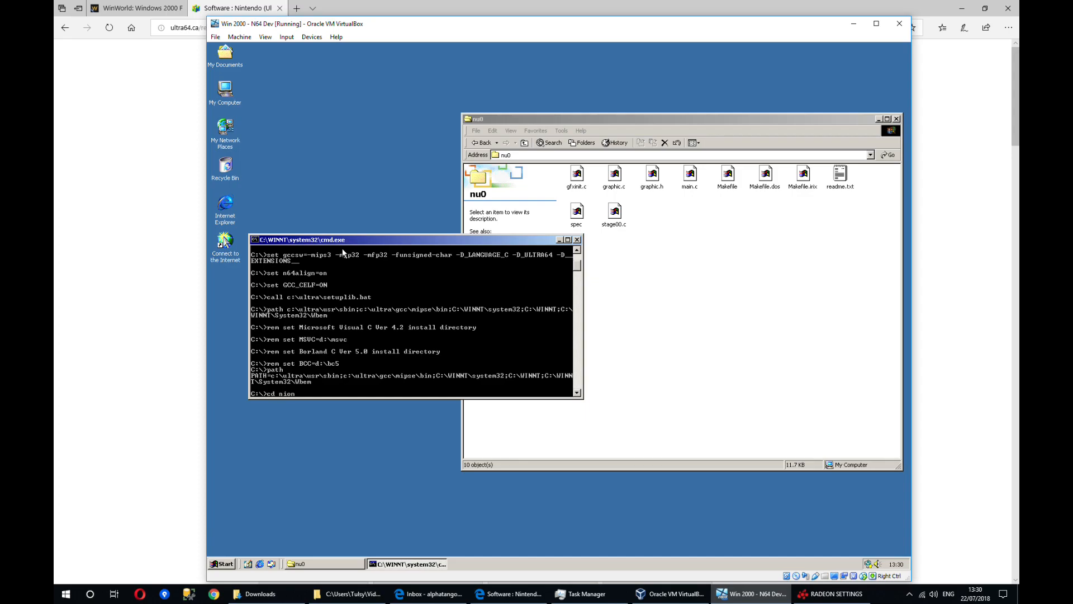
type("cd nintendo")
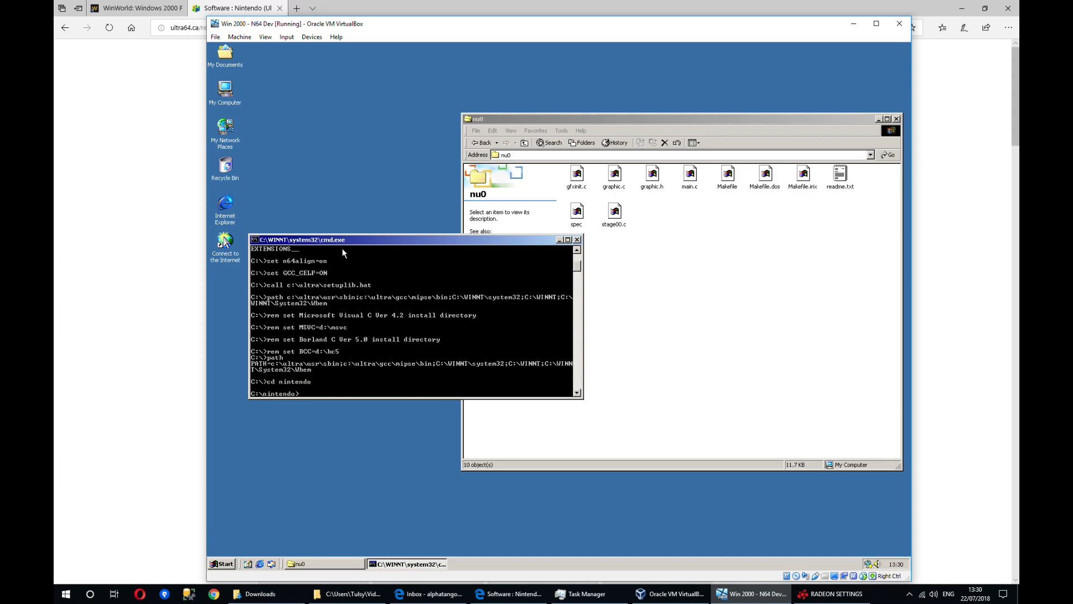
type("cd n")
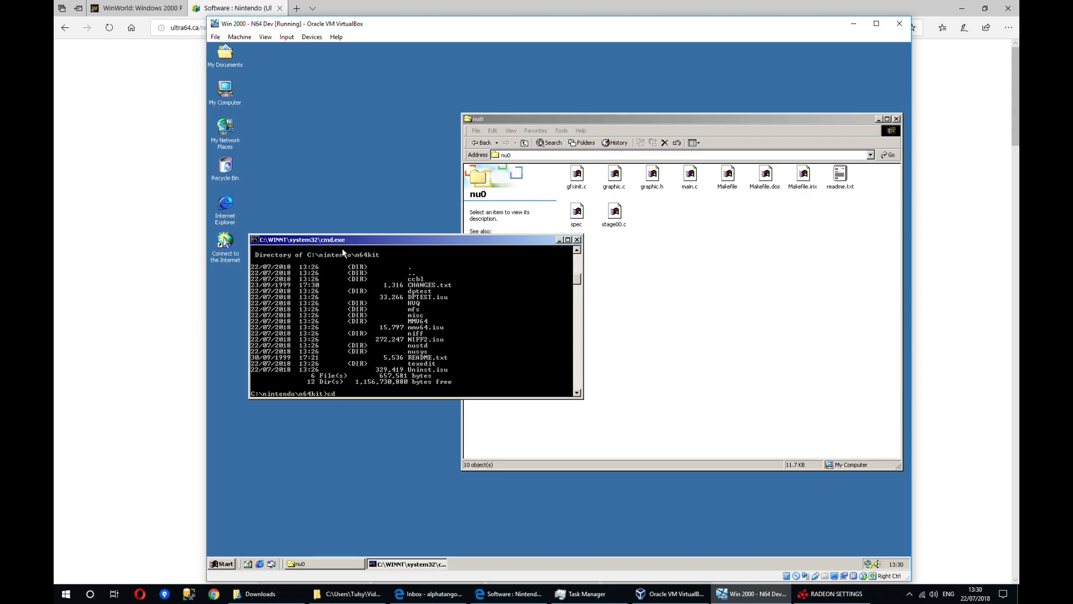
type("nusys")
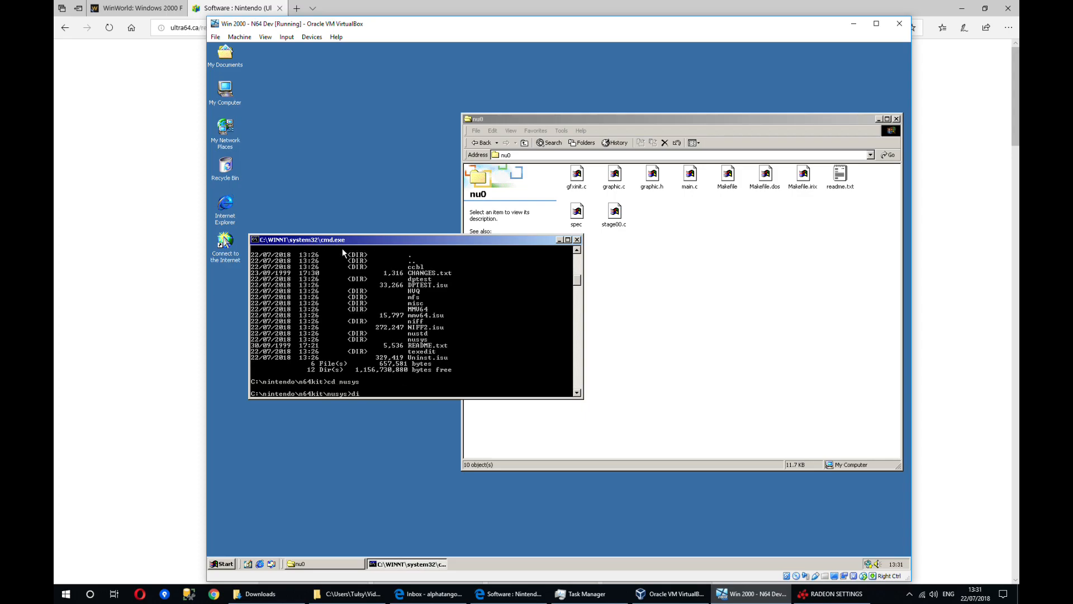
type("dir")
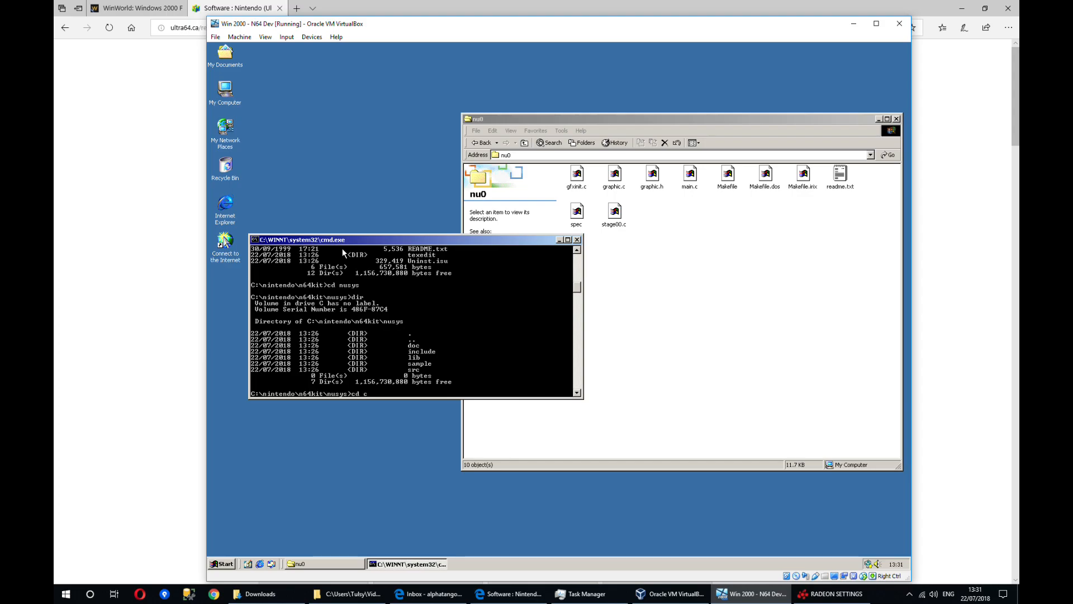
type("ample\\nu0")
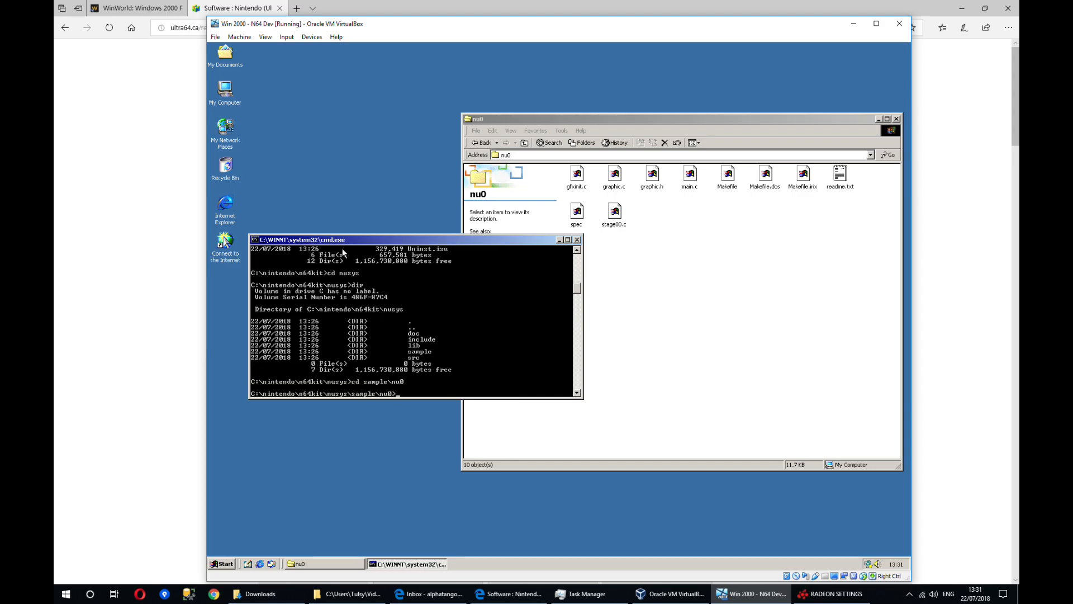
type("dir")
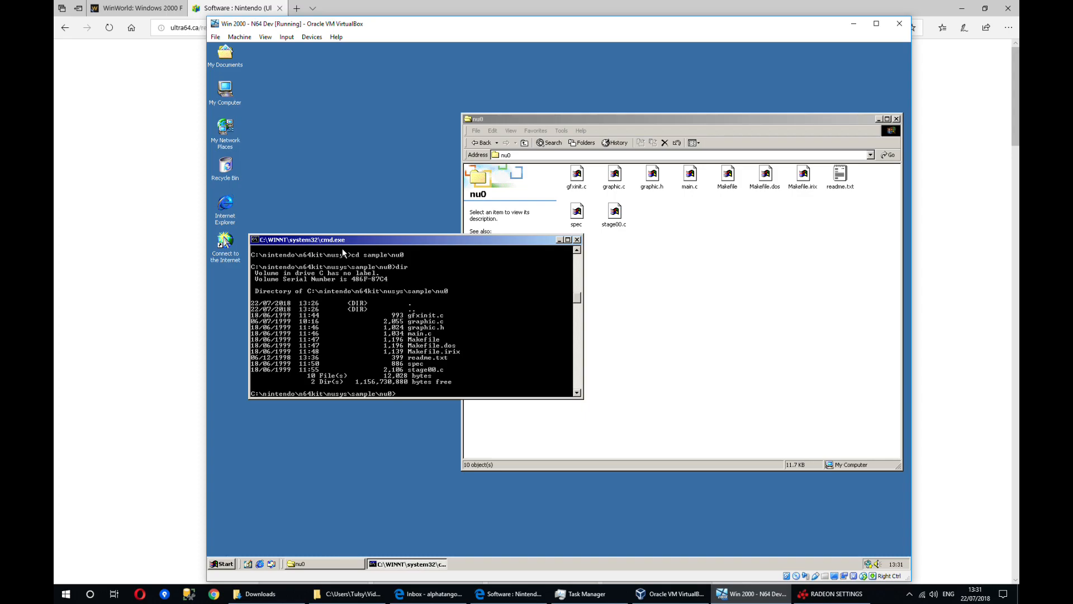
- Run make in nu0 to build nu0.n64 and nu0.out
type("make")
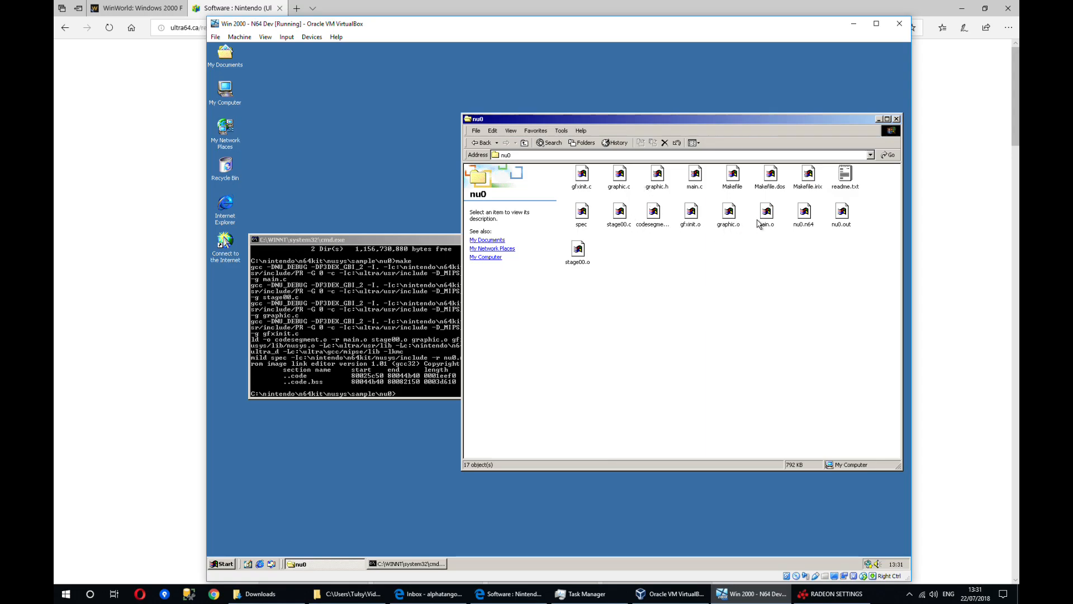
- Select the built nu0.n64 ROM in Explorer to show it as a 127 KB N64 File
left_click(804, 215)
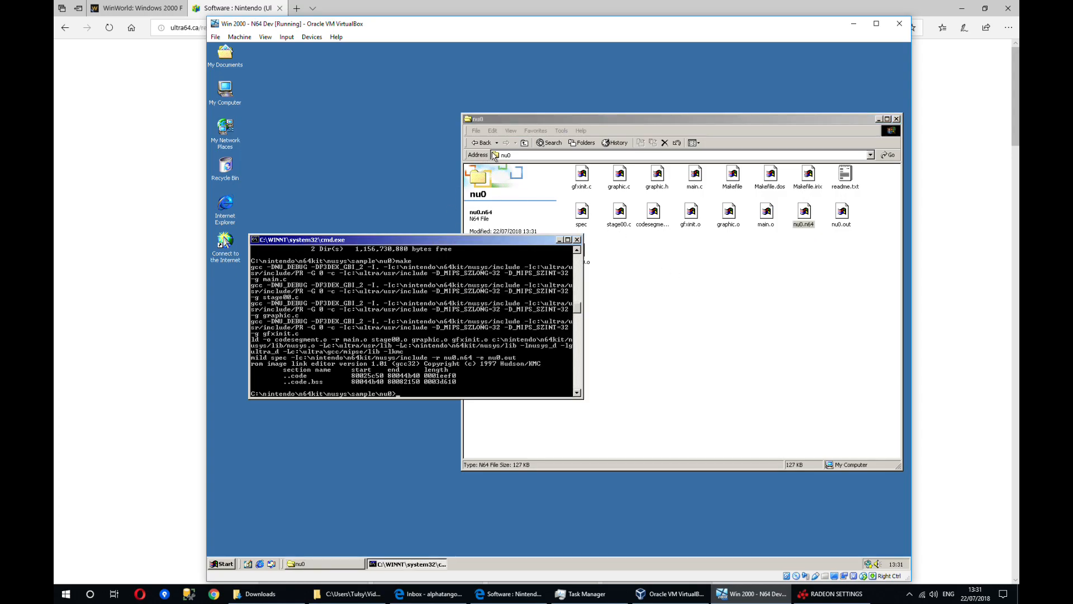
mouse_move(630, 293)
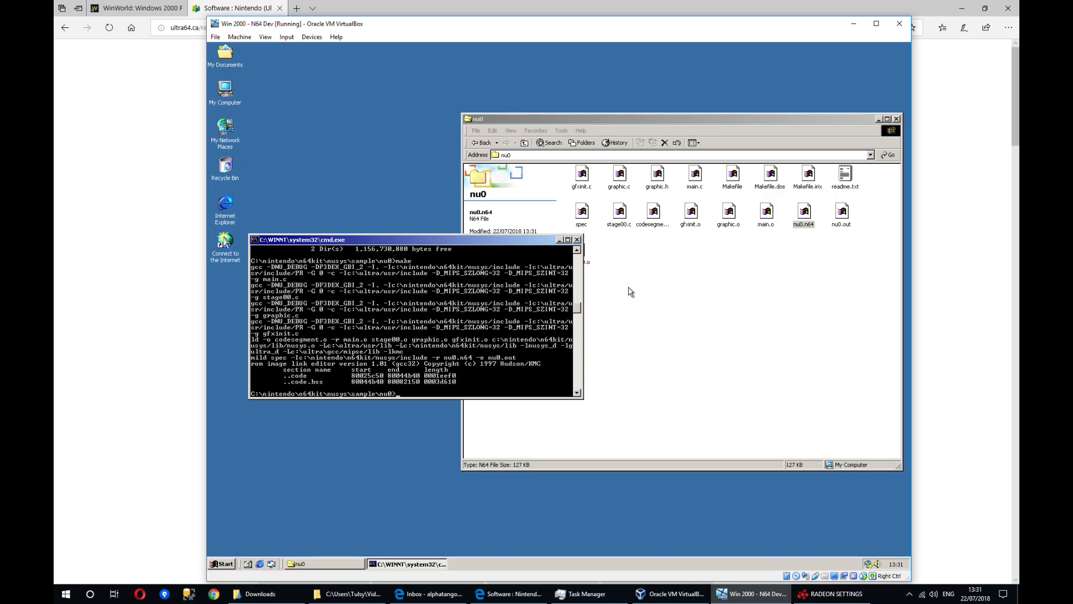
mouse_move(432, 201)
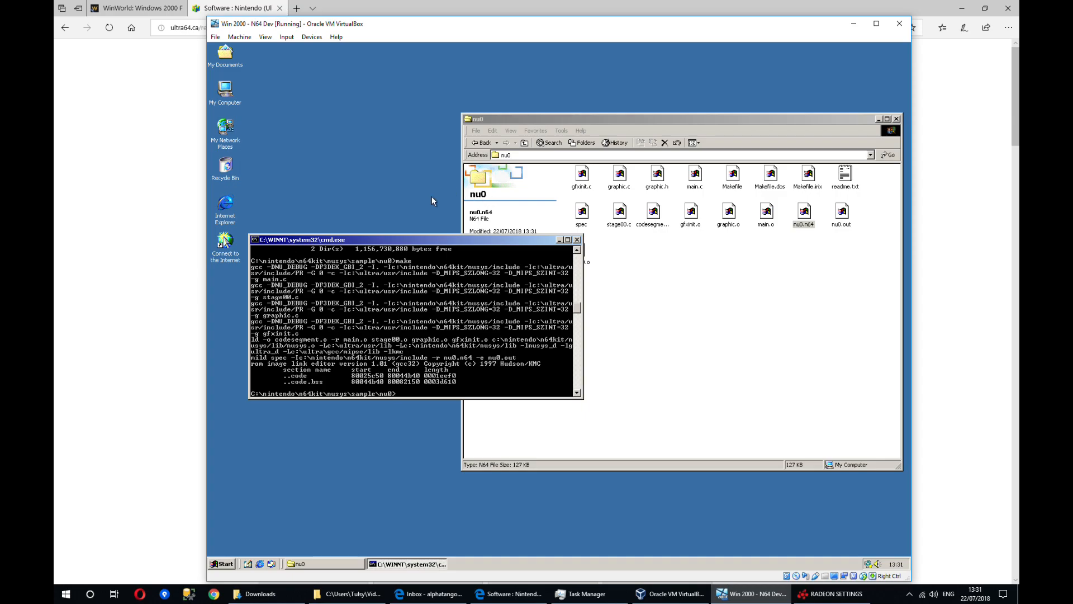
mouse_move(352, 152)
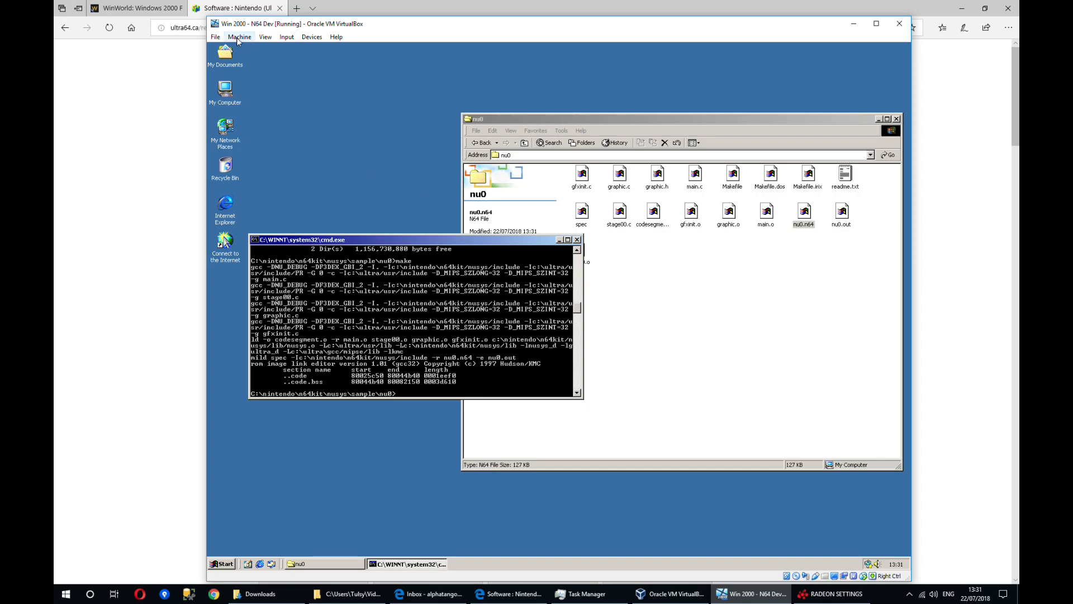
- Close the Win 2000 - N64 Dev machine from the Machine menu, saving its state
left_click(239, 37)
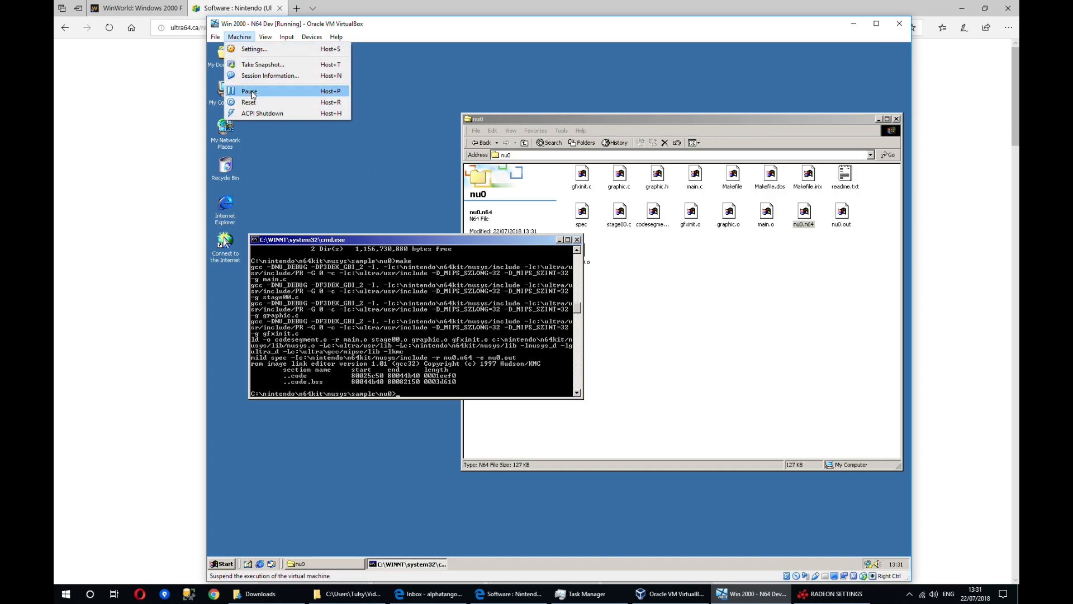
left_click(249, 91)
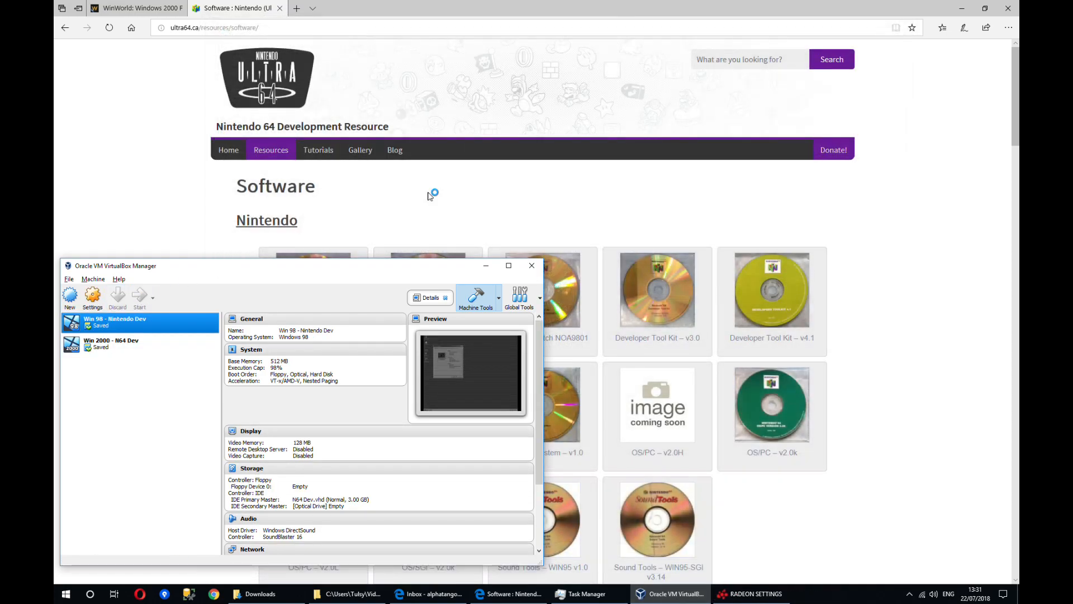
- Start the Win 98 - Nintendo Dev machine and bring up My Computer on its desktop
left_click(138, 298)
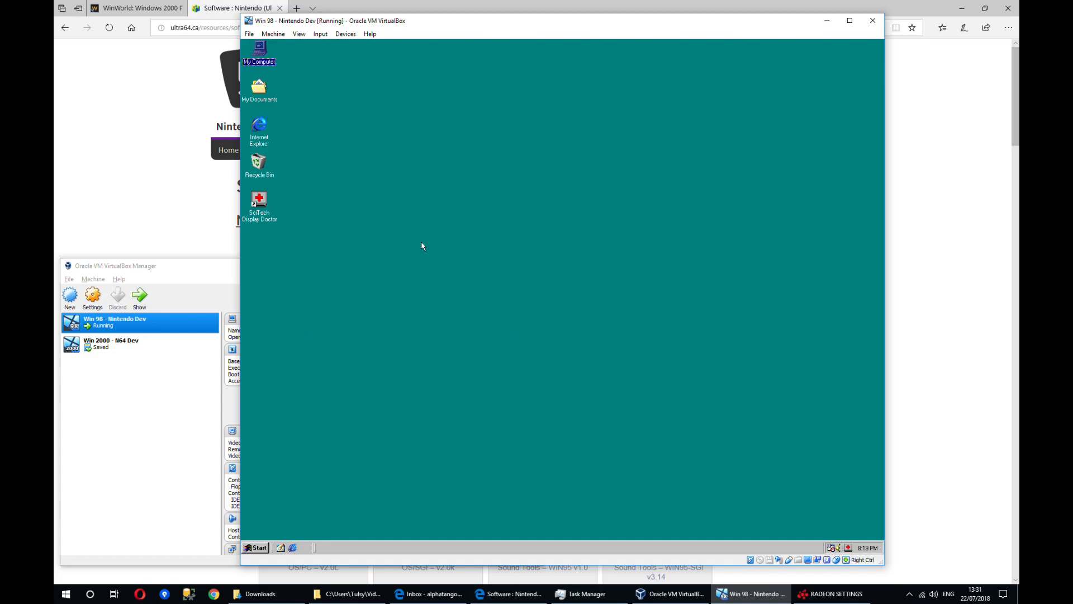
left_click(259, 203)
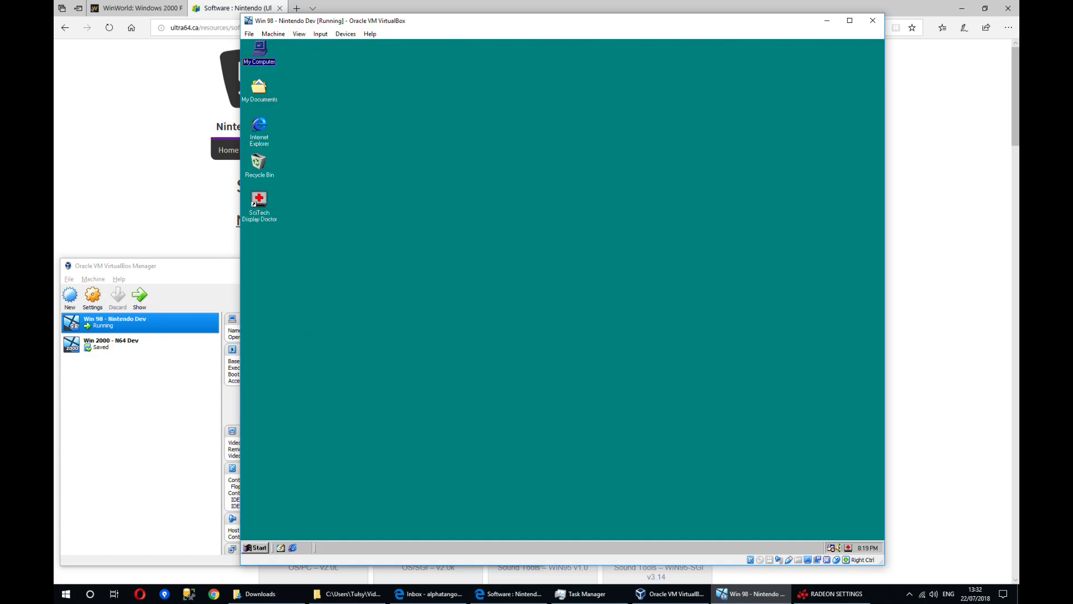
double_click(258, 51)
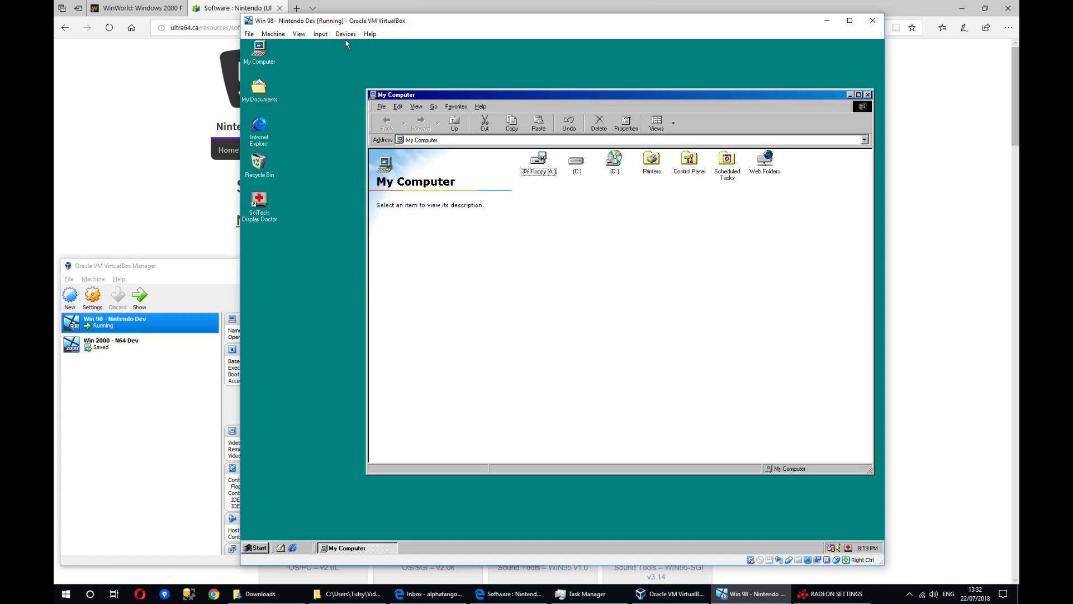
mouse_move(346, 33)
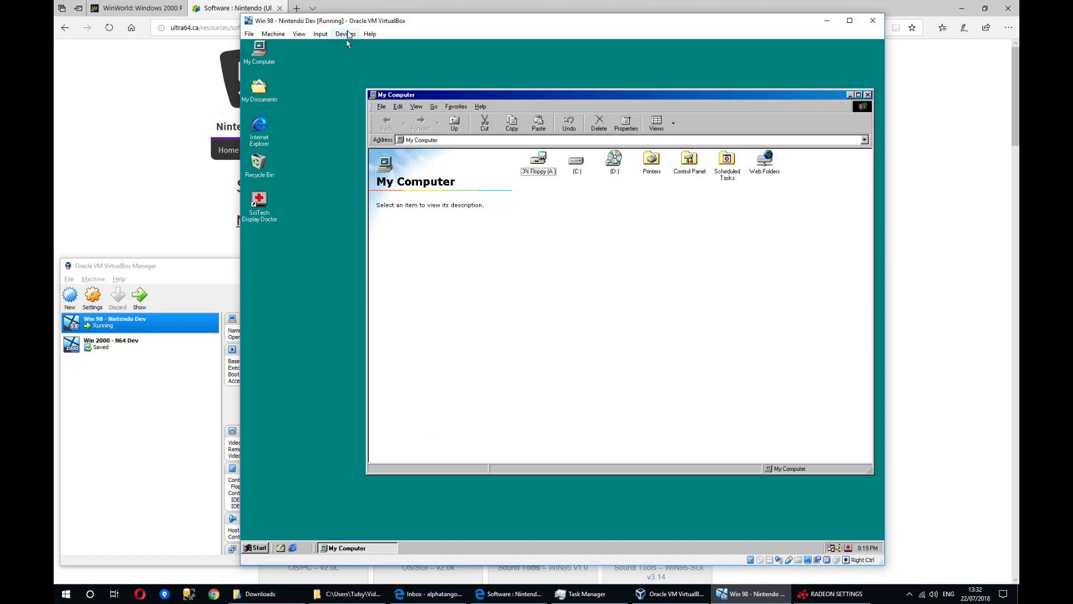
- Mount N64 dev kit full.iso and run its installer through to the n64kit program folder
left_click(346, 34)
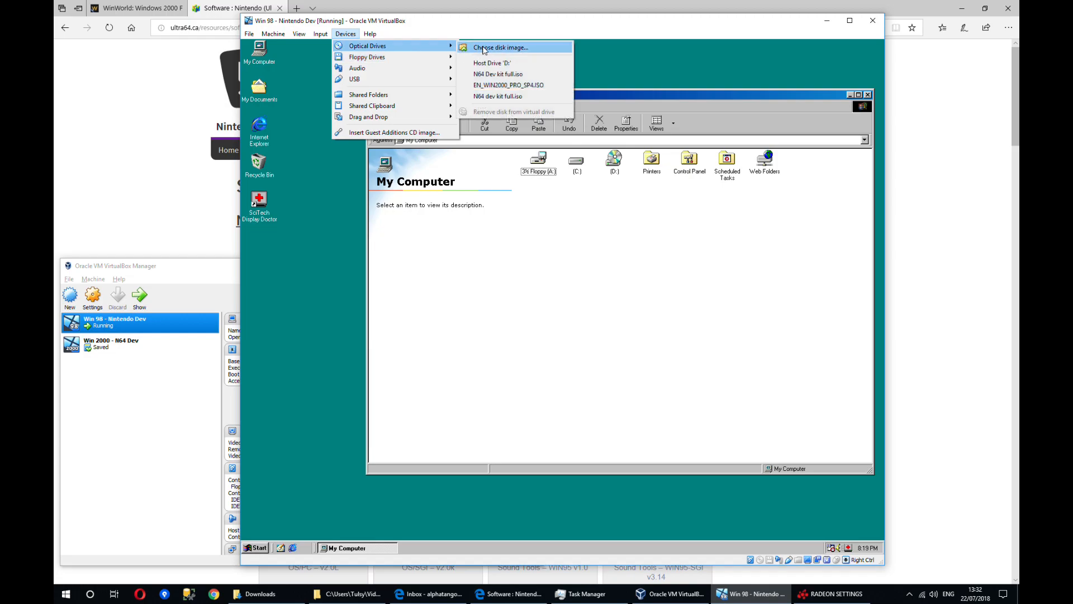
left_click(500, 47)
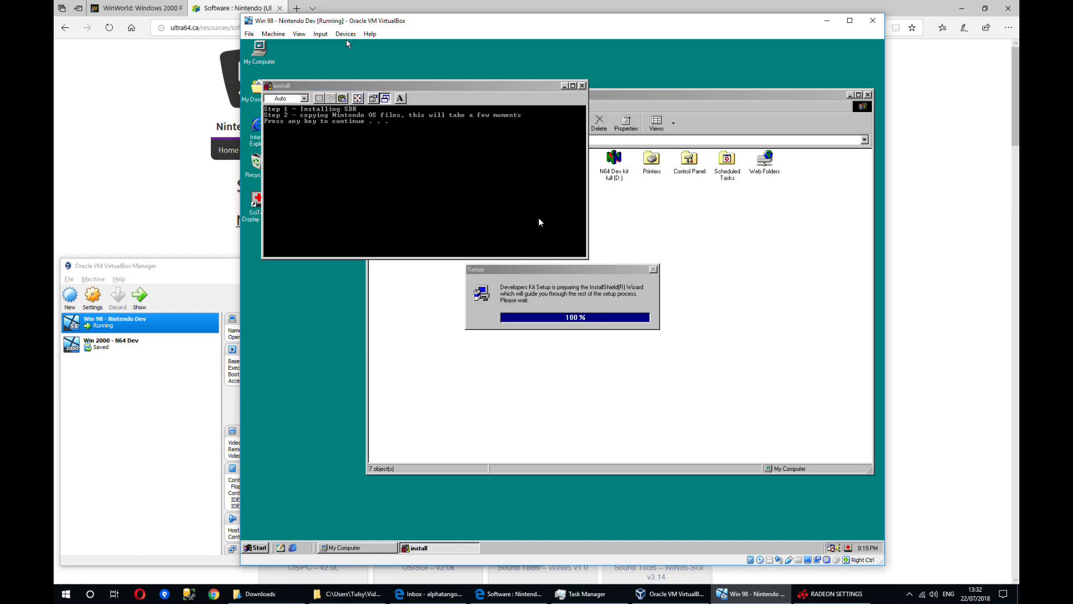
key("enter")
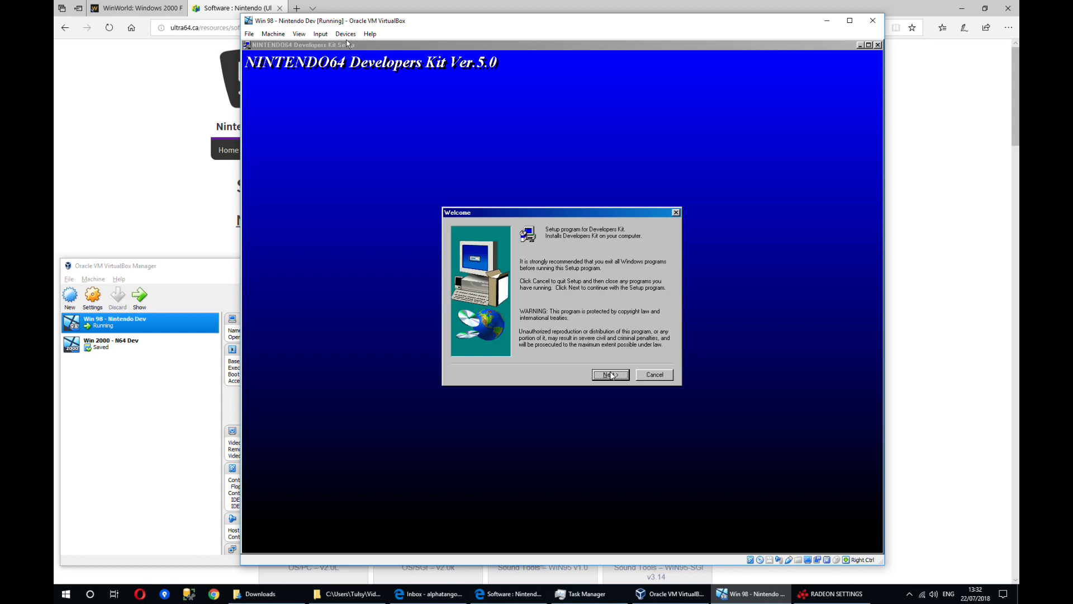
left_click(609, 374)
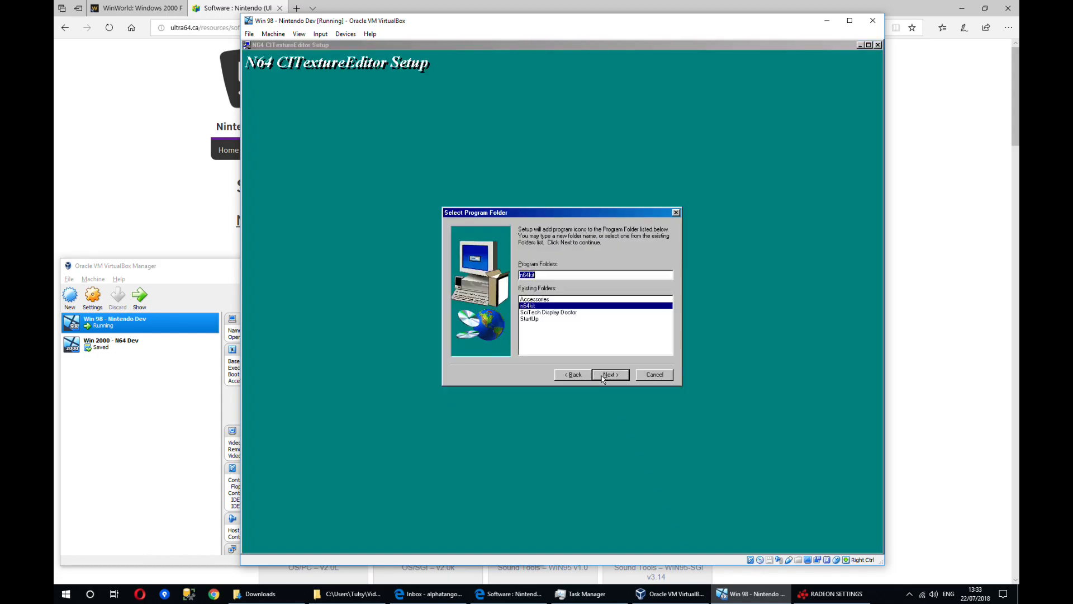
left_click(608, 374)
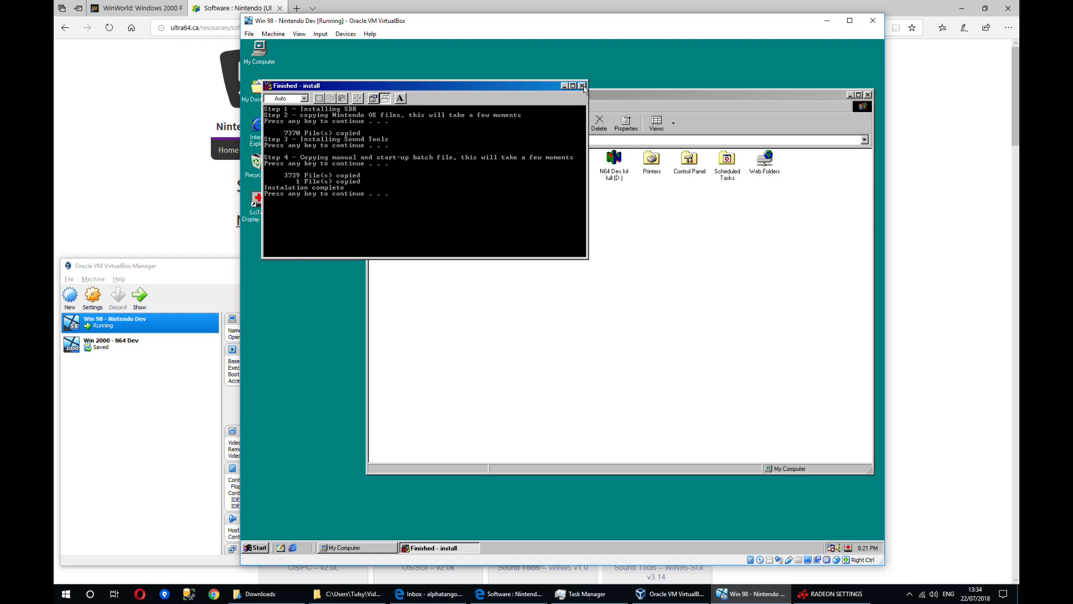
- Dismiss the finished install console and explore the N64 Dev kit full (D:) disc
left_click(583, 85)
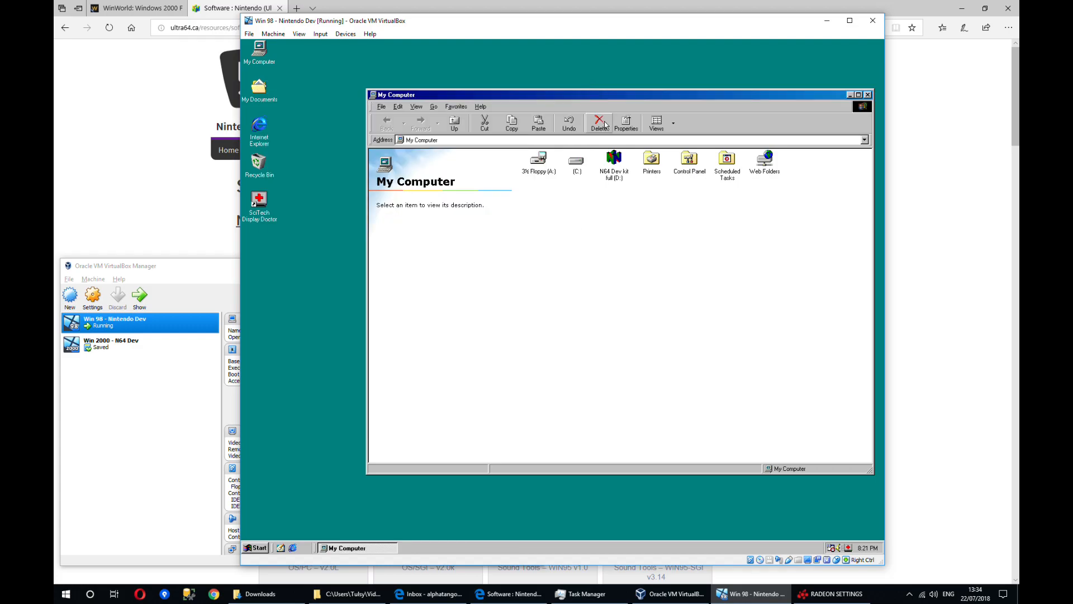
right_click(613, 158)
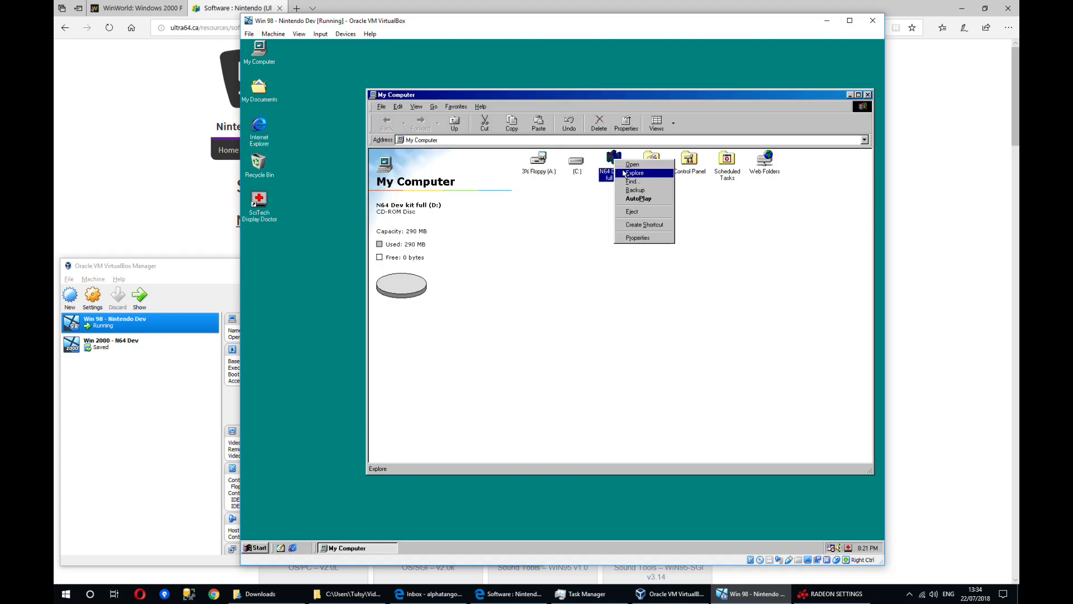
left_click(634, 173)
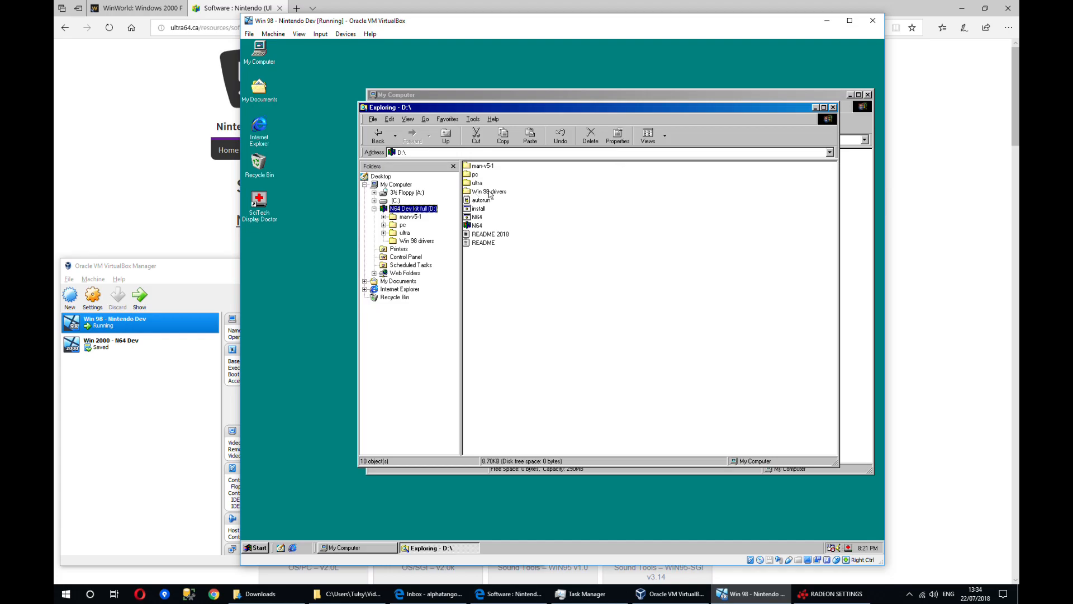
- Browse the Win 98 drivers folder and pick the SciTech Display Doctor beta package
left_click(489, 191)
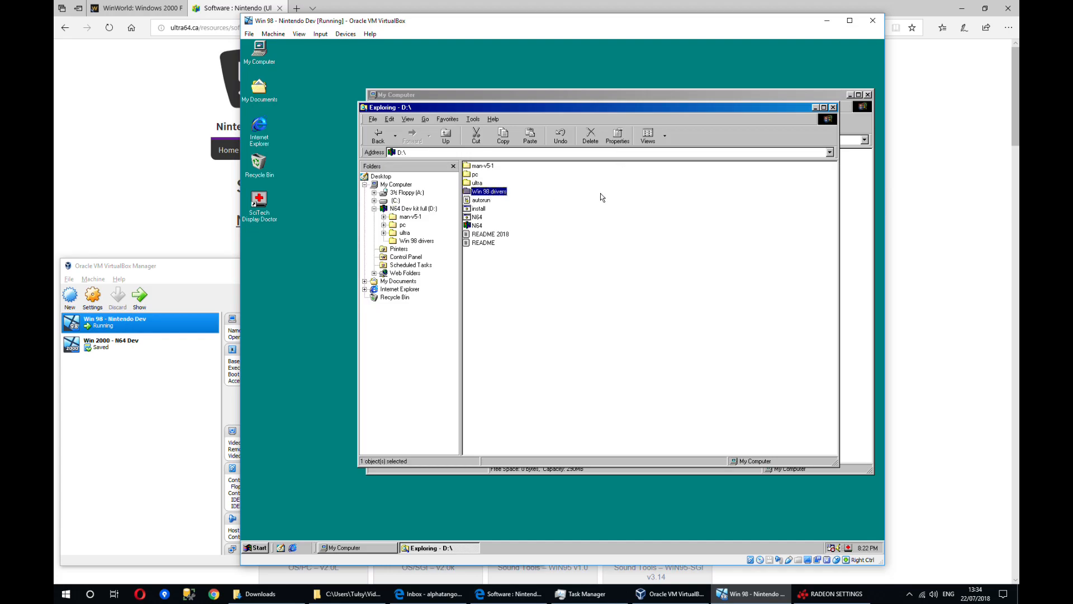
double_click(489, 192)
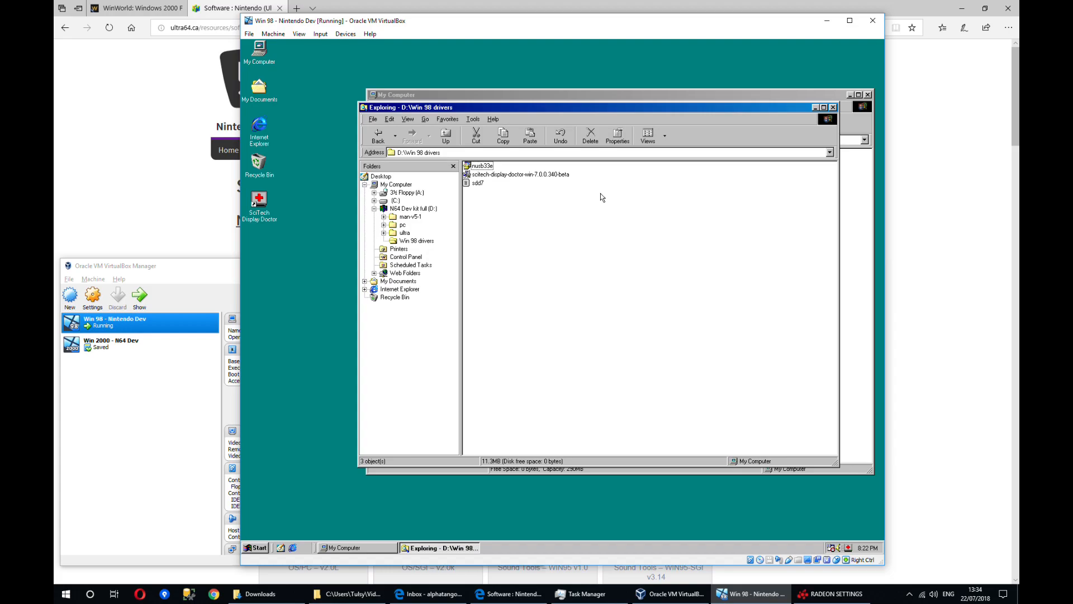
left_click(479, 165)
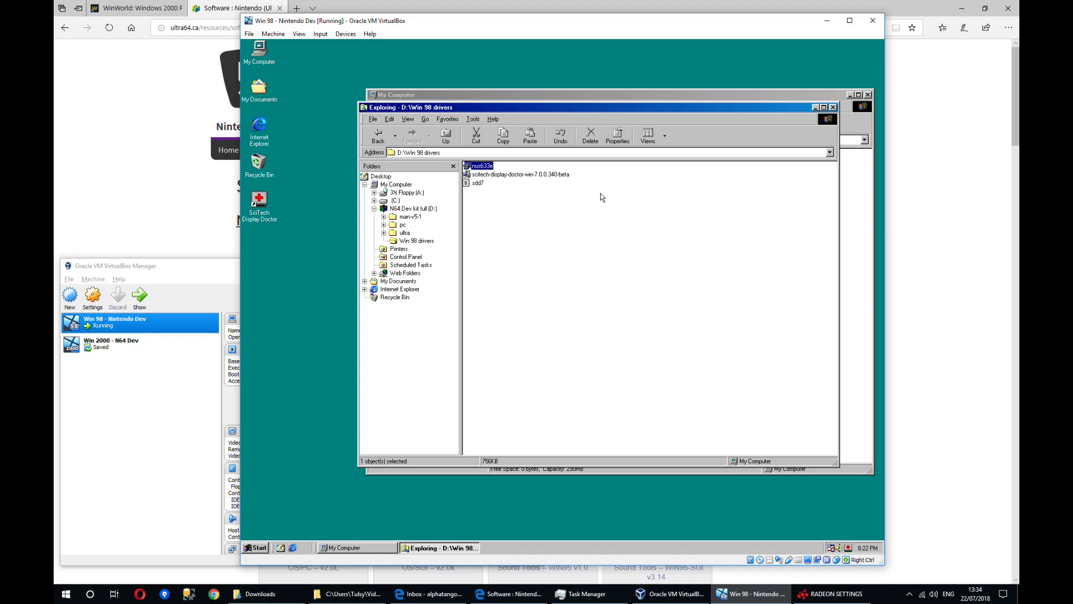
left_click(518, 174)
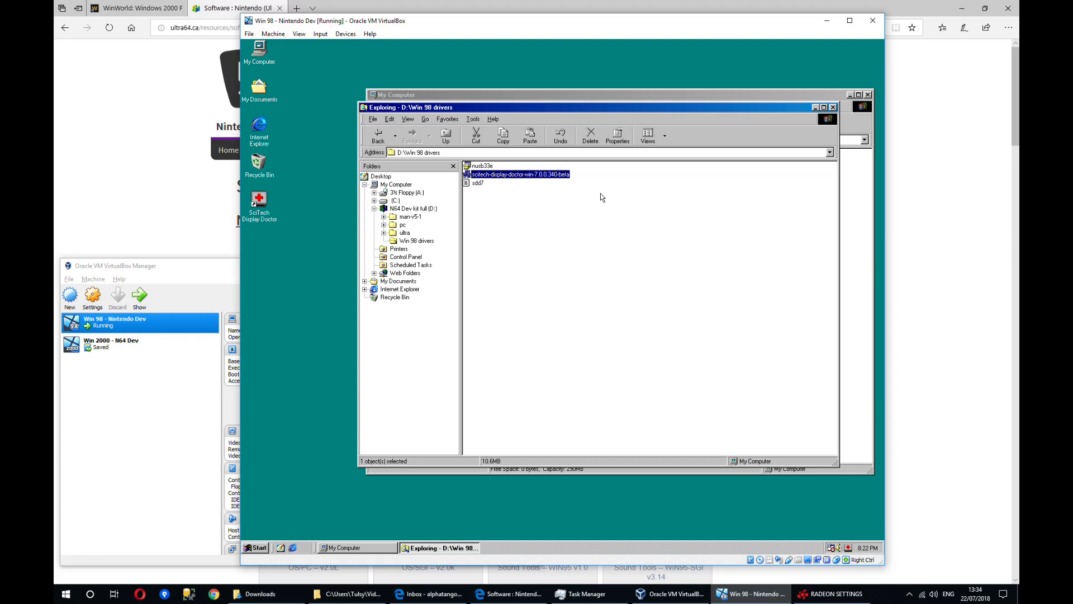
mouse_move(573, 229)
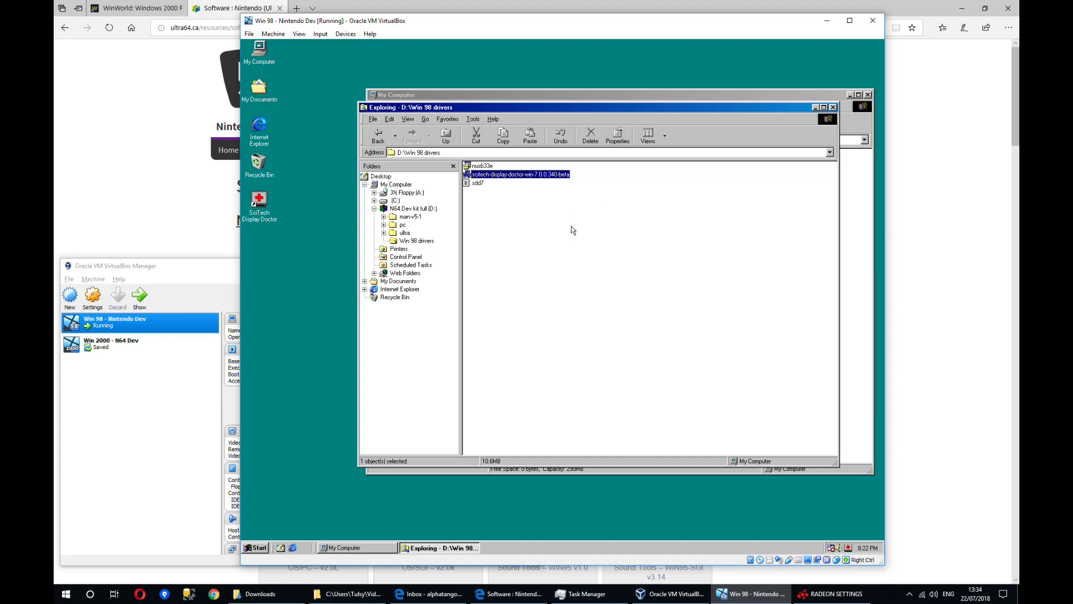
mouse_move(400, 208)
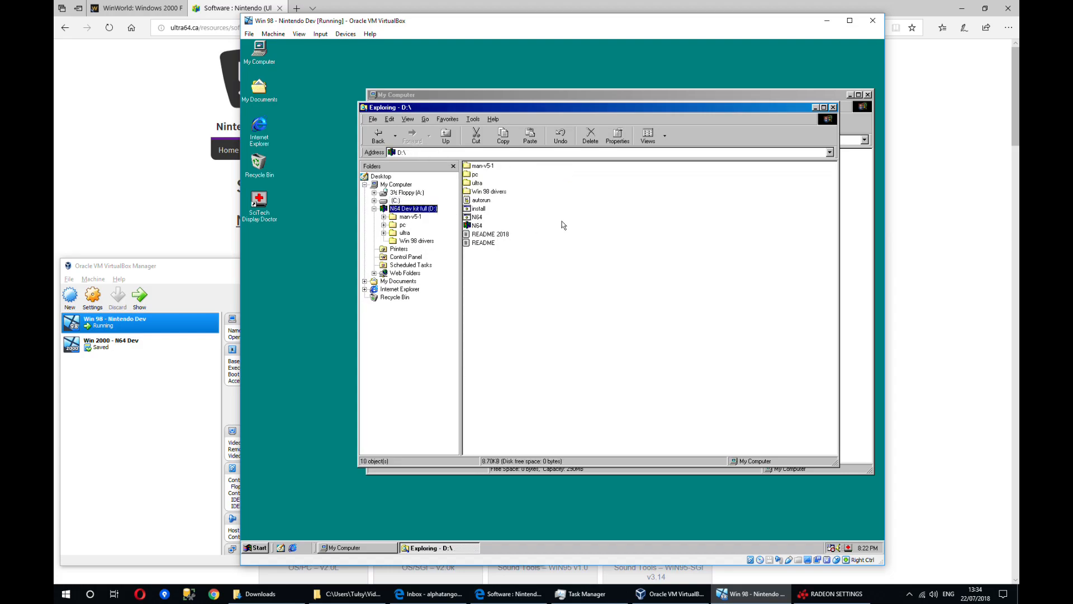
- View the N64 file for editing, then read Autoexec on C: calling c:\ultra\setup.bat
right_click(476, 217)
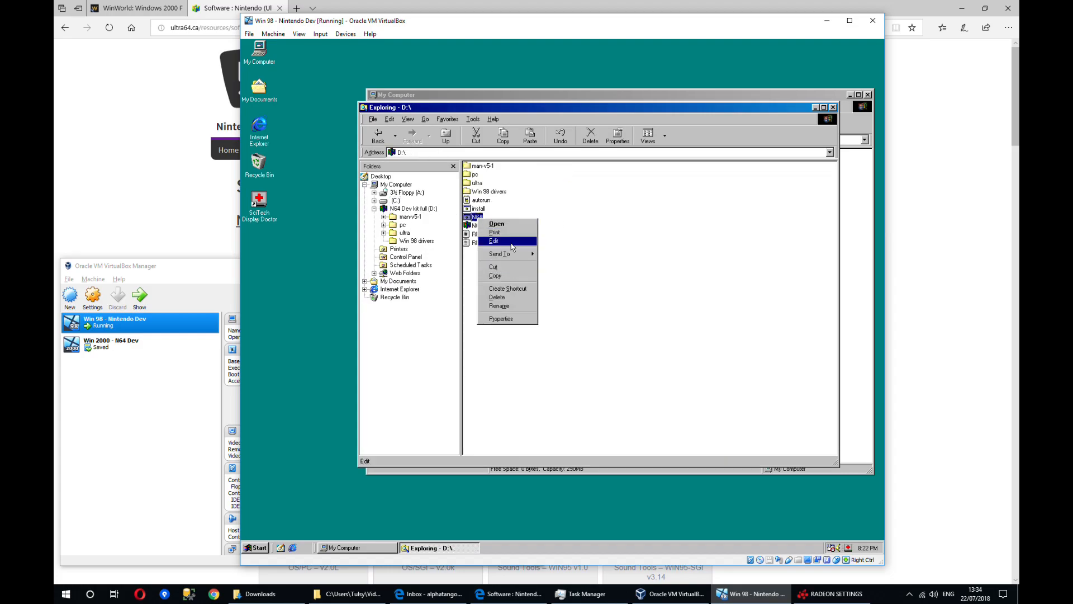
left_click(493, 241)
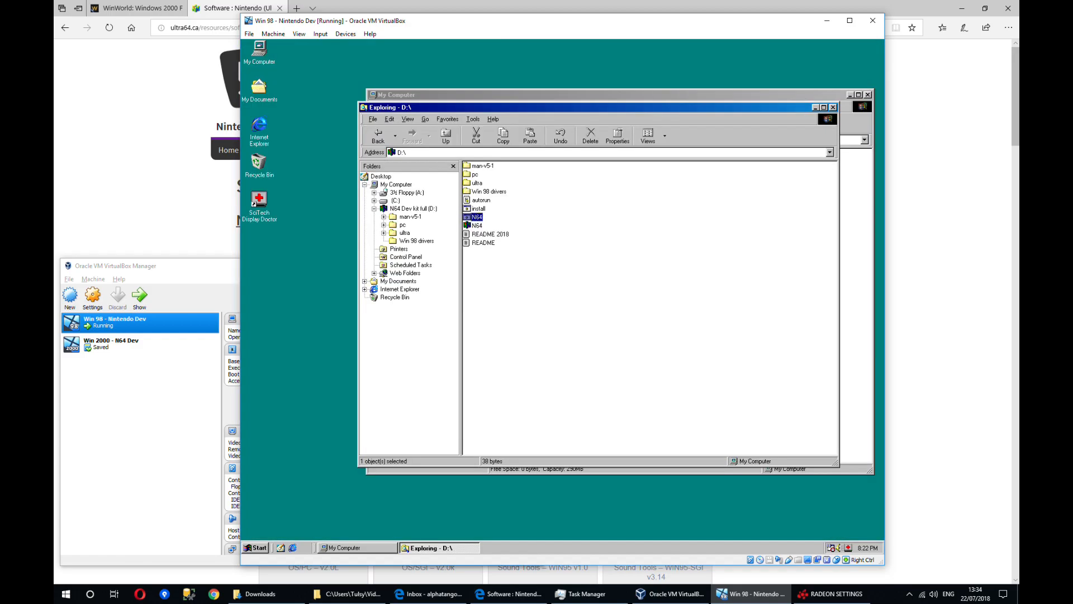
left_click(395, 201)
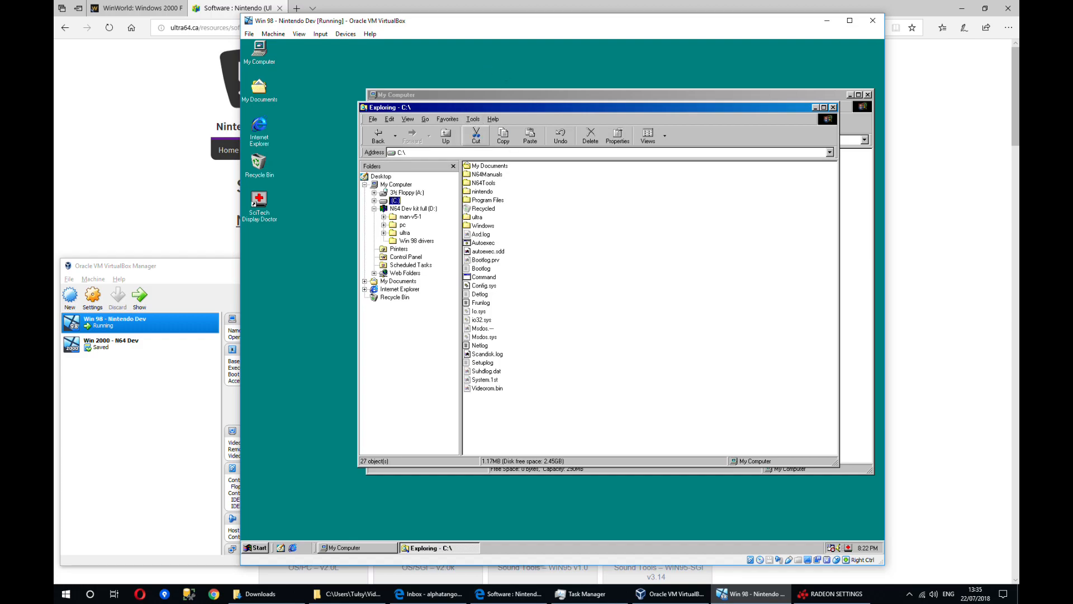
left_click(483, 244)
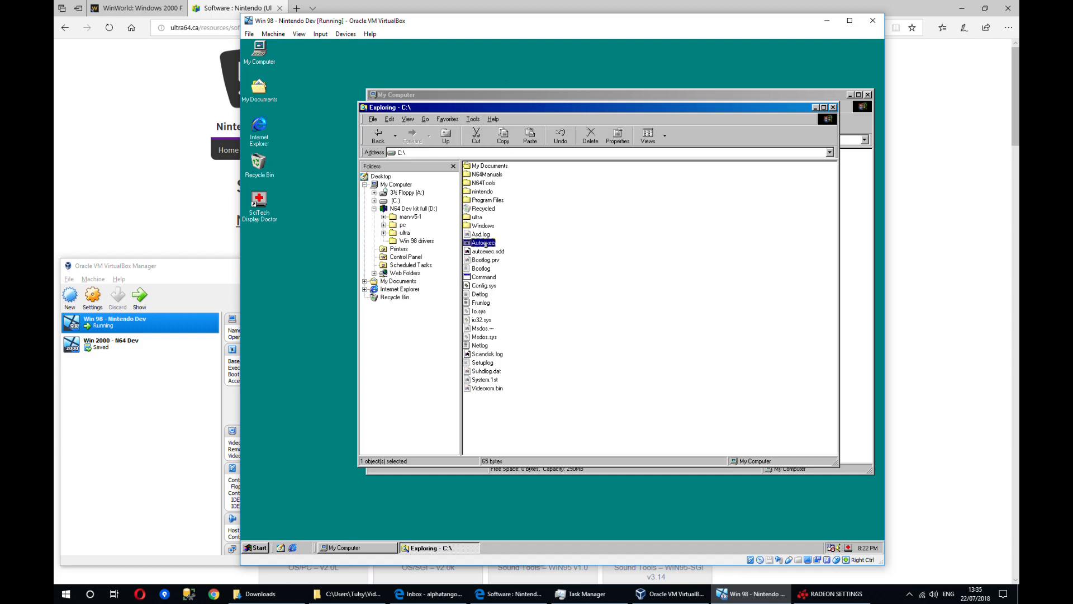
double_click(482, 242)
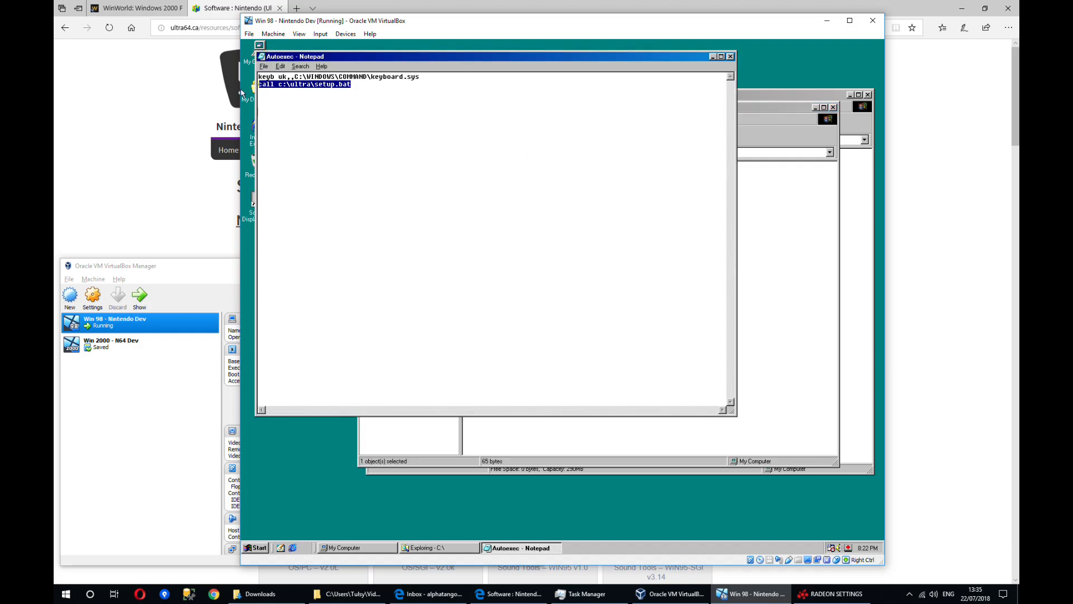
mouse_move(787, 67)
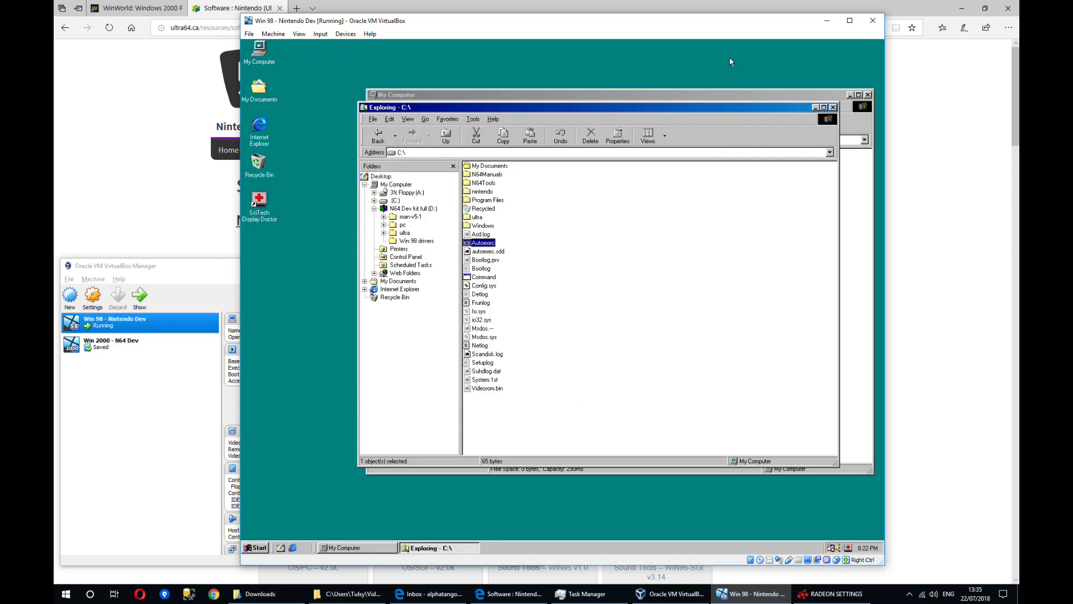
- Browse the Start menu's Programs list for an MS-DOS Prompt
left_click(255, 547)
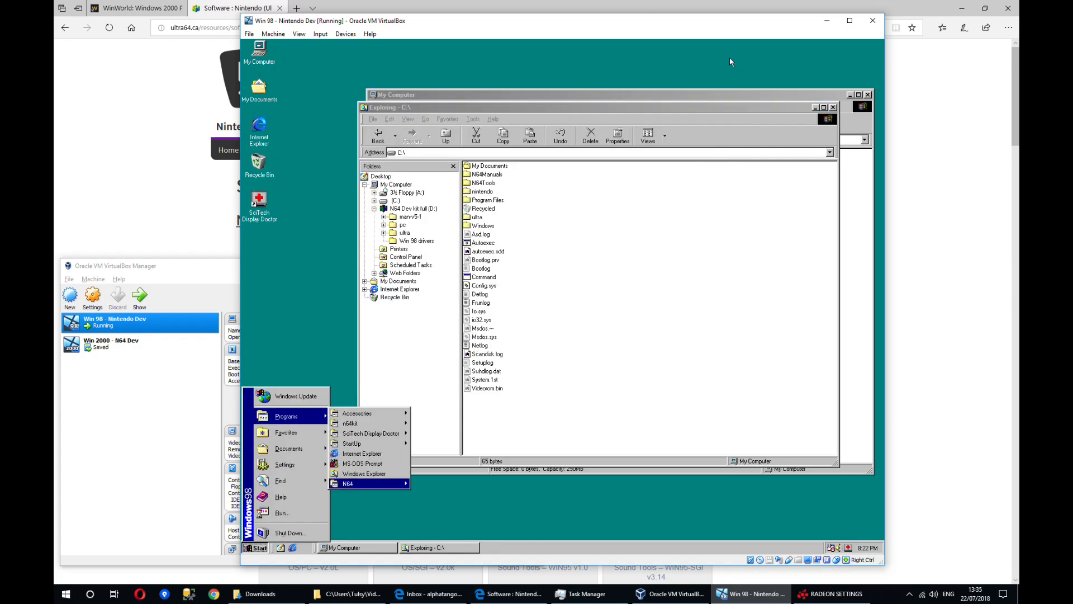
left_click(362, 463)
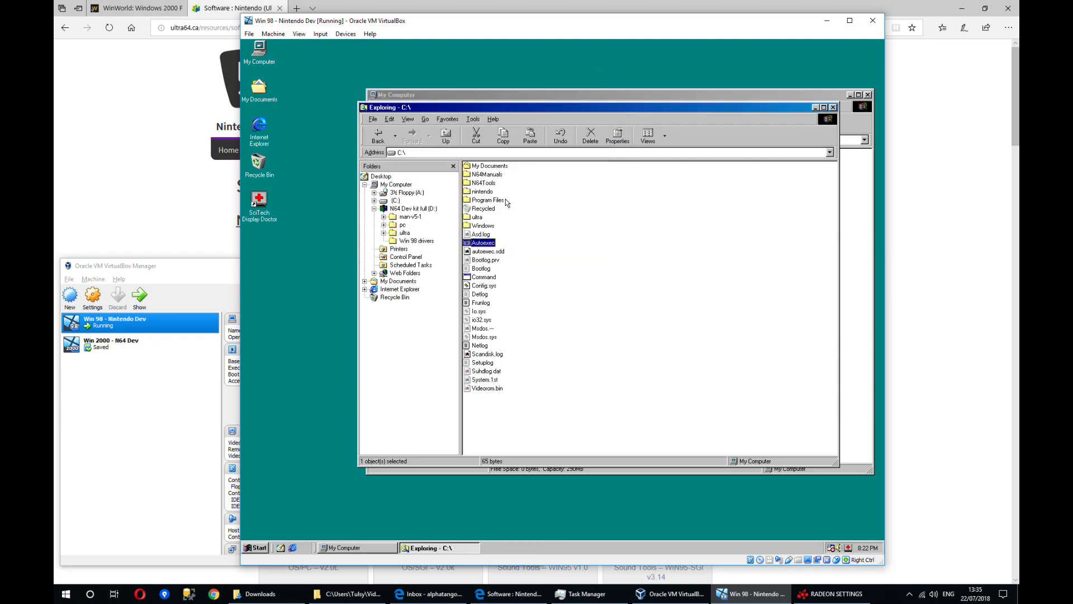
- Check the path from a prompt, then browse into C:\ultra\usr\sbin SDK tools
right_click(483, 243)
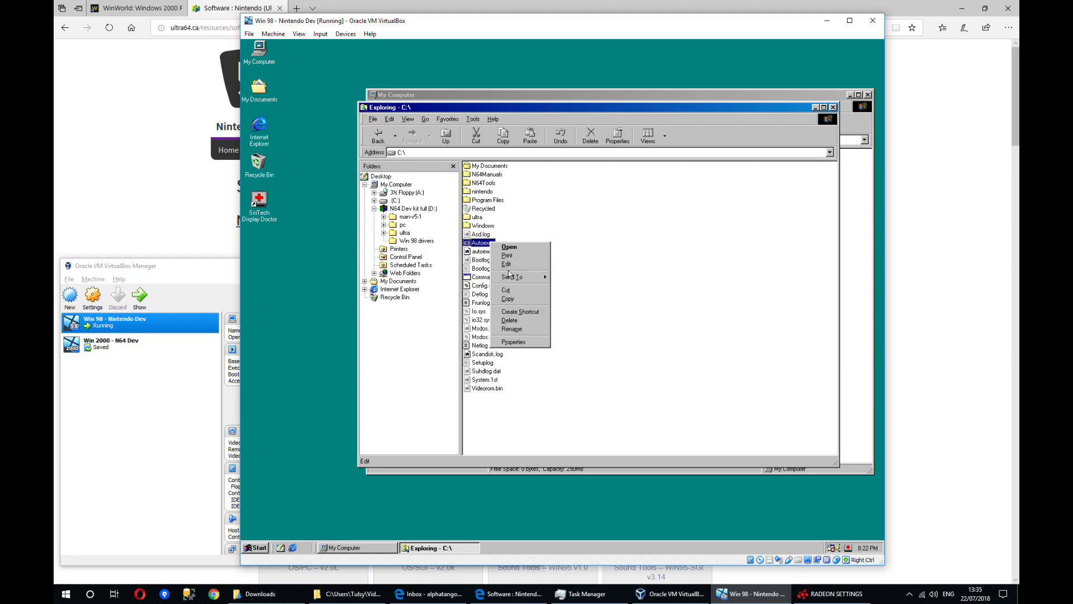
mouse_move(507, 264)
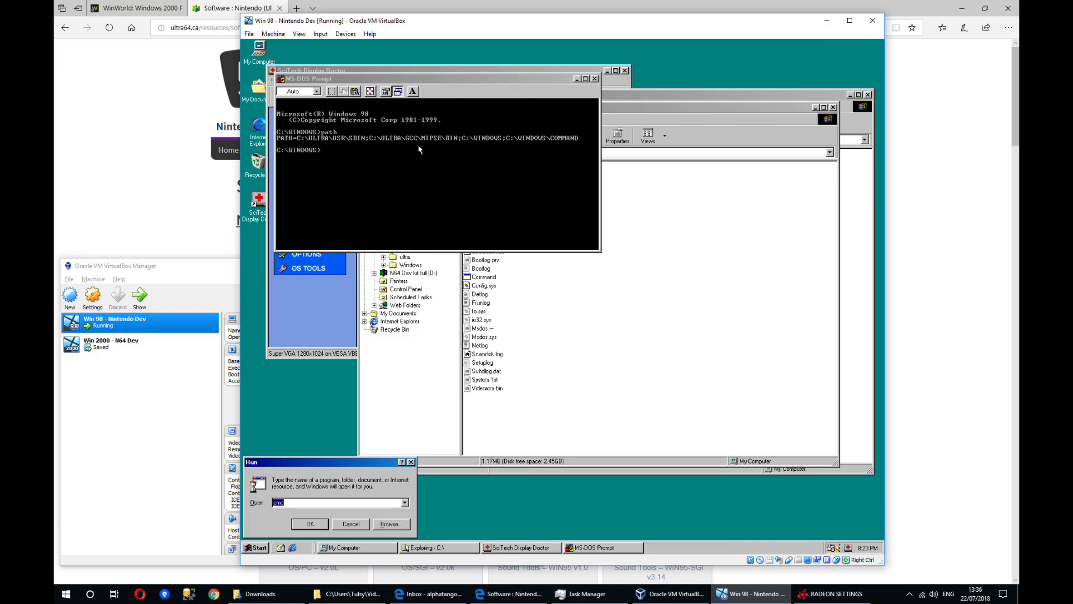
mouse_move(614, 101)
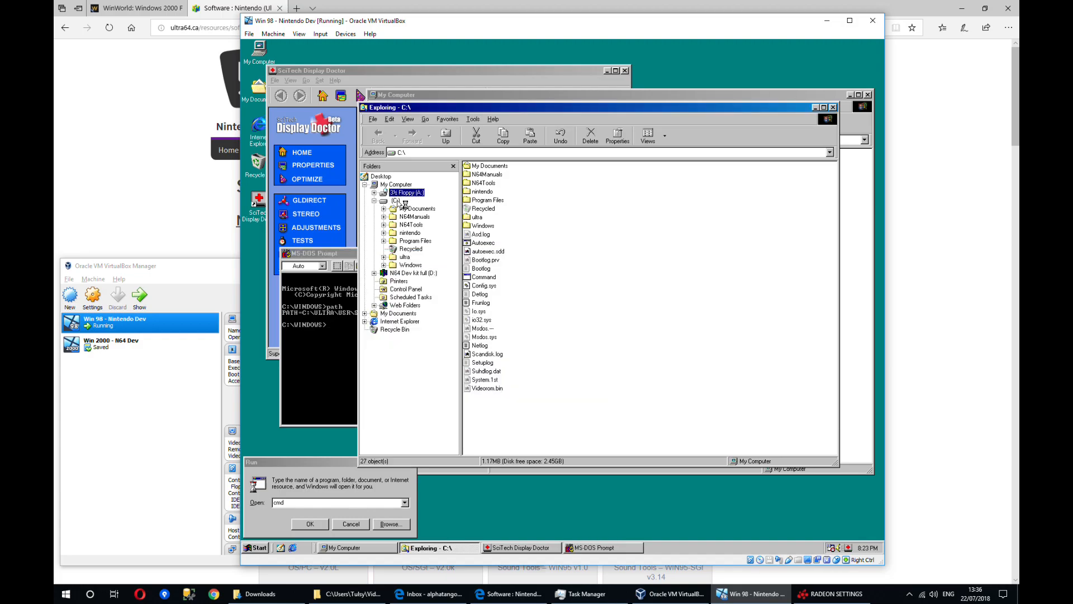
left_click(407, 192)
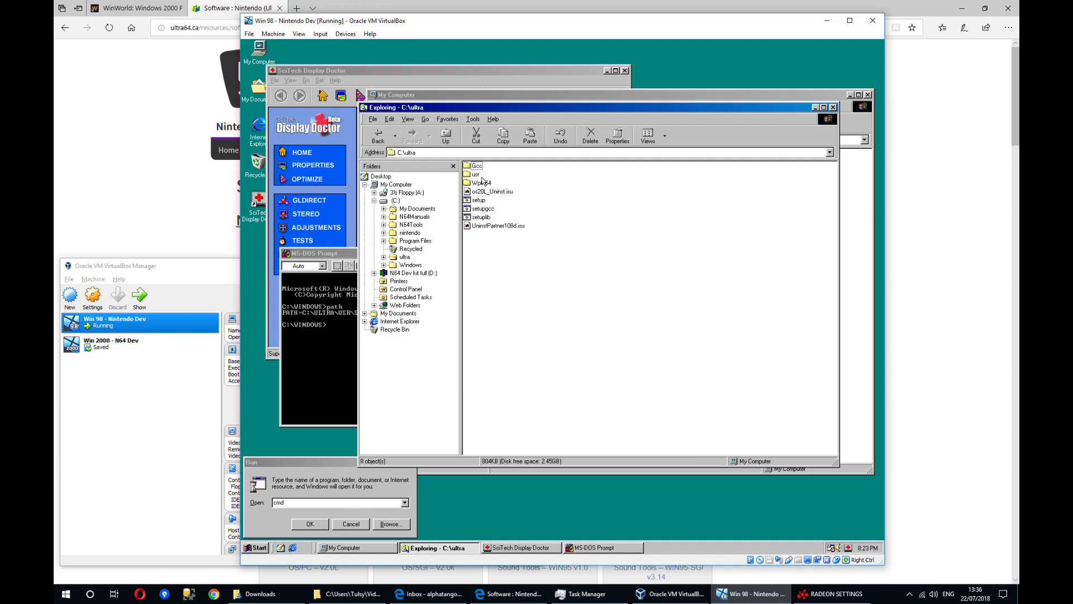
double_click(475, 173)
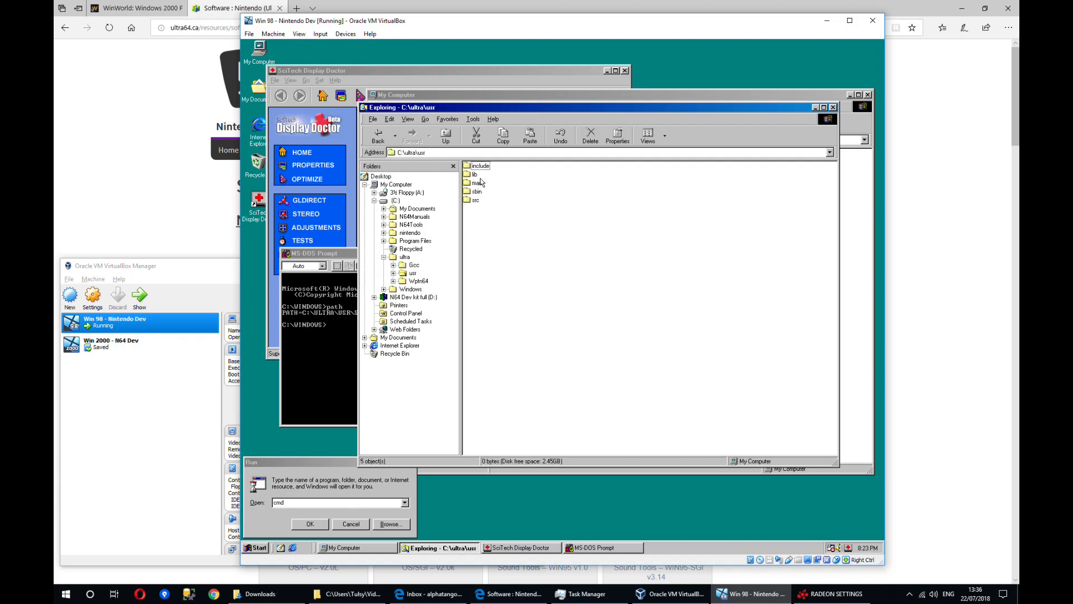
double_click(476, 191)
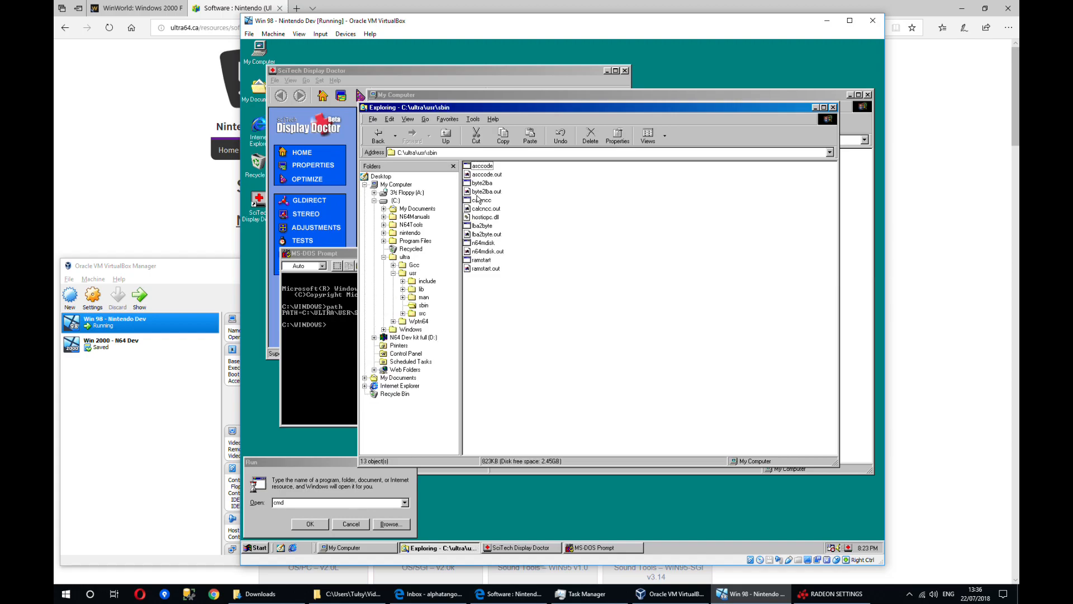
- Navigate Explorer into the C:\ultra\usr\src\pr\demos folder
left_click(422, 313)
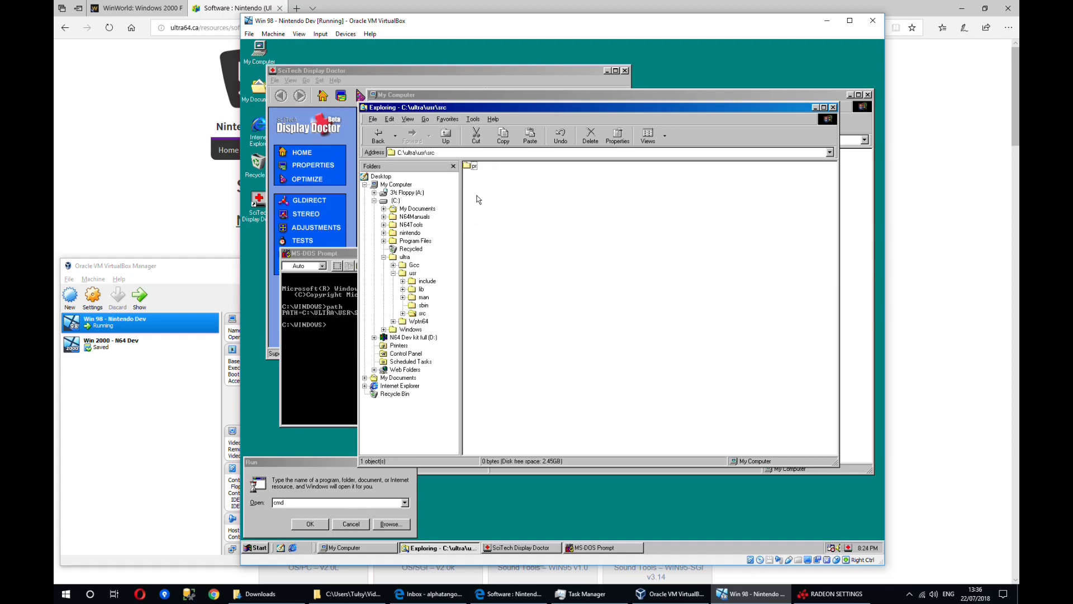
double_click(472, 166)
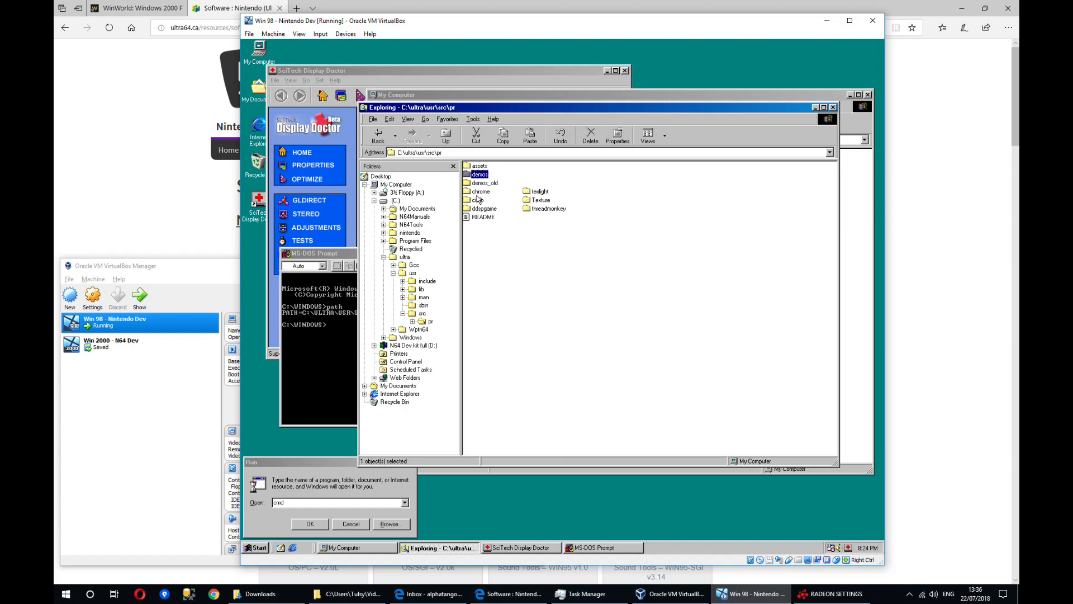
double_click(479, 174)
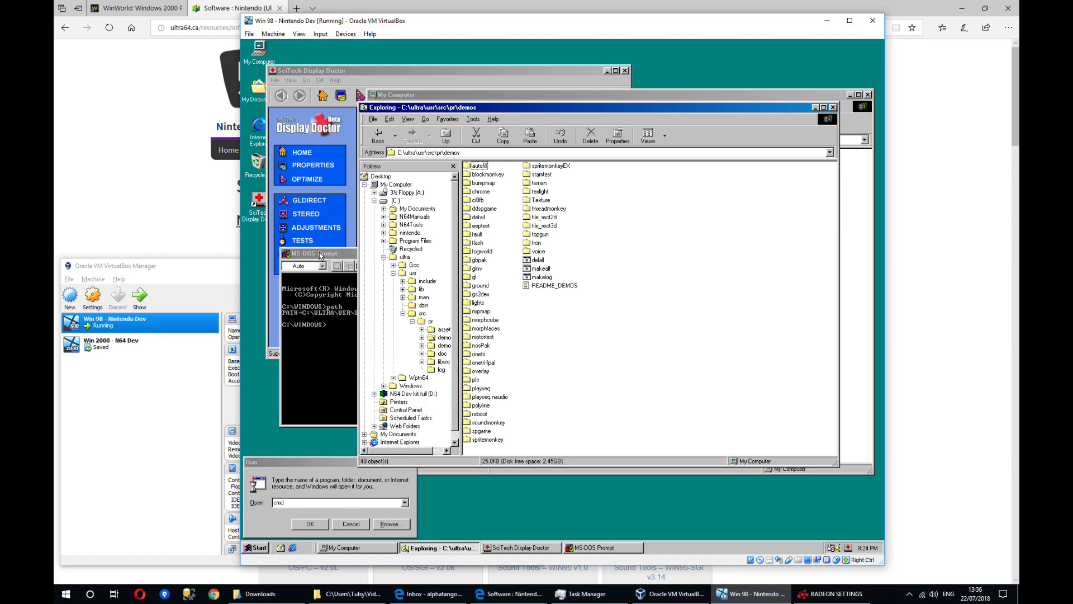
- Change directory toward c:\ultra\usr\src\pr\demos\autofill and build the demo with make
type("cd c:\\u")
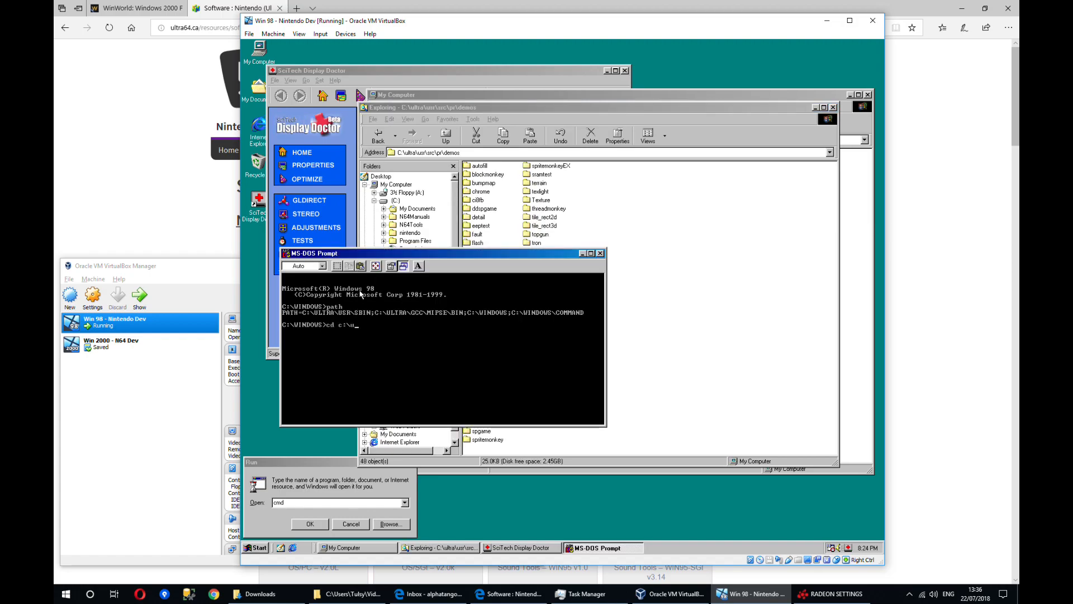
type("cd usr\\")
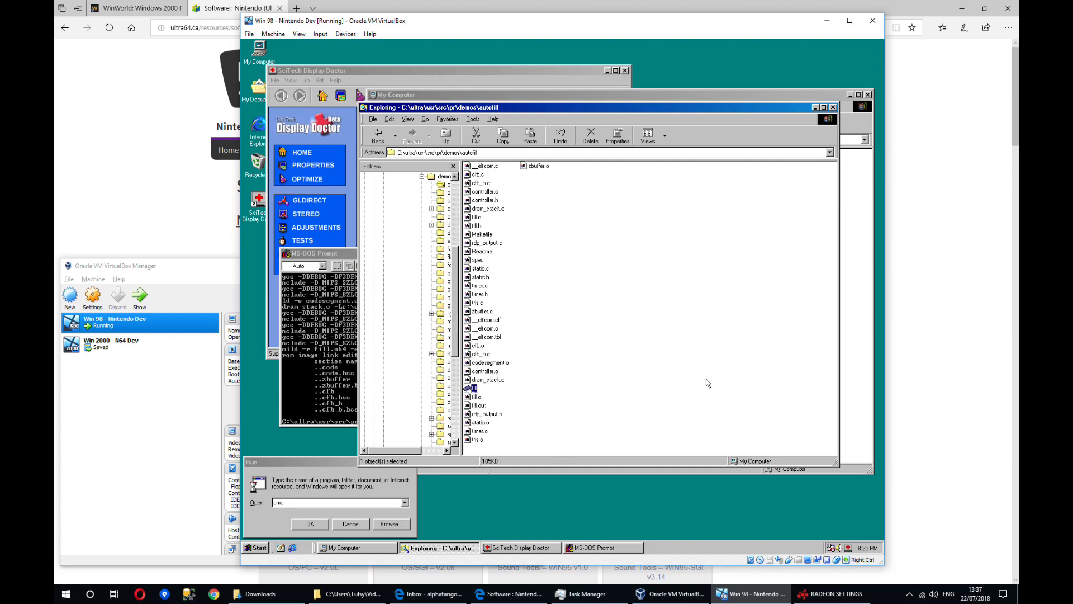
mouse_move(563, 265)
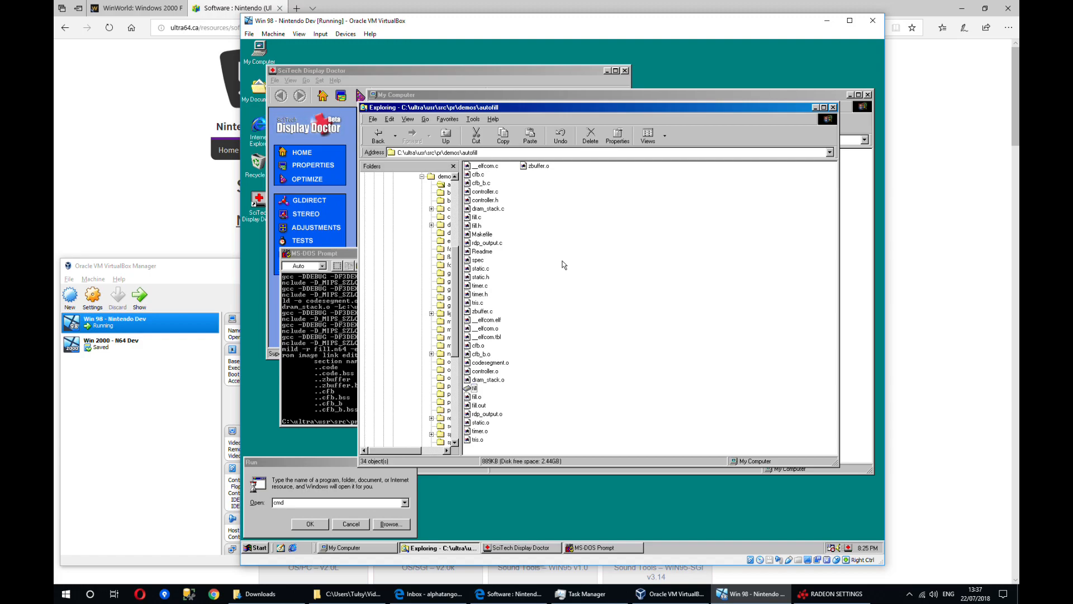
mouse_move(405, 73)
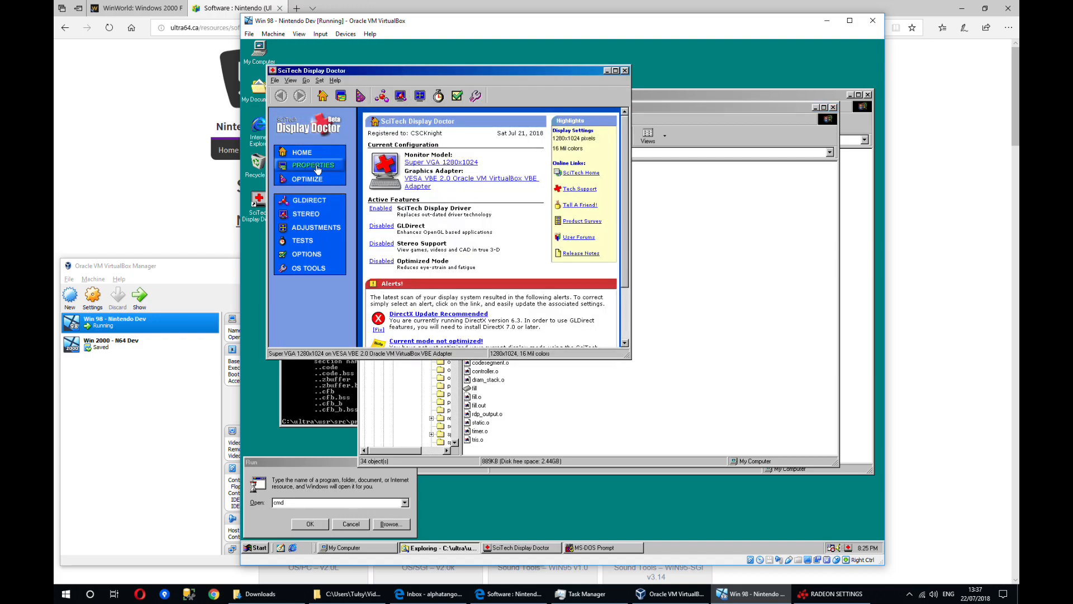
- Confirm SciTech Nucleus is the active Windows display driver in Display Doctor properties, then close it
left_click(312, 165)
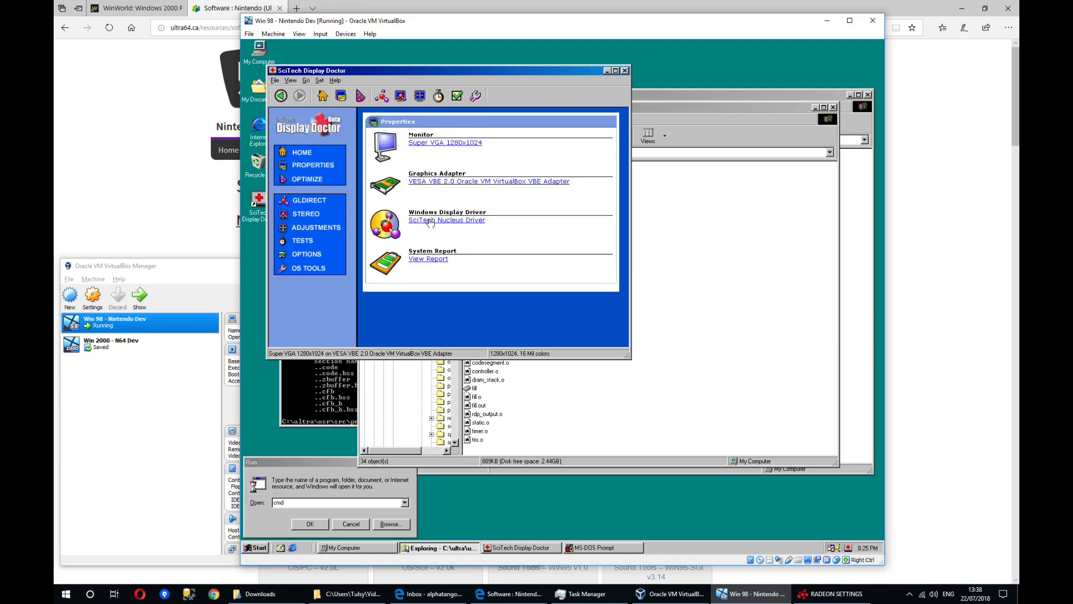
left_click(446, 220)
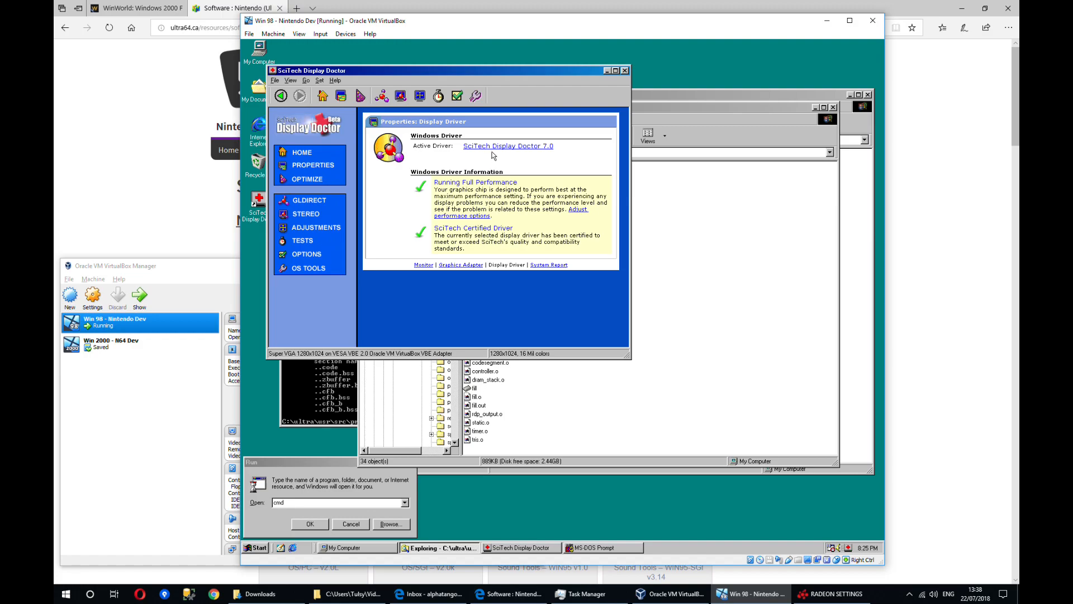
left_click(507, 146)
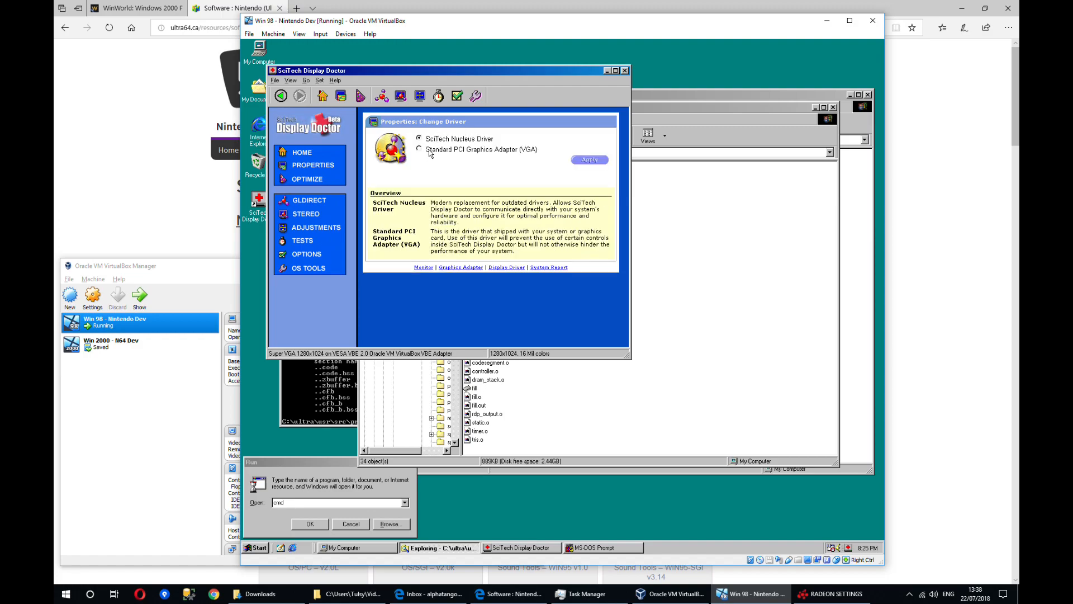
mouse_move(454, 146)
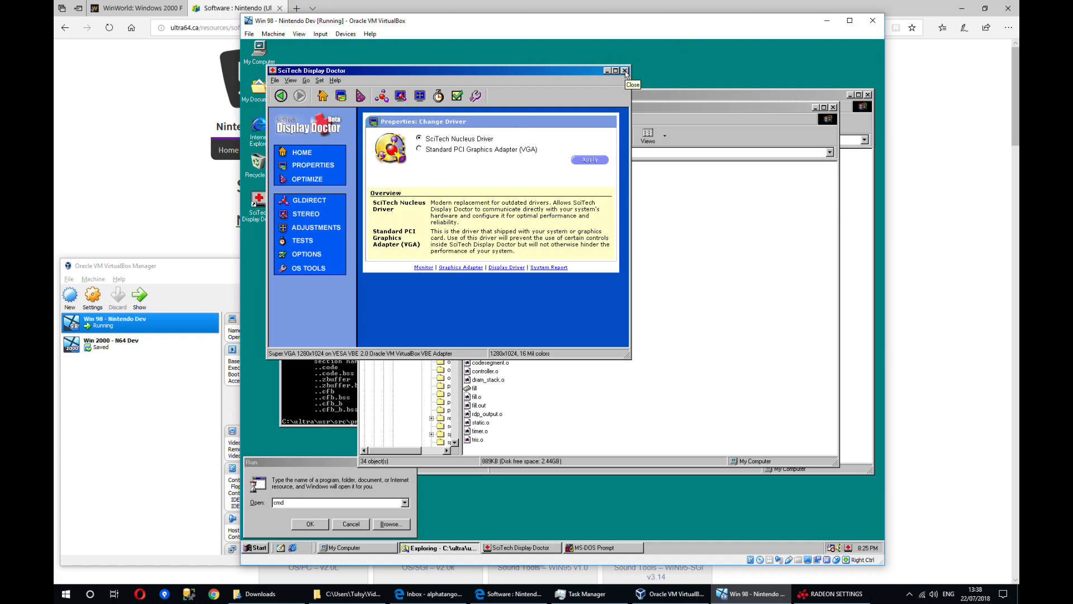
left_click(623, 71)
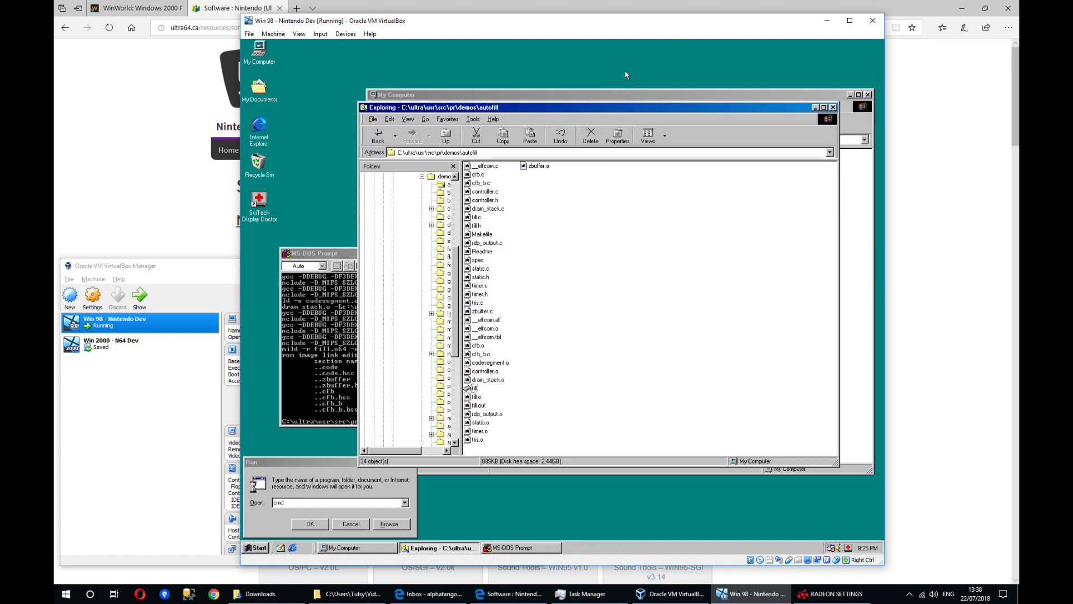